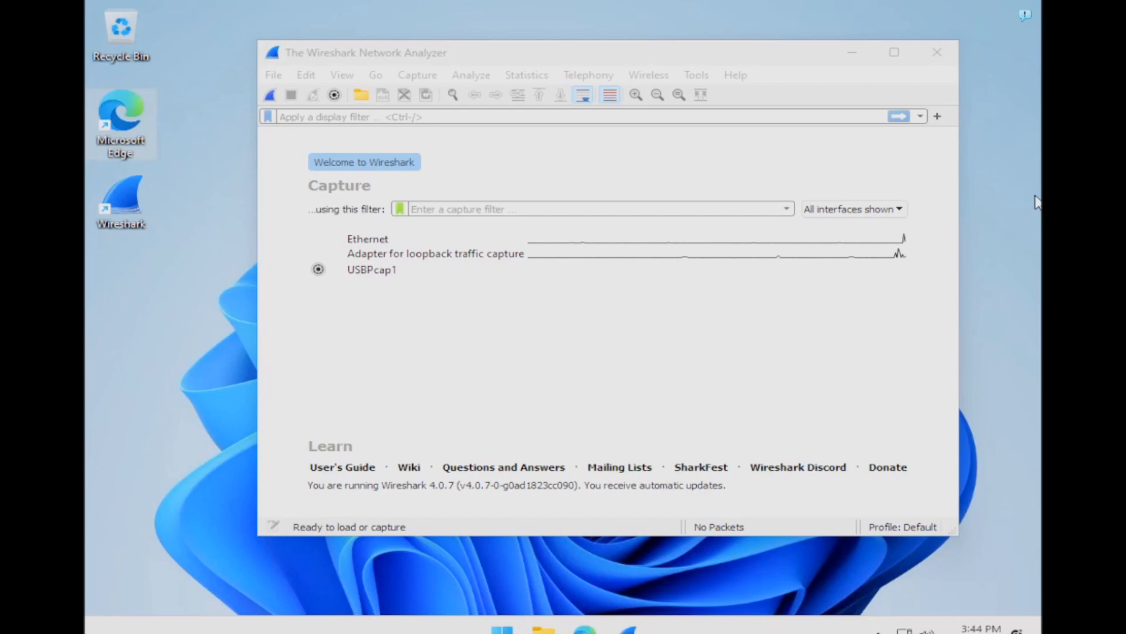
mouse_move(538, 392)
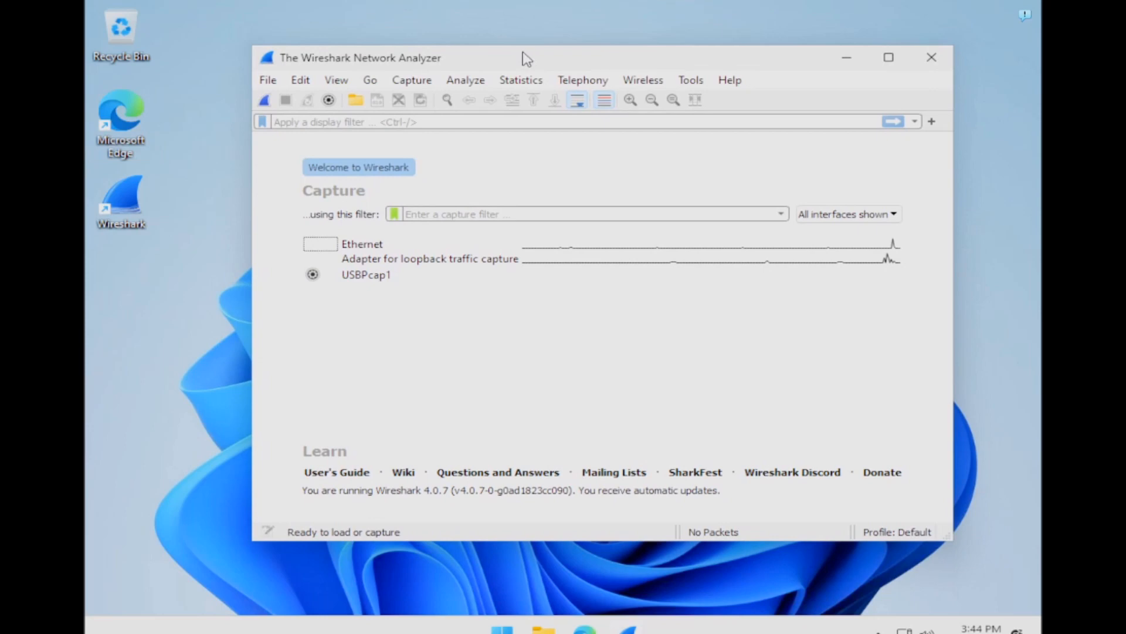
mouse_move(412, 231)
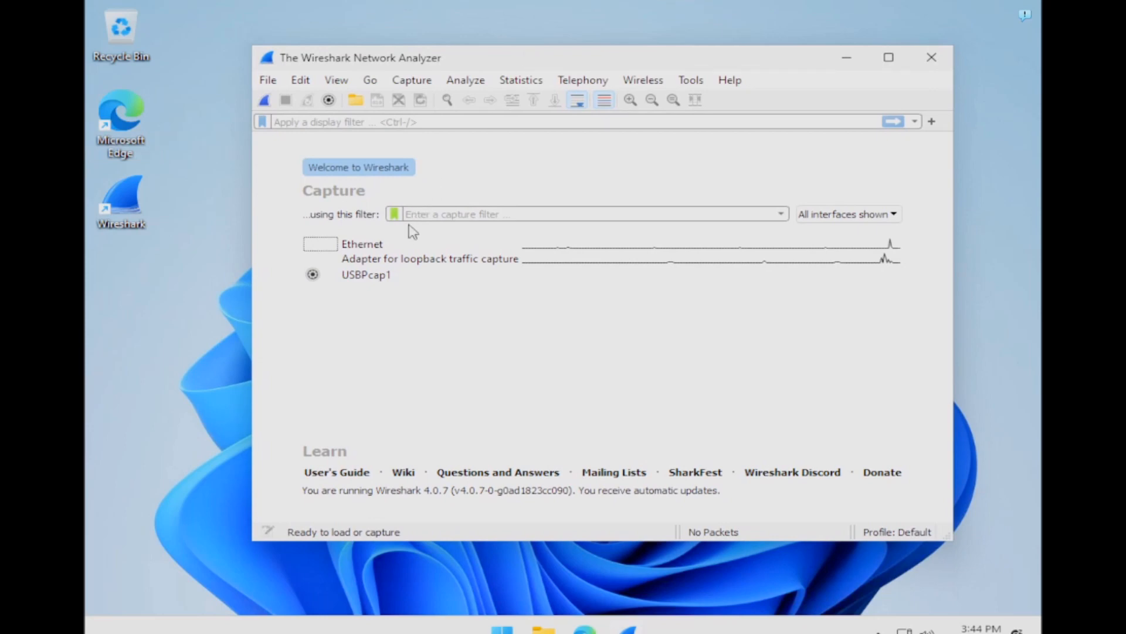
mouse_move(399, 253)
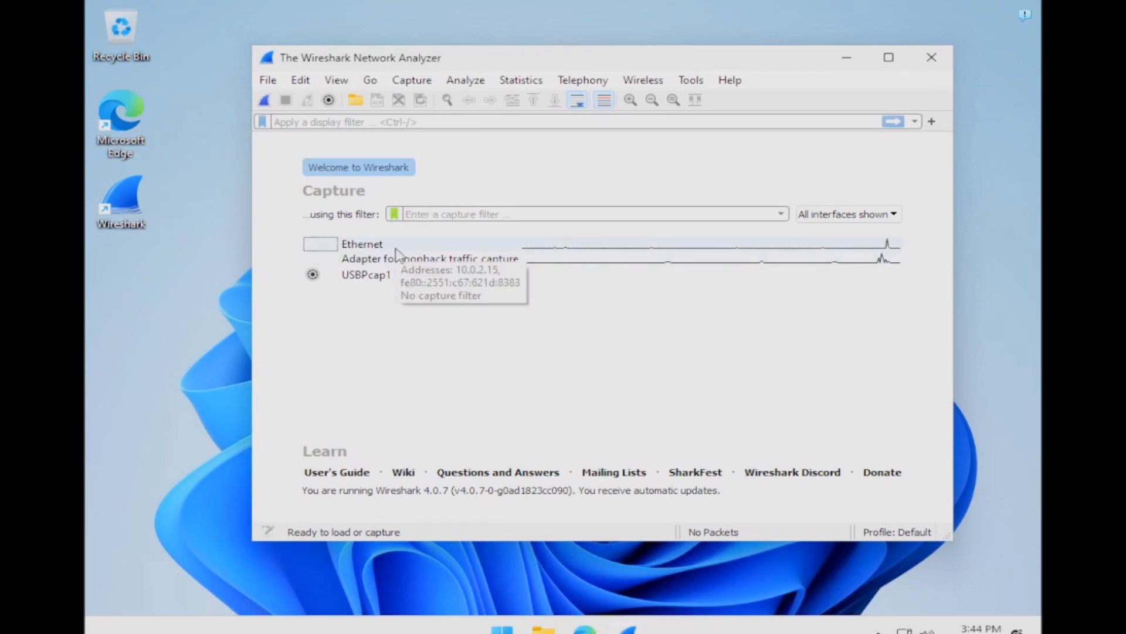
mouse_move(460, 308)
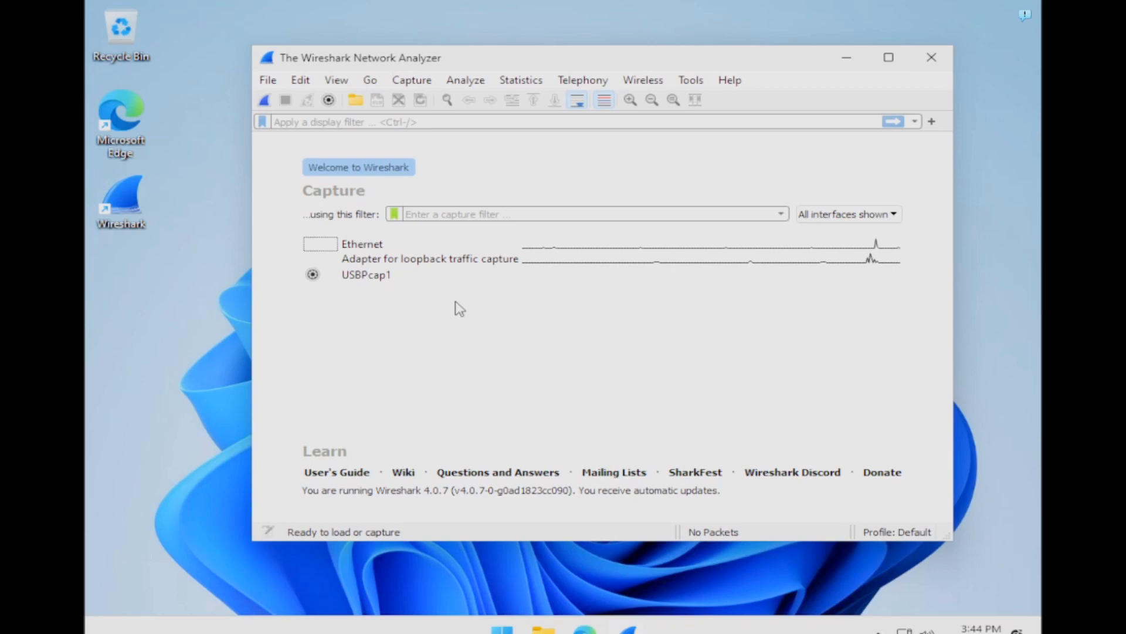
mouse_move(481, 310)
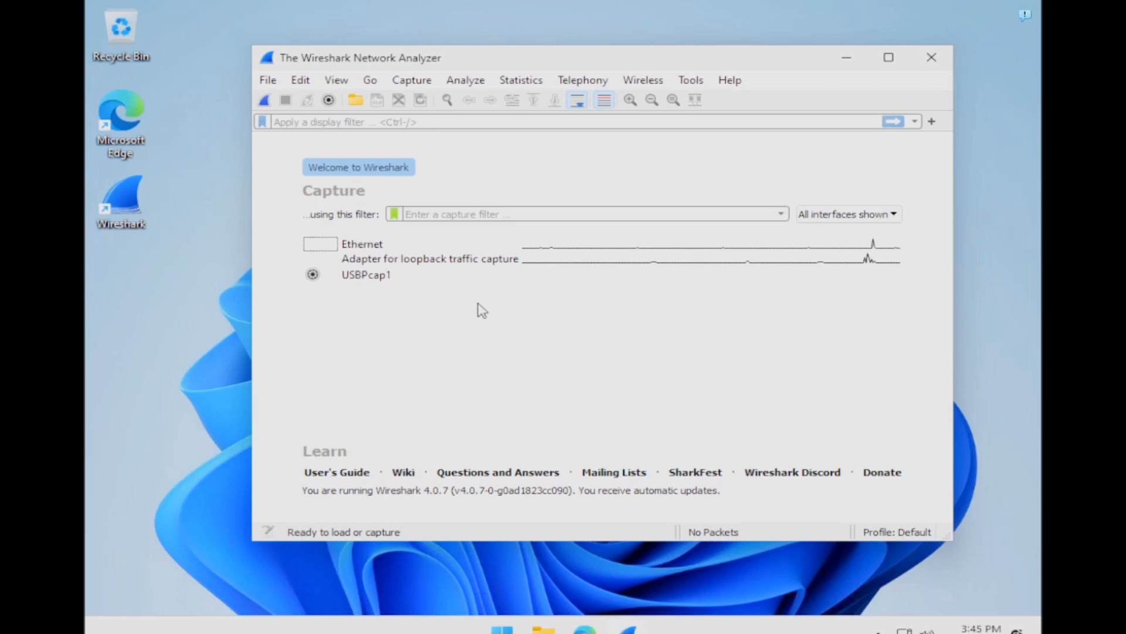
mouse_move(578, 586)
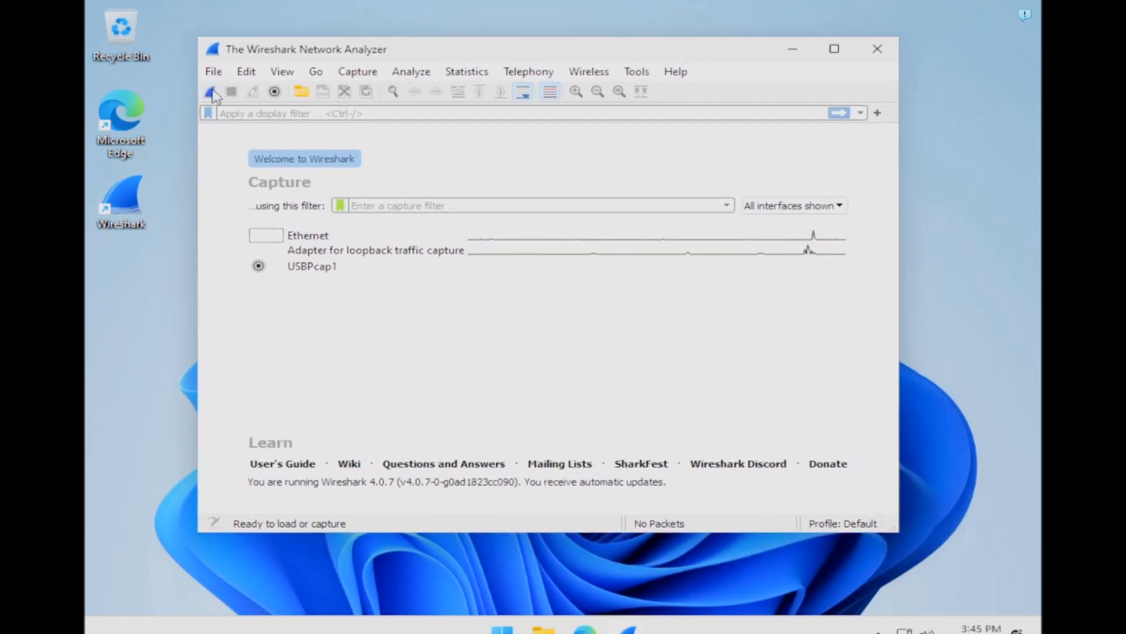
Begin a live capture on the Ethernet interface from the welcome screen
left_click(211, 92)
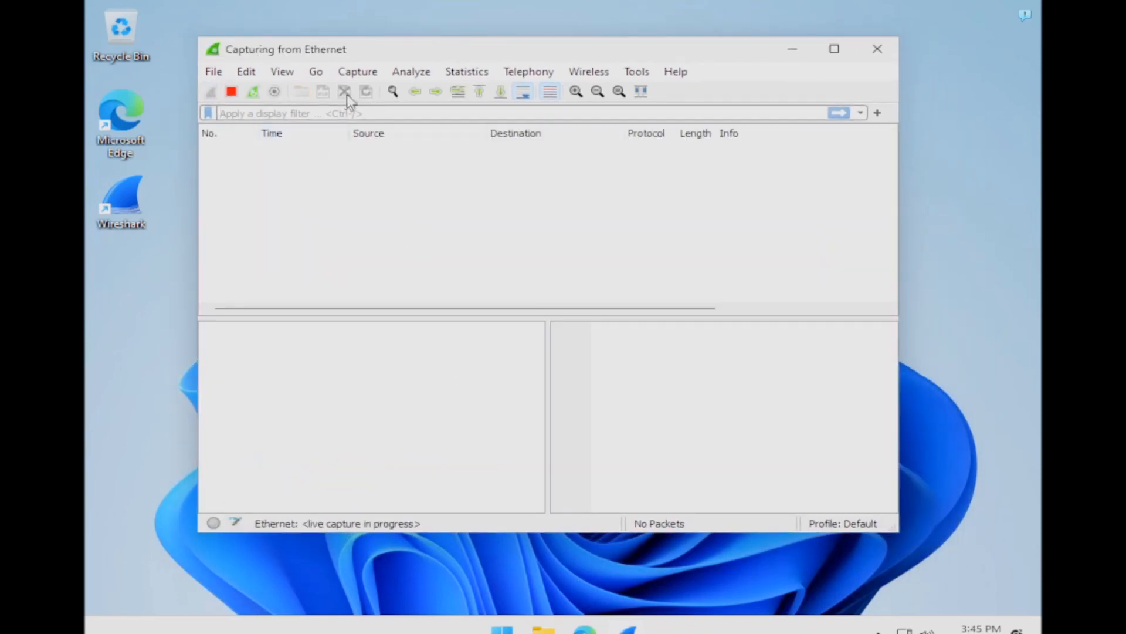
mouse_move(575, 619)
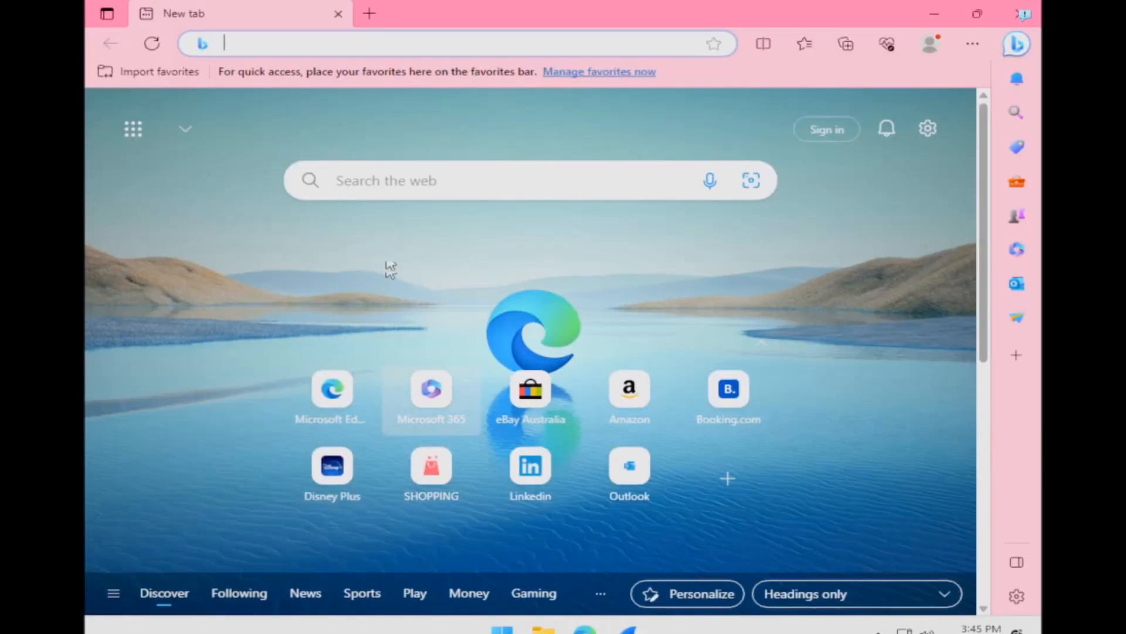
left_click(456, 43)
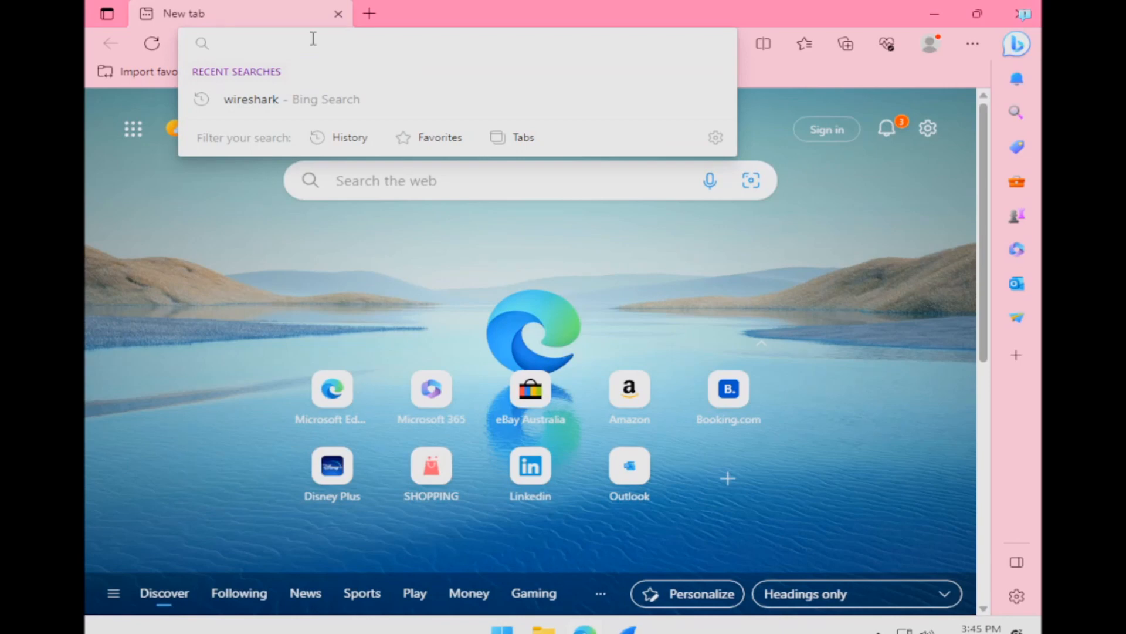
type("www.")
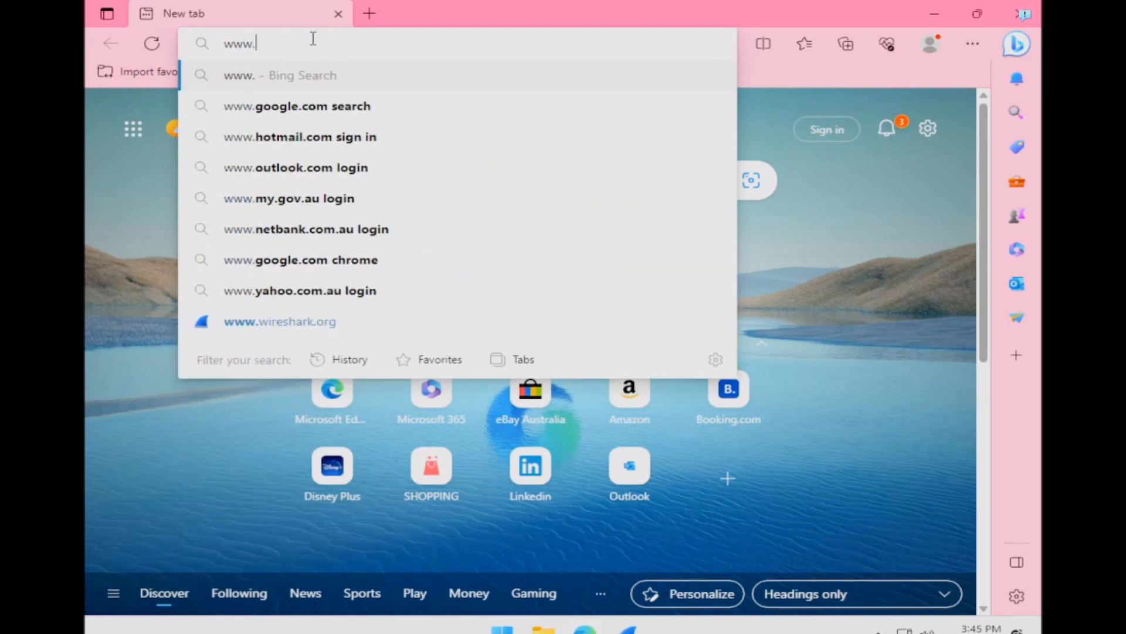
type("bom.gov.au")
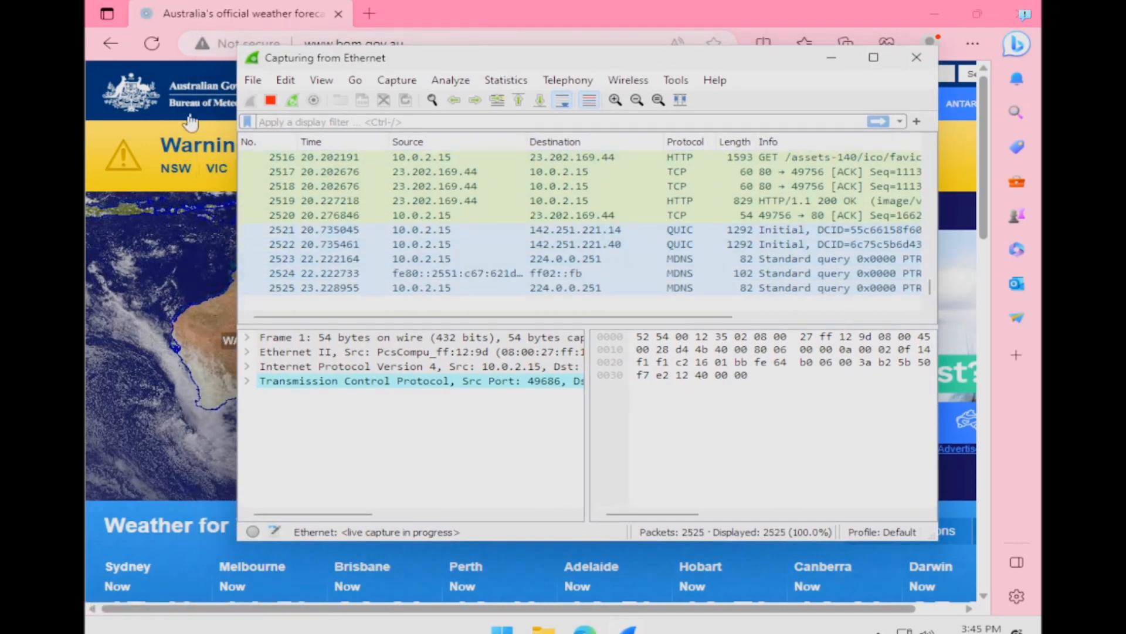
Stop the capture at 2,527 packets and examine packet 2519's HTTP 200 OK favicon response
left_click(271, 100)
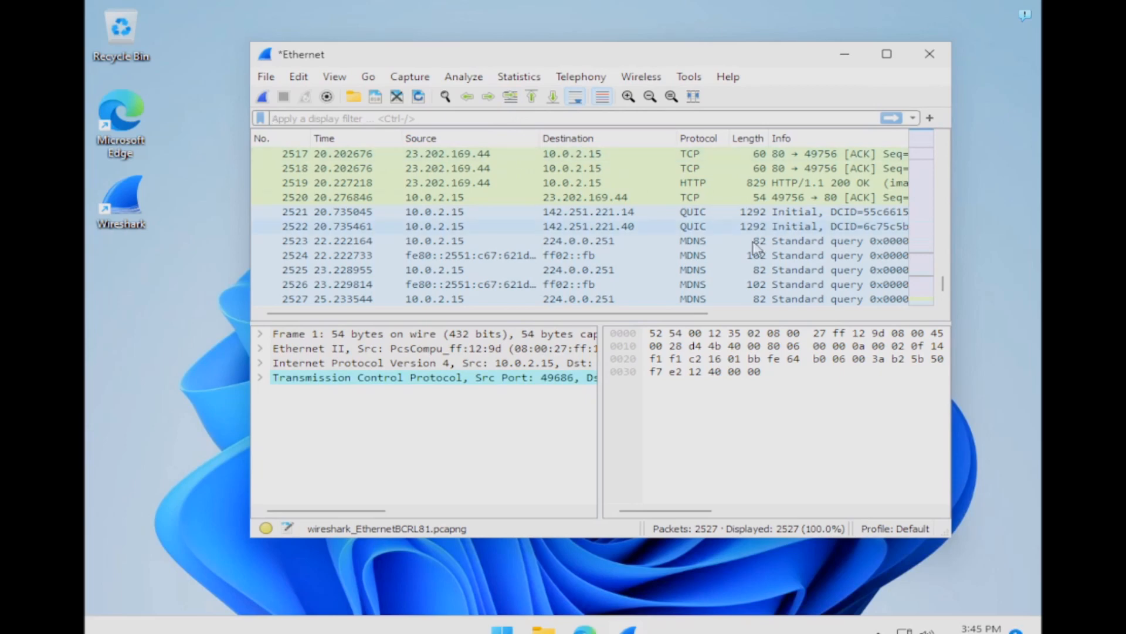
left_click(664, 359)
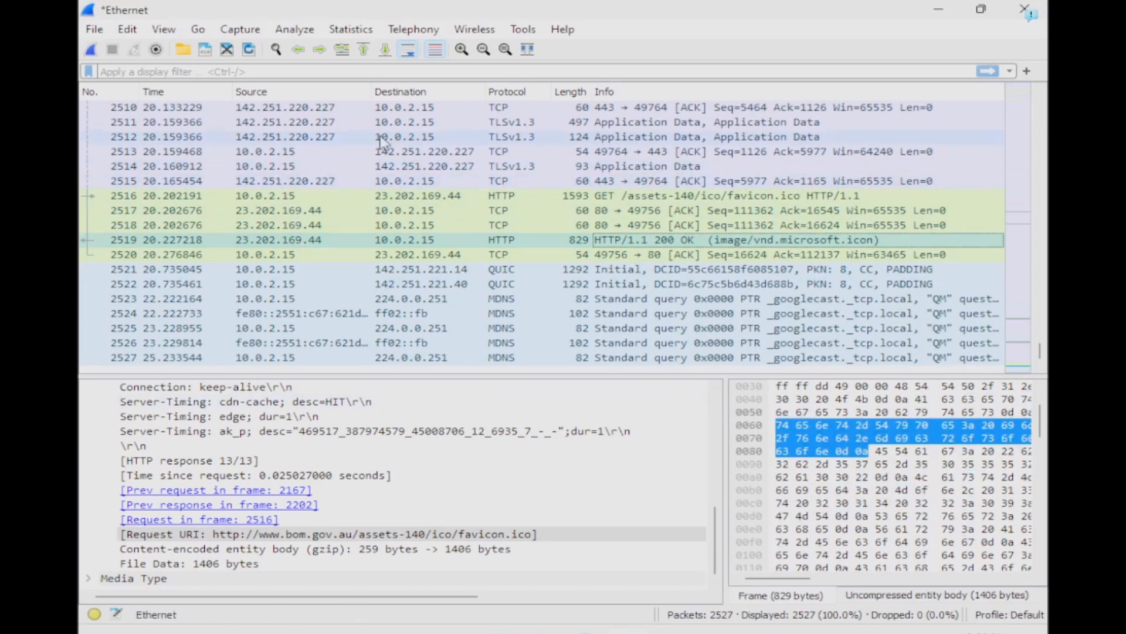
mouse_move(356, 97)
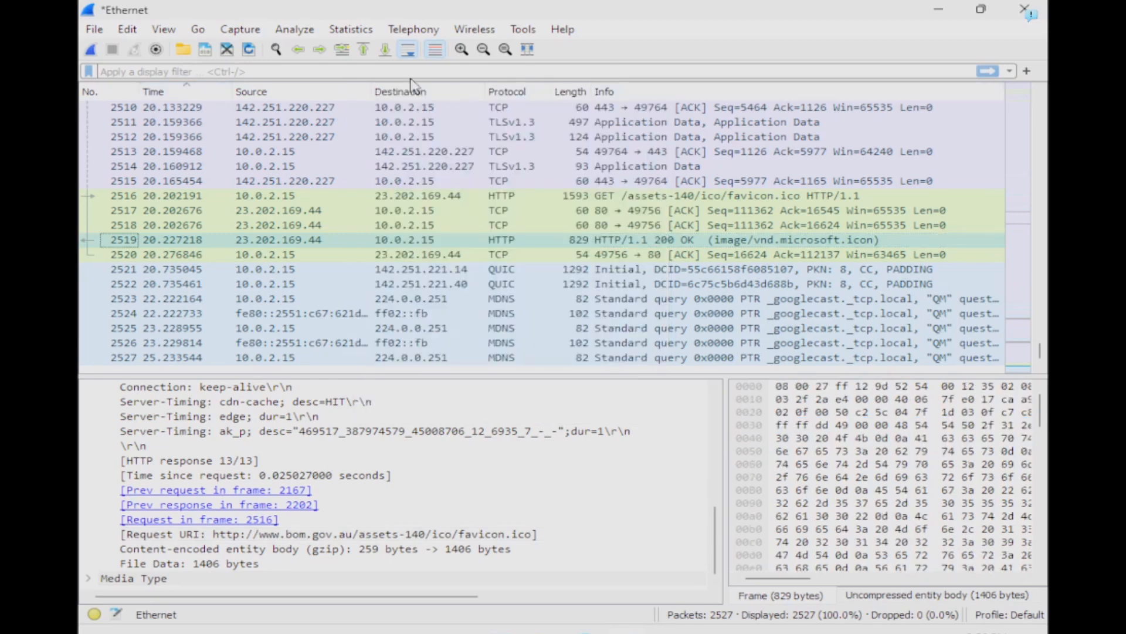
Reach Column Preferences from the packet-list header, listing the seven current columns
right_click(400, 91)
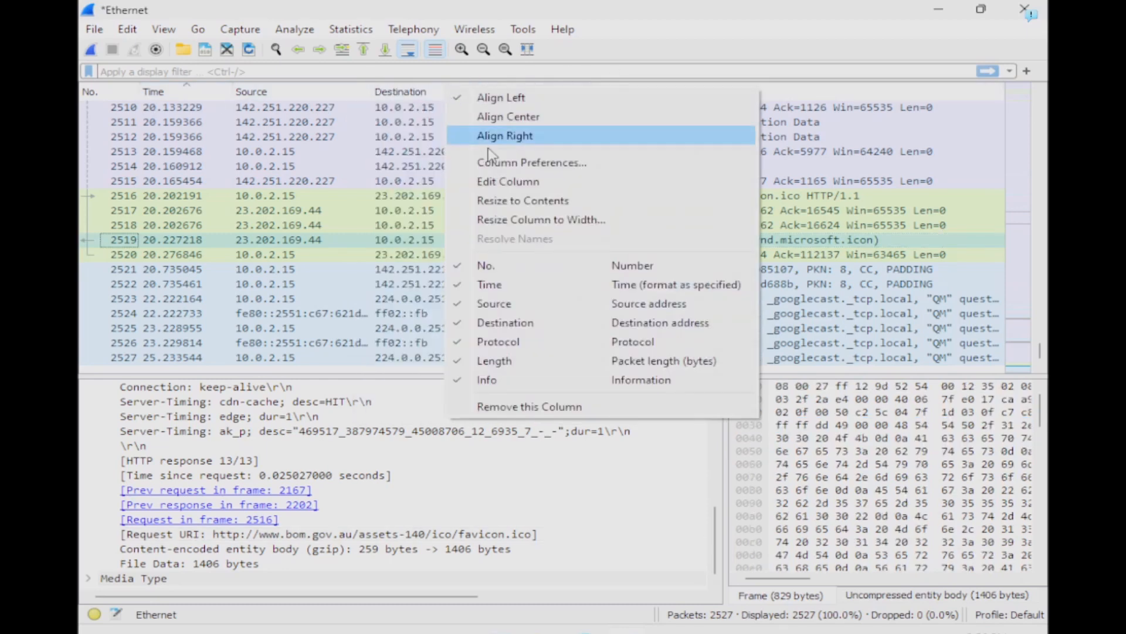
left_click(532, 162)
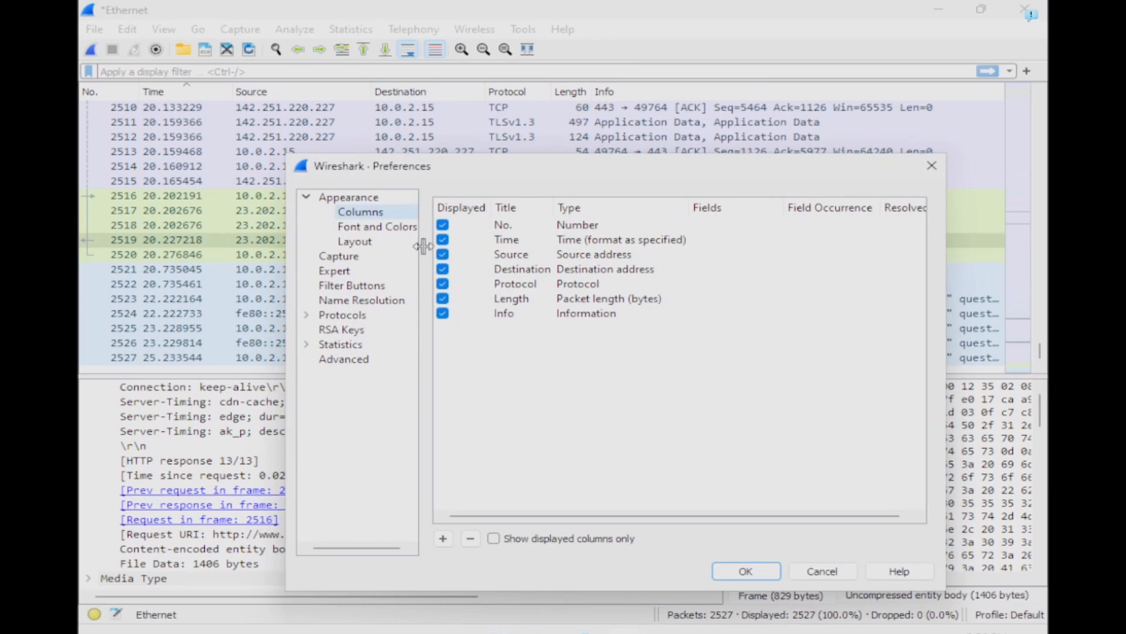
mouse_move(428, 399)
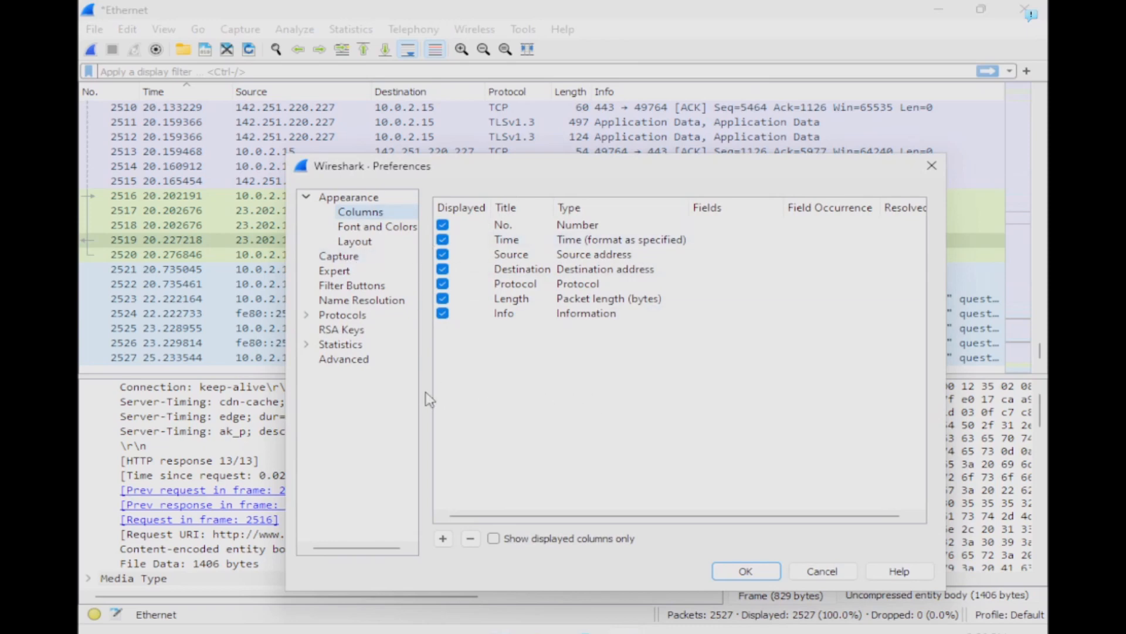
mouse_move(481, 384)
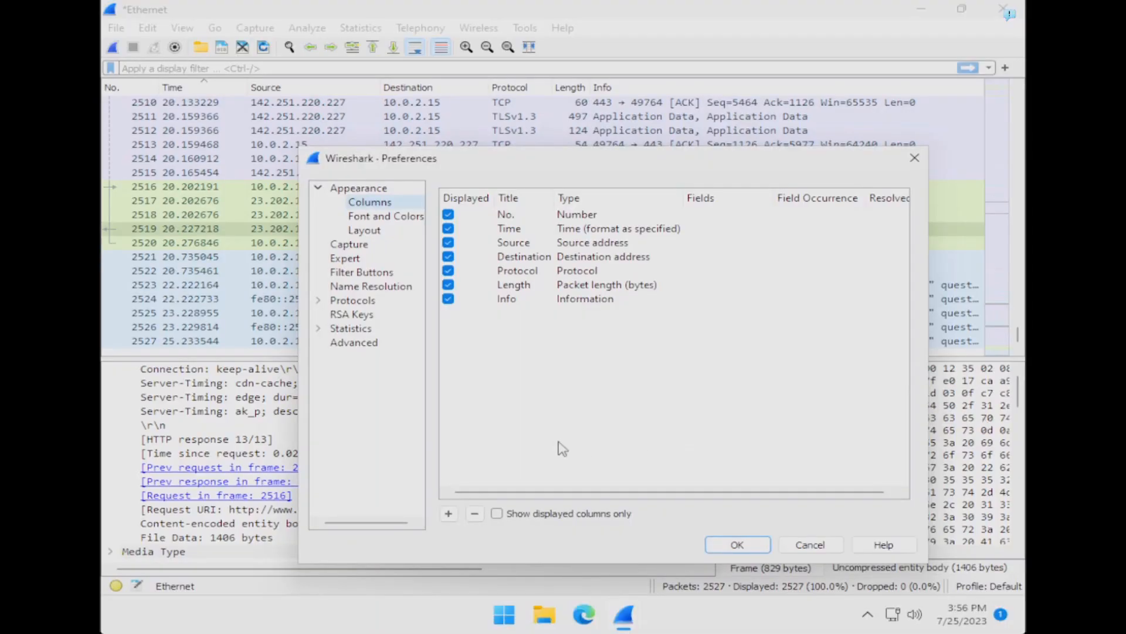
Add two columns of type Src port (unresolved) and Dest port (unresolved)
left_click(448, 513)
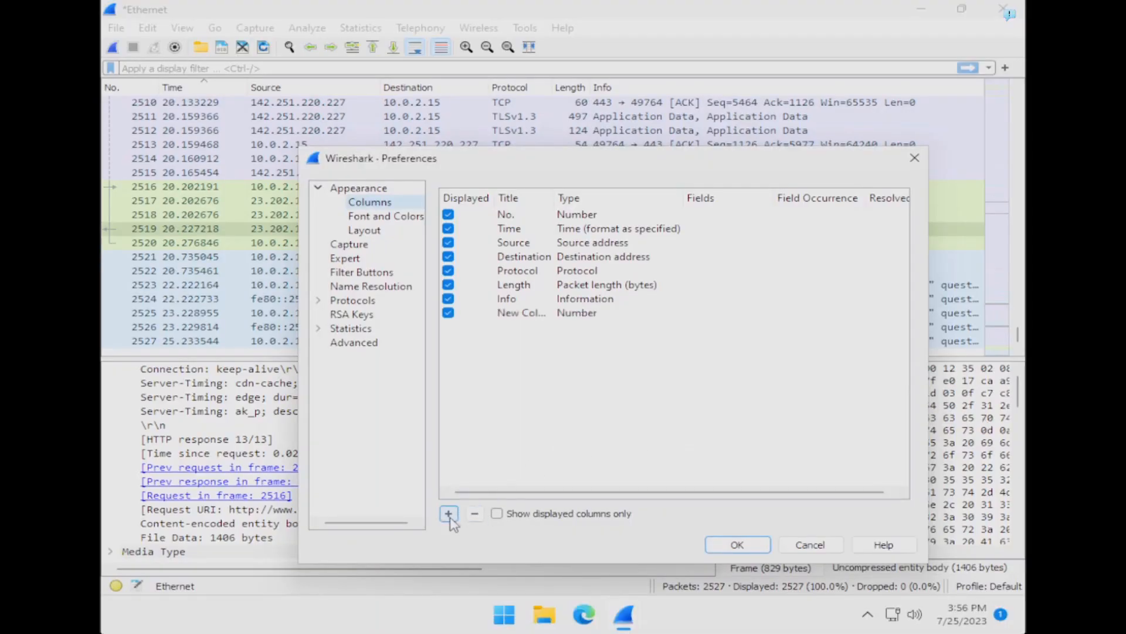
left_click(448, 512)
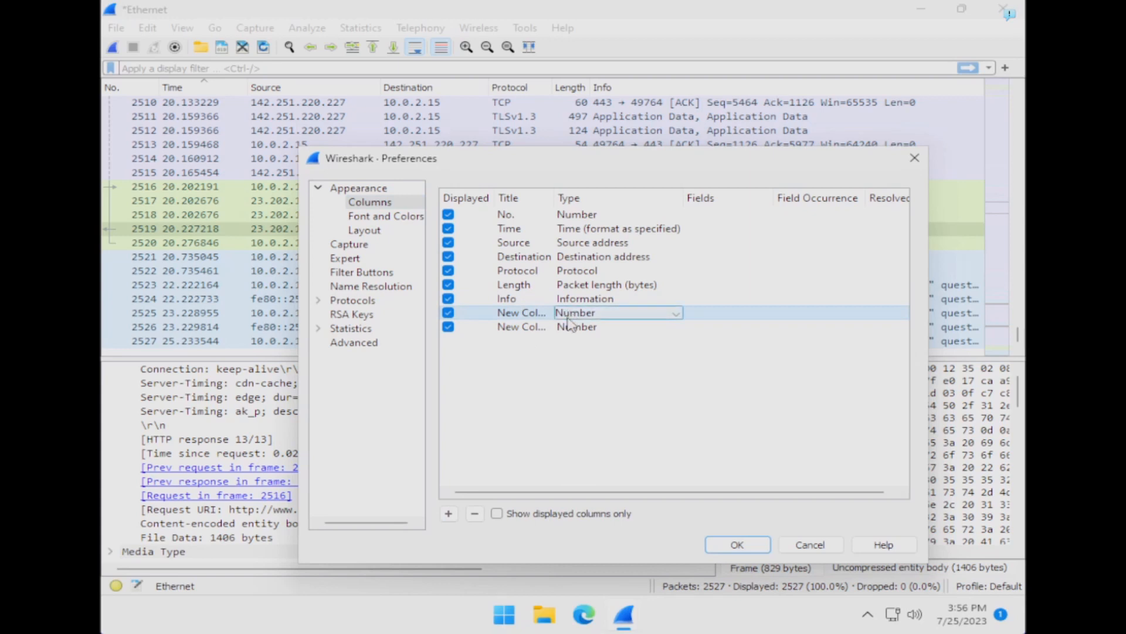
left_click(673, 312)
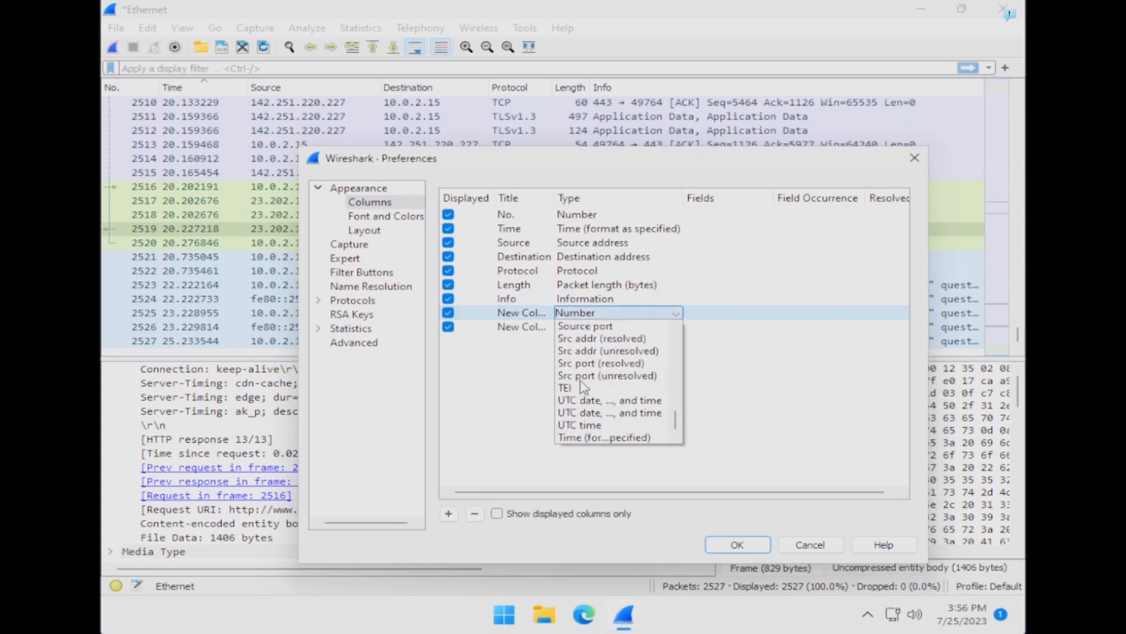
left_click(607, 375)
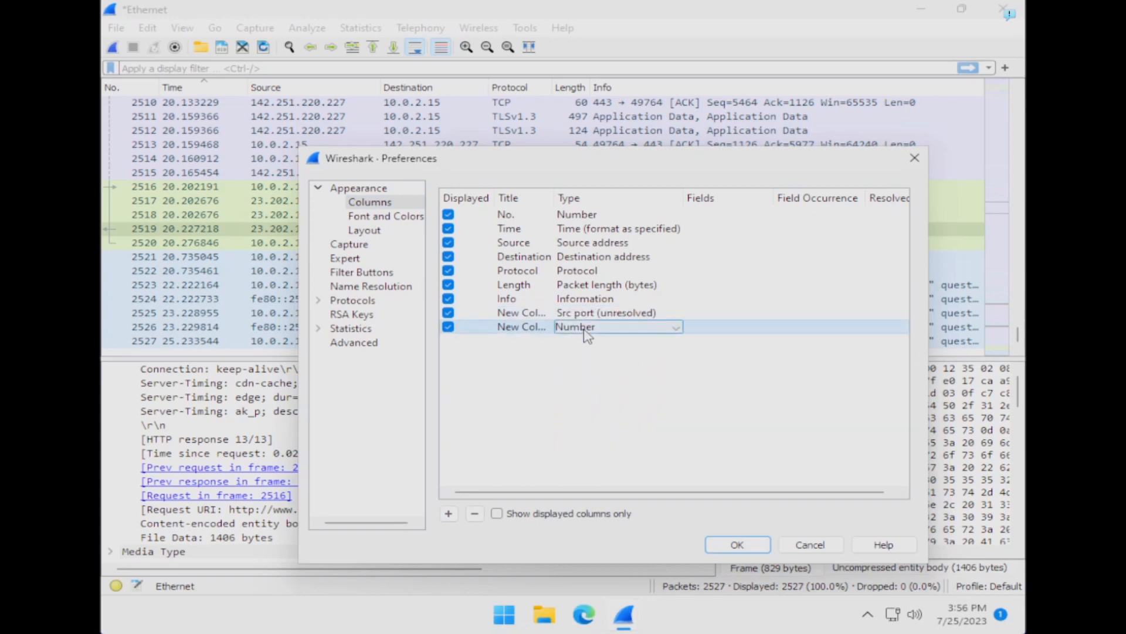
left_click(673, 327)
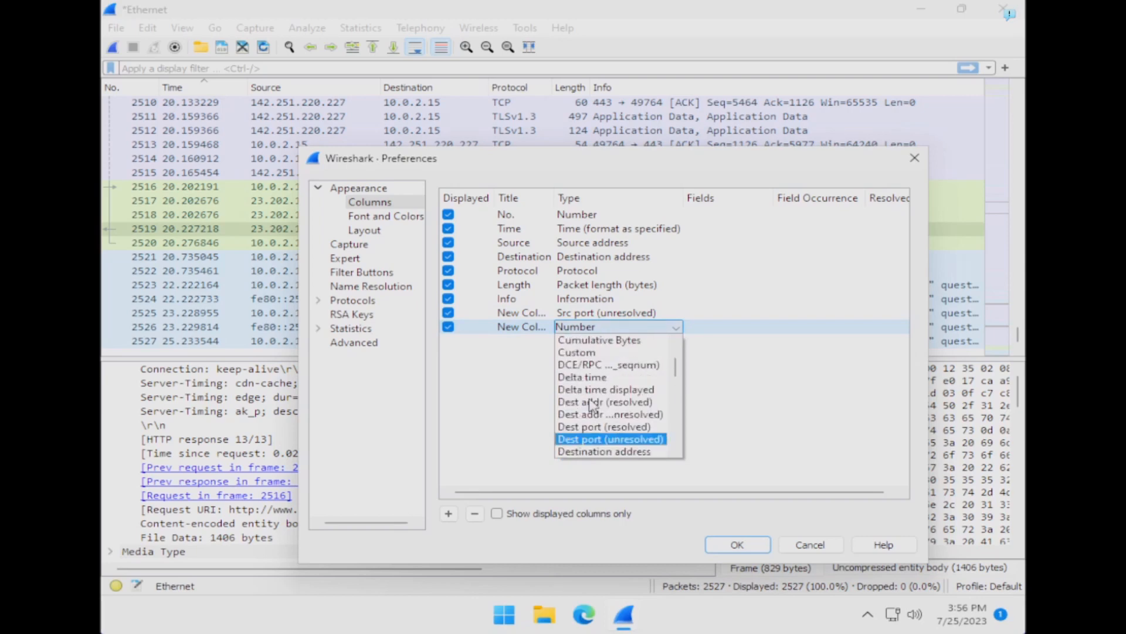
left_click(611, 439)
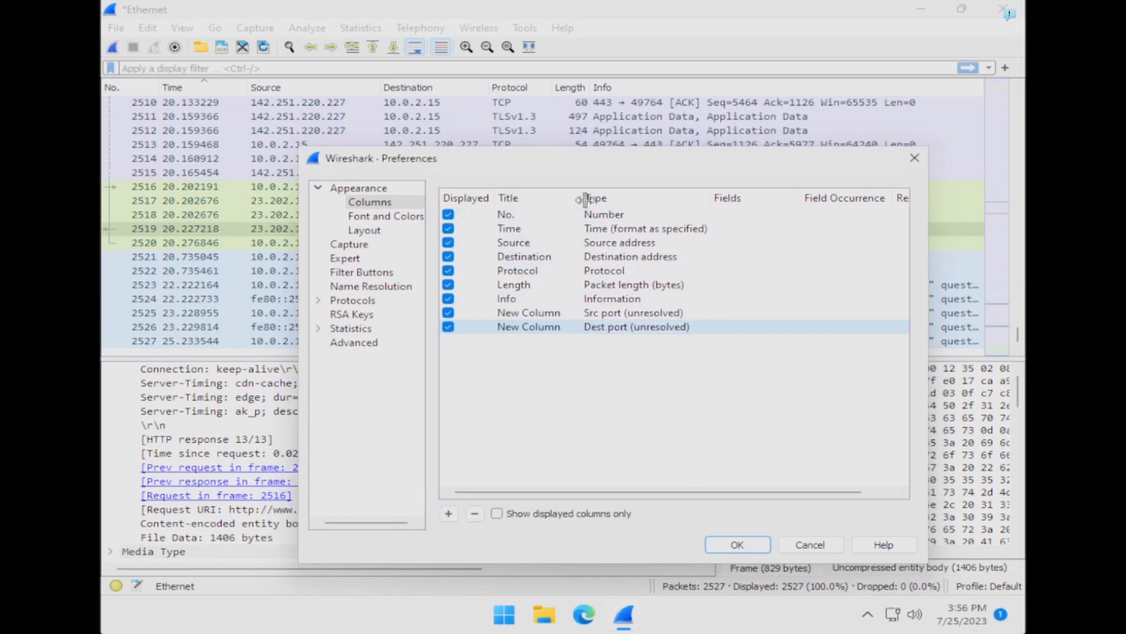
Title the new columns 'Src Port' and 'Dest Port'
double_click(529, 312)
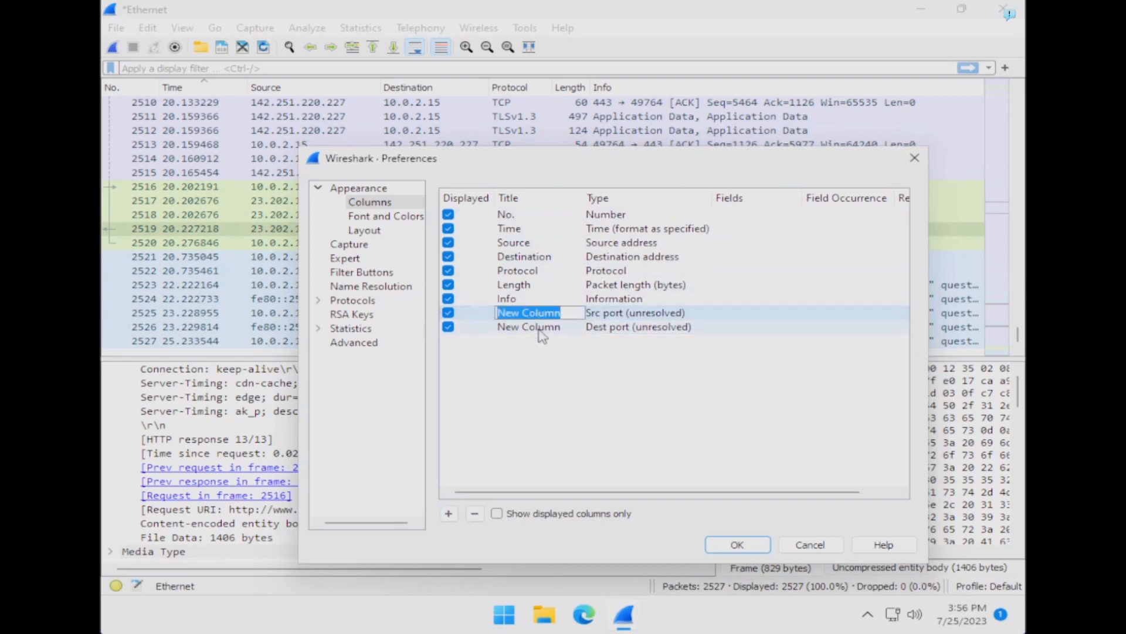
type("Src")
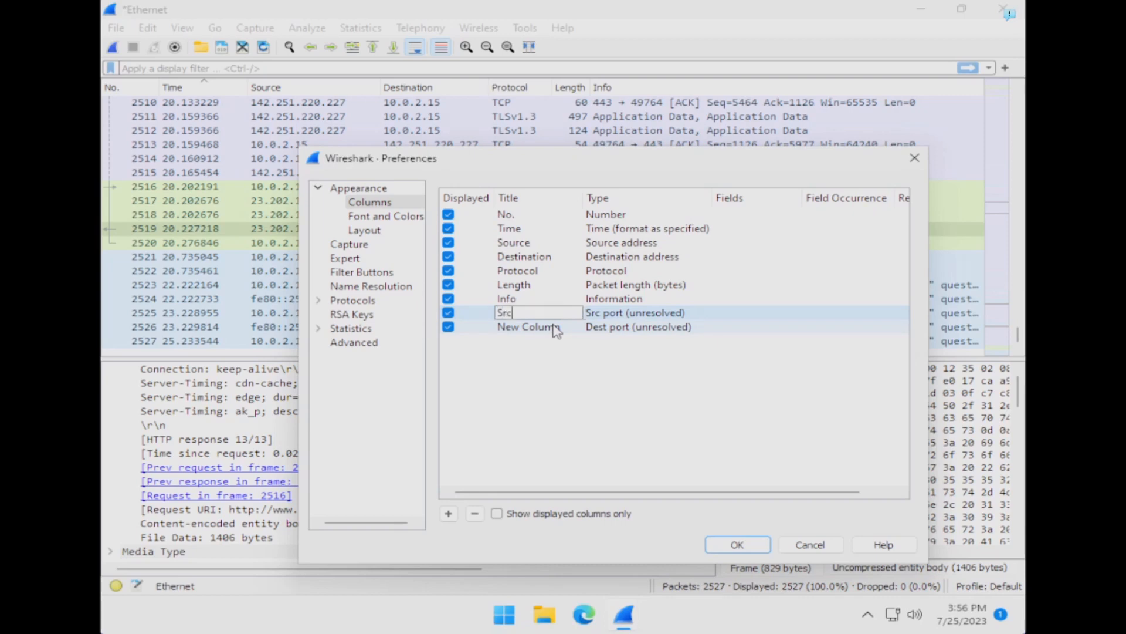
type("Port")
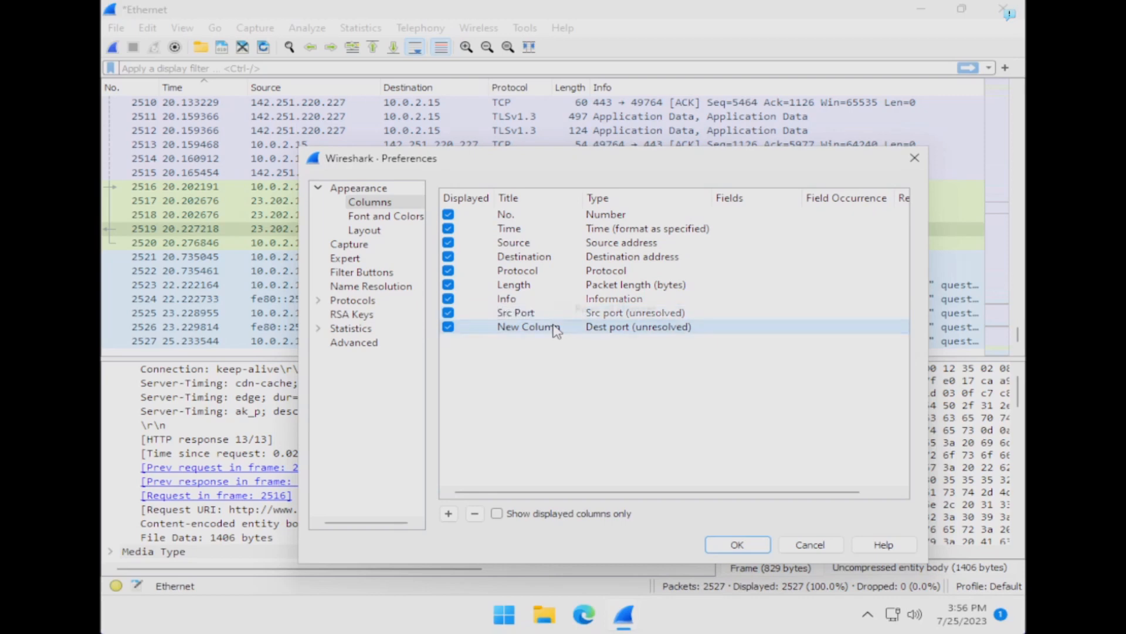
double_click(529, 326)
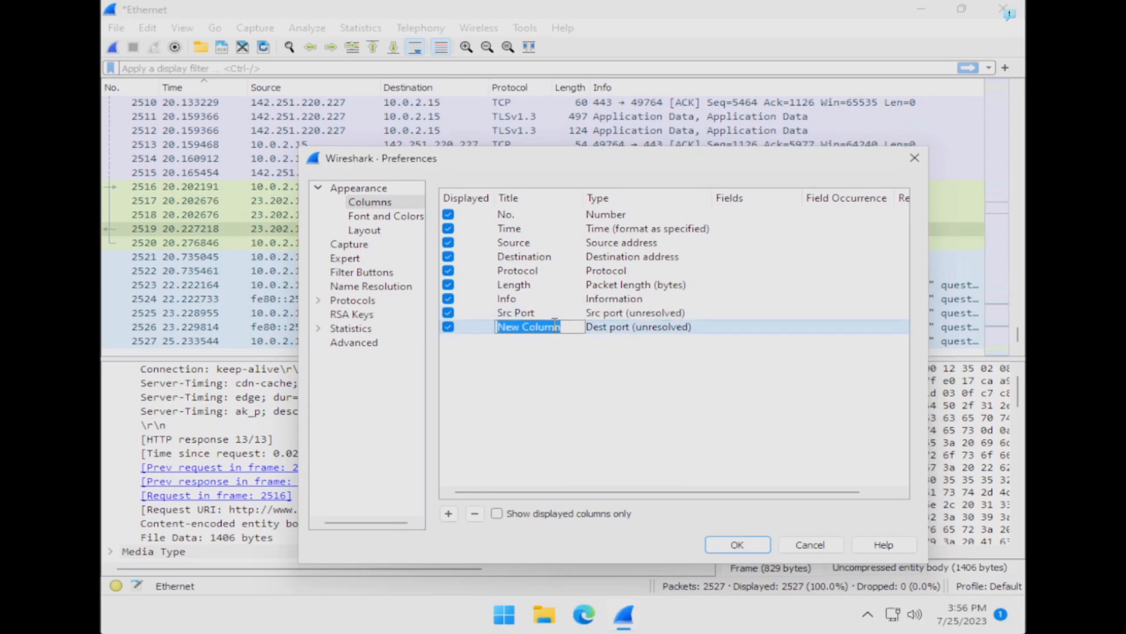
type("Dest Port")
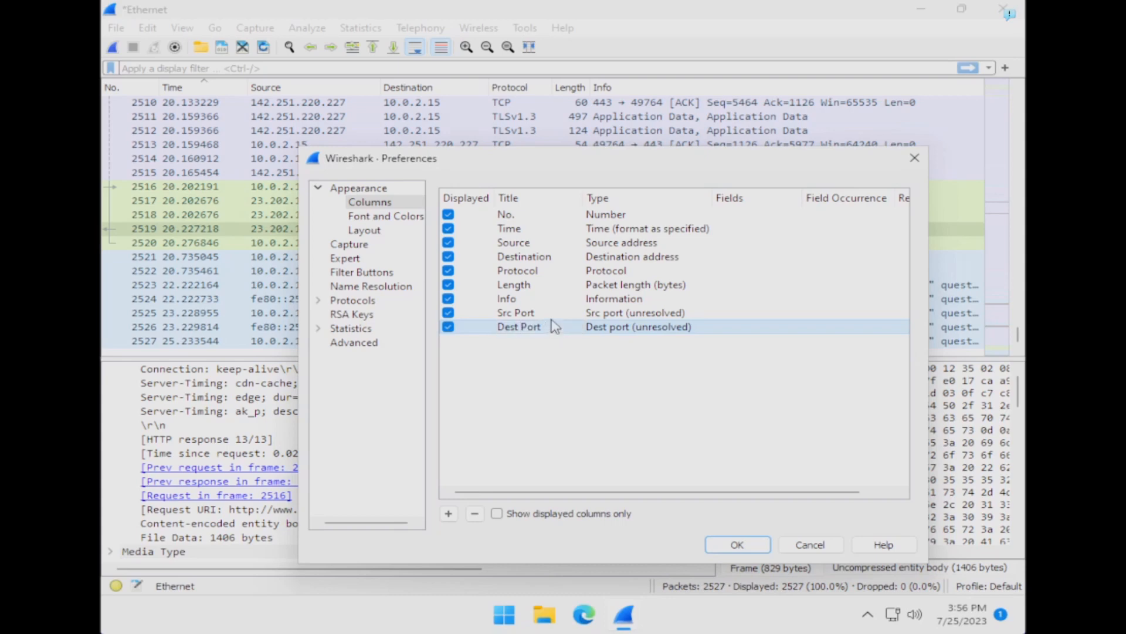
left_click(515, 312)
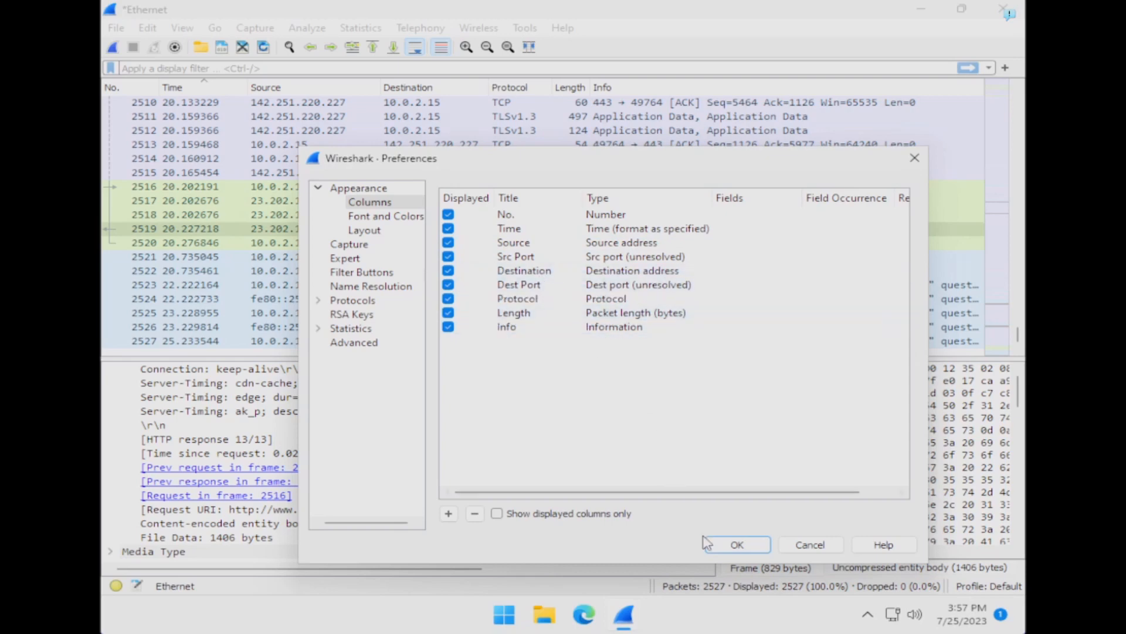
Apply the columns, check packet 2518, and resize the Source and Src Port columns to fit
left_click(735, 543)
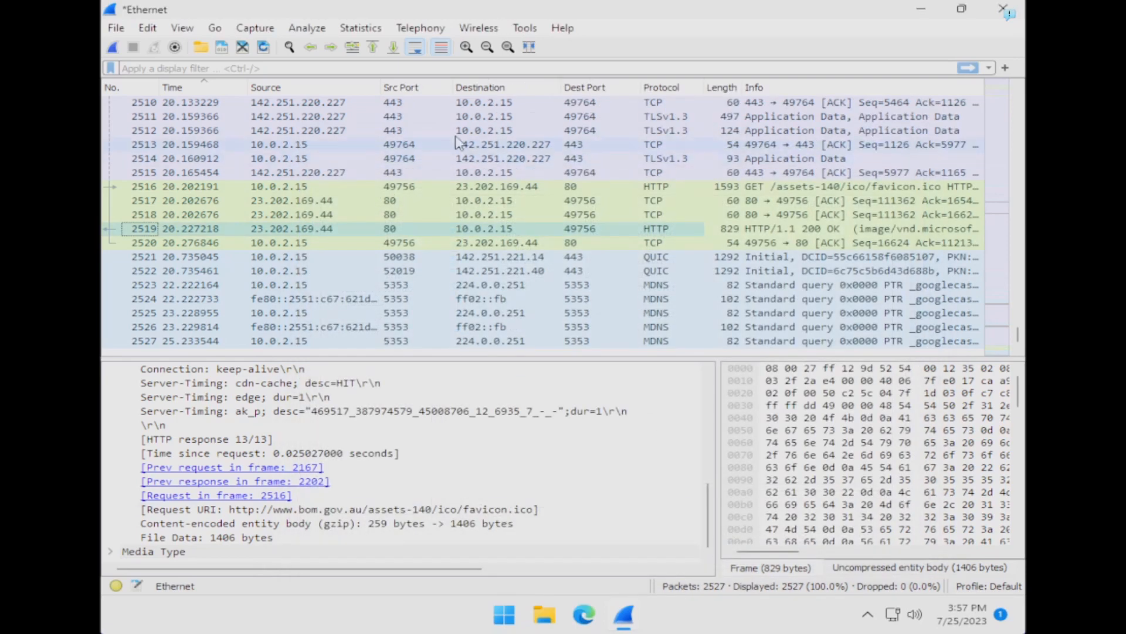
mouse_move(406, 262)
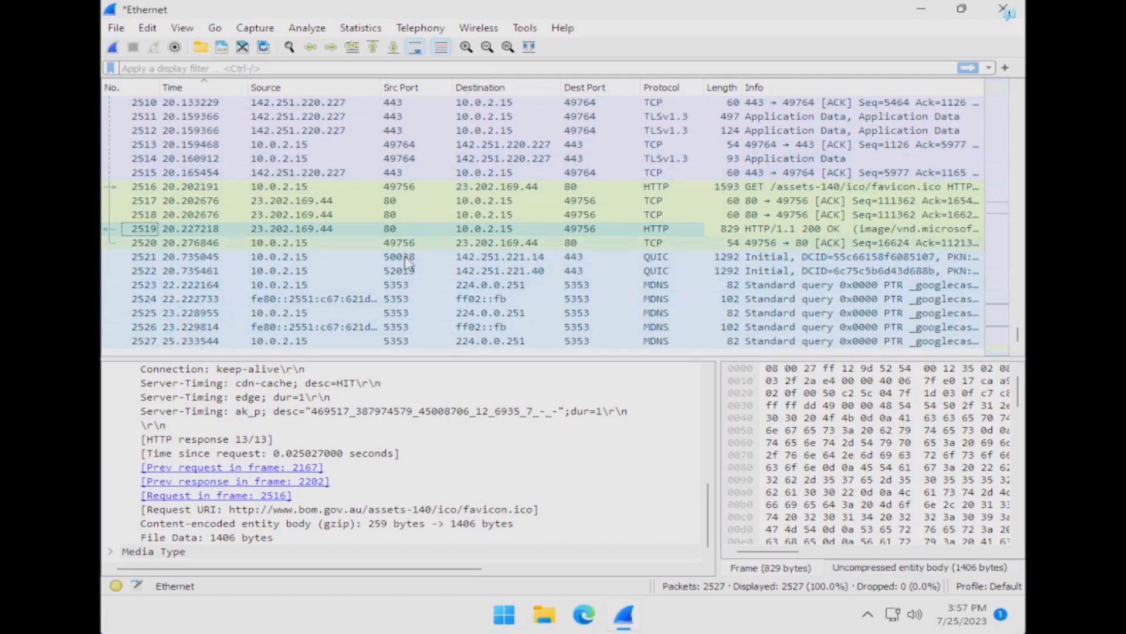
left_click(392, 214)
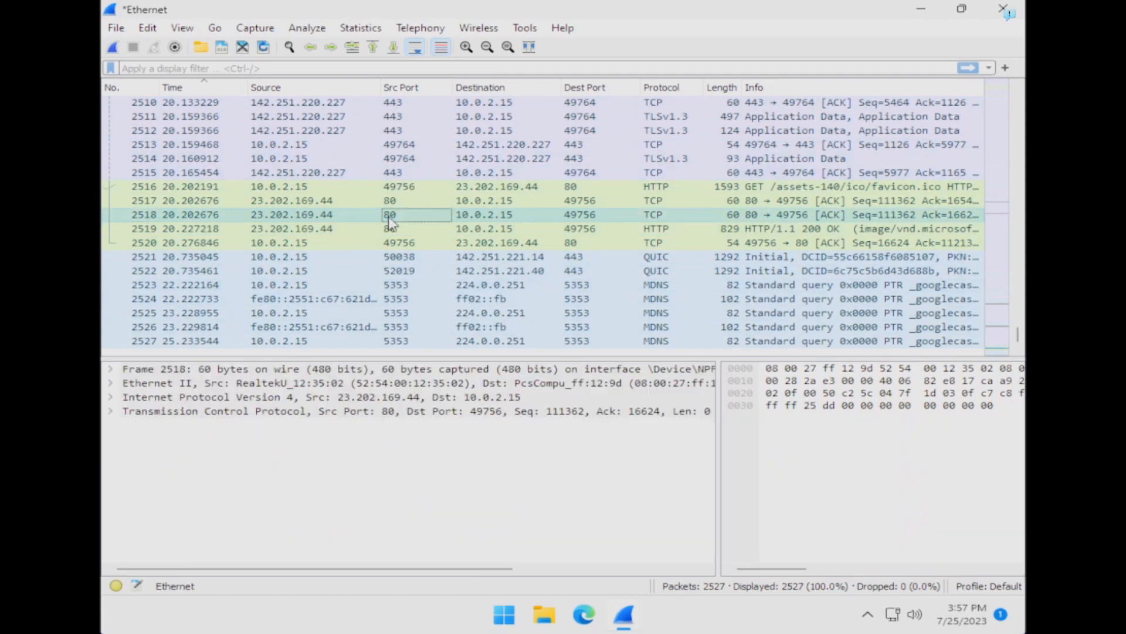
mouse_move(575, 233)
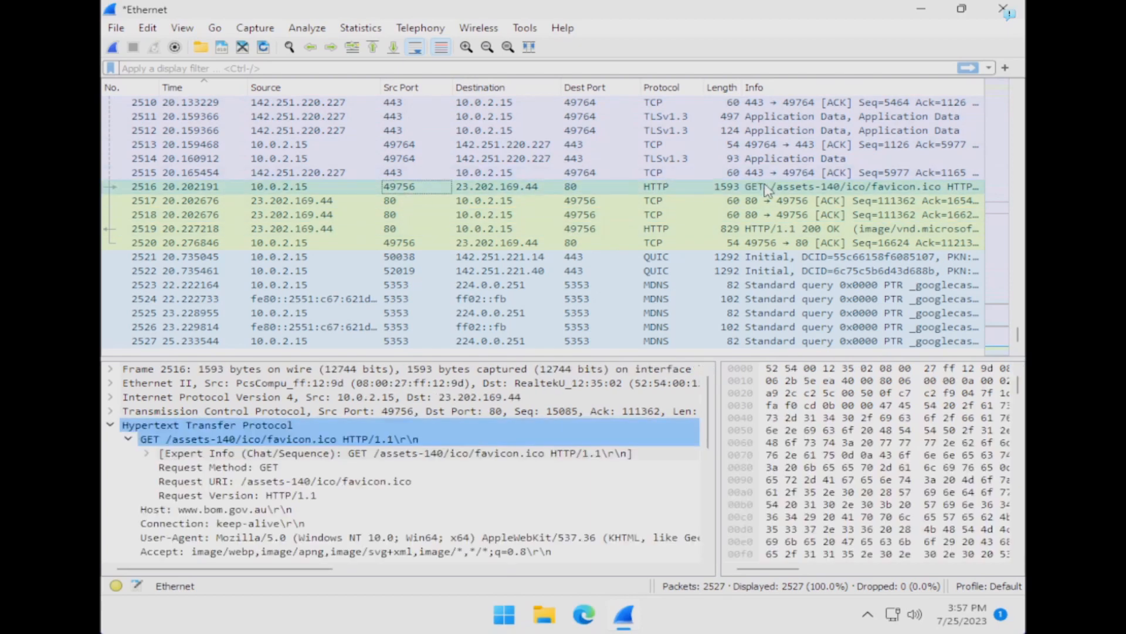
mouse_move(396, 194)
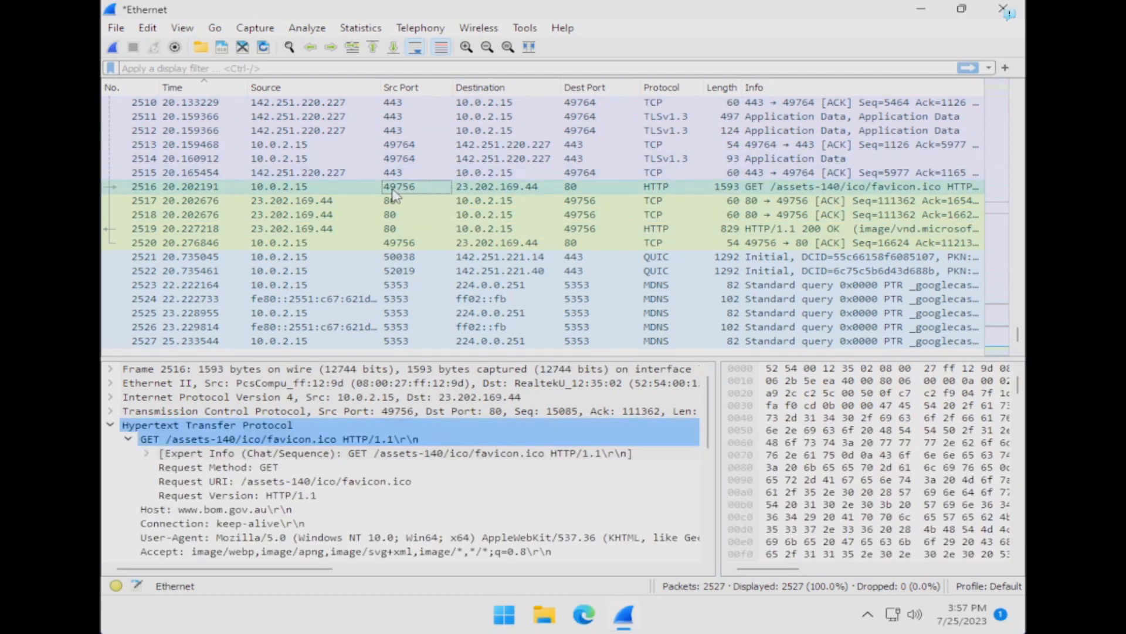
mouse_move(751, 221)
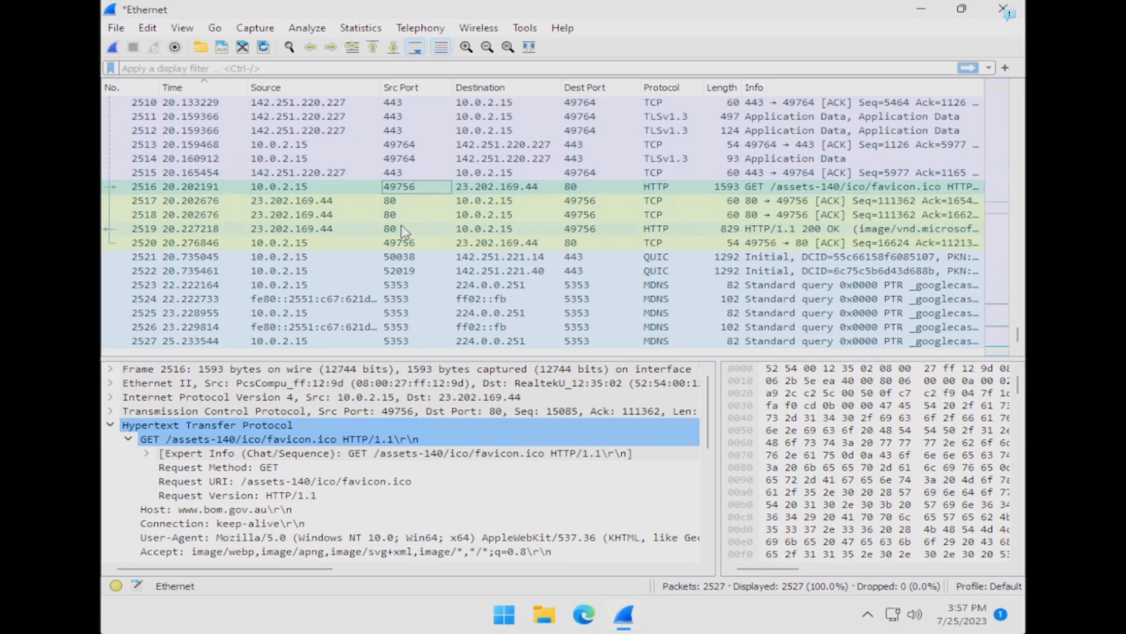
mouse_move(463, 236)
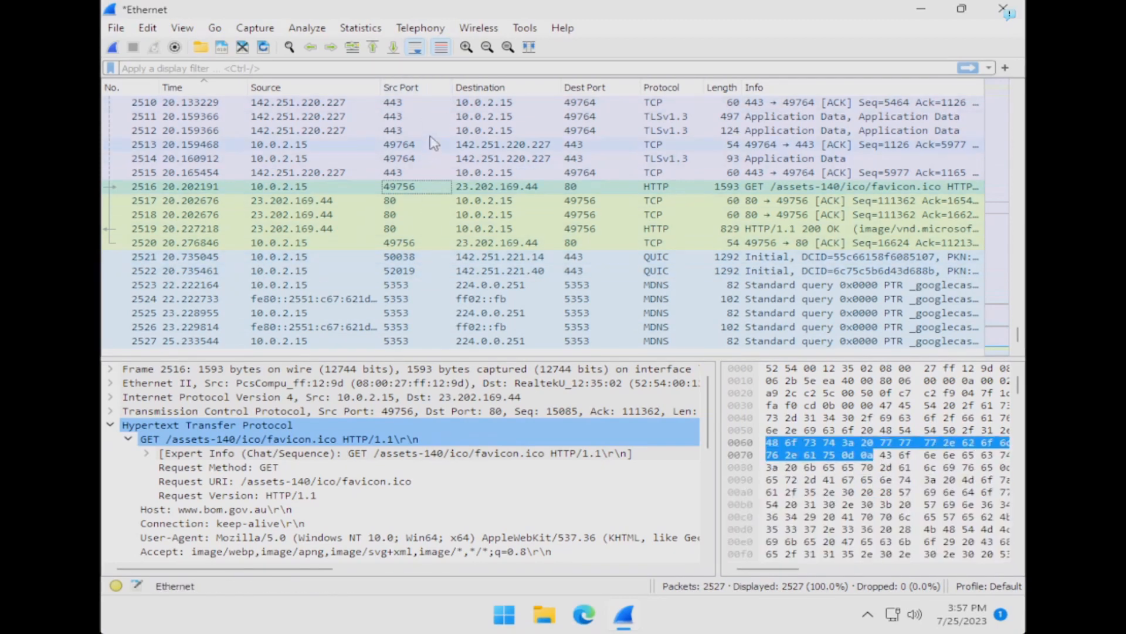
right_click(402, 86)
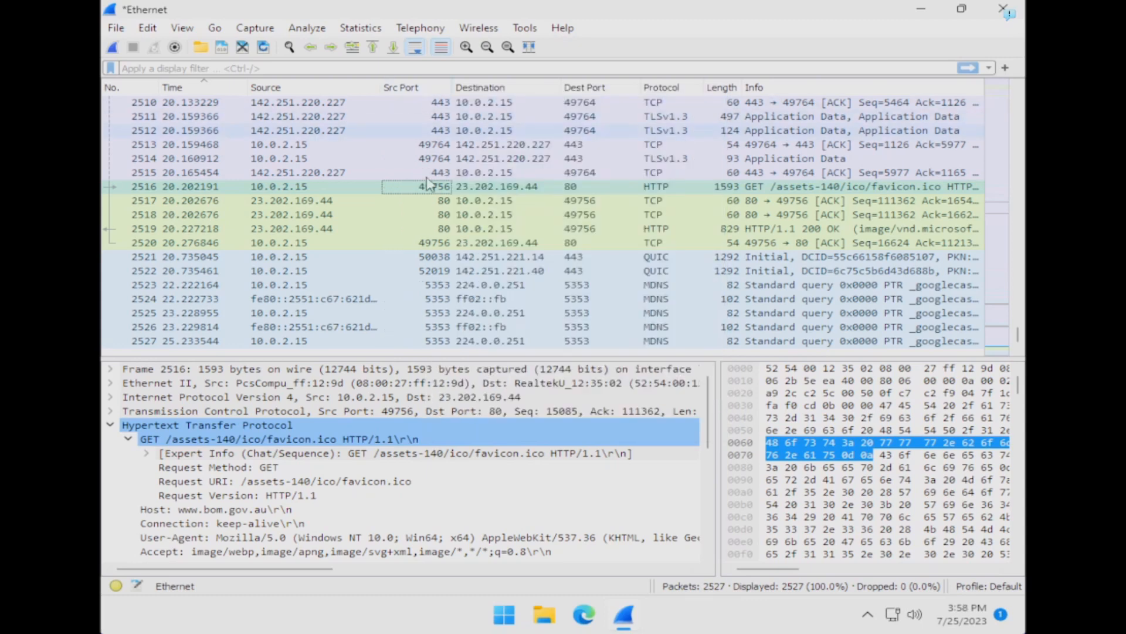
mouse_move(456, 106)
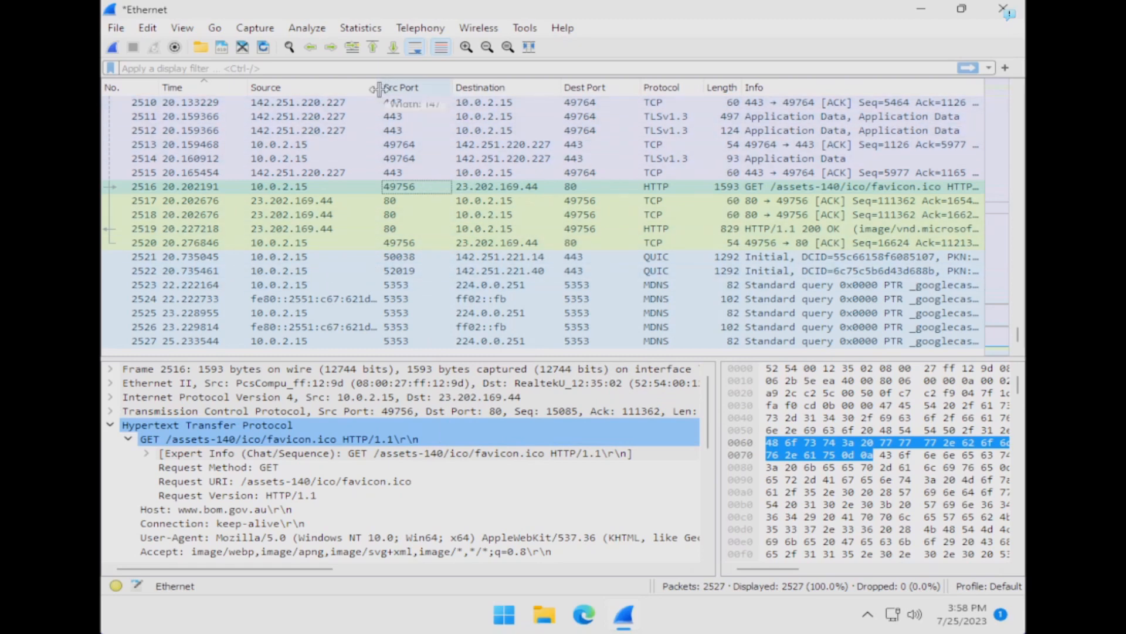
left_click_drag(379, 86, 344, 87)
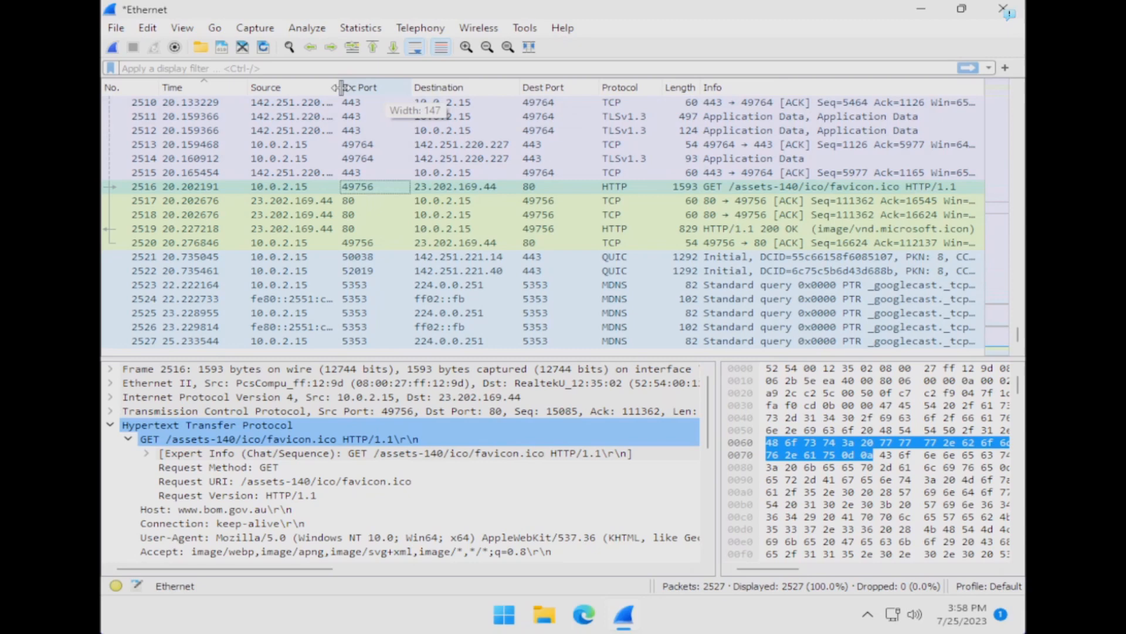
left_click_drag(337, 87, 366, 87)
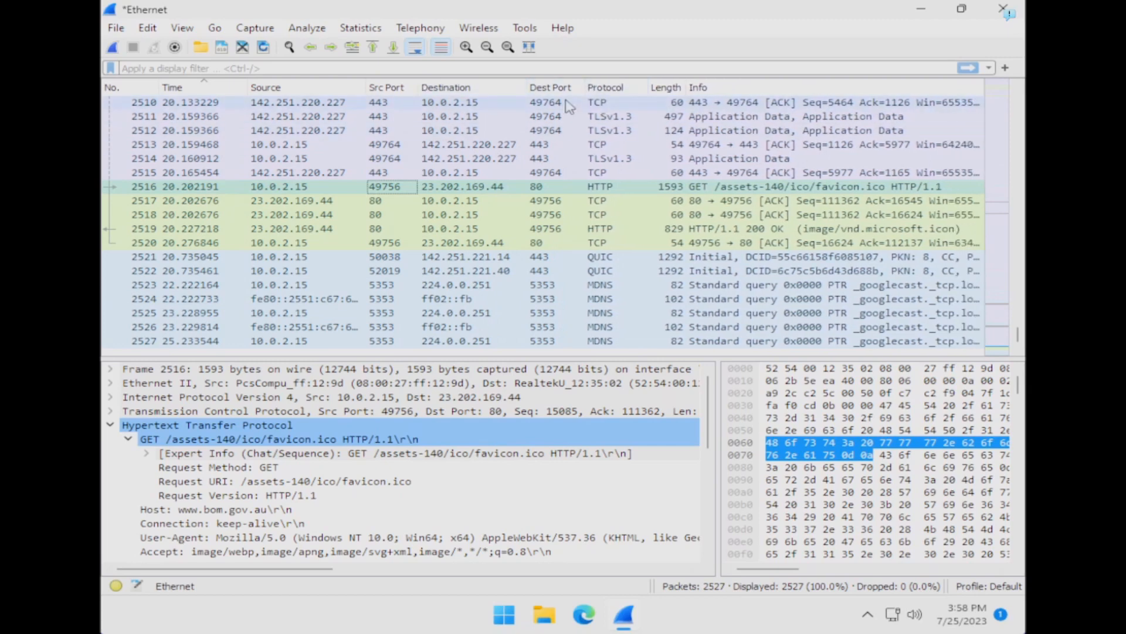
mouse_move(588, 555)
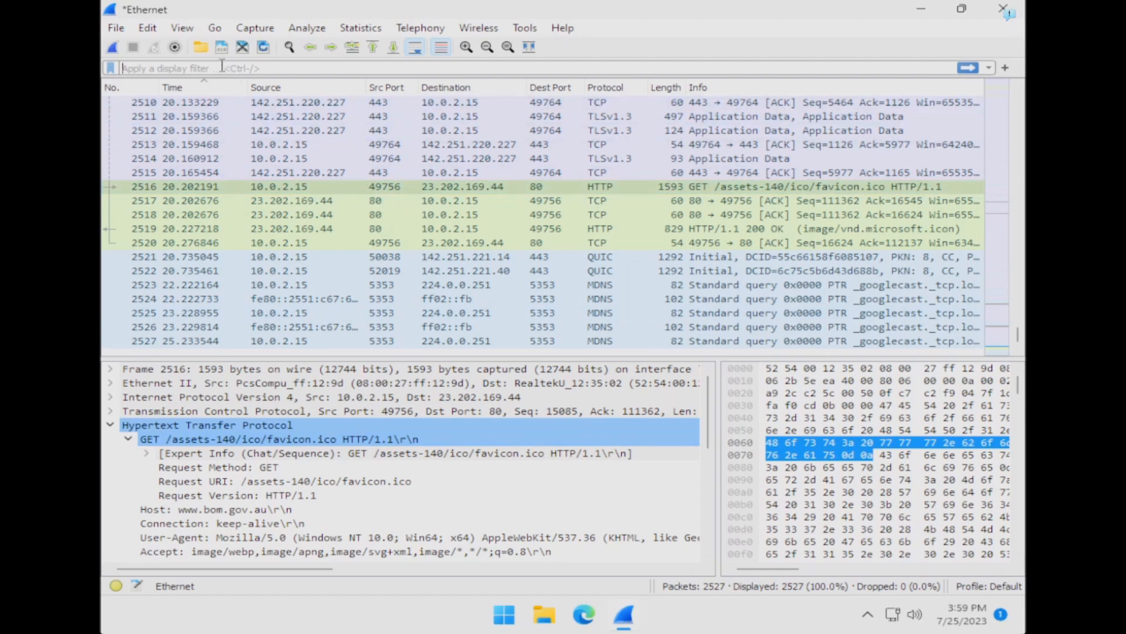
Filter on http.request and apply the Request Method field as a column showing GET
type("http.request")
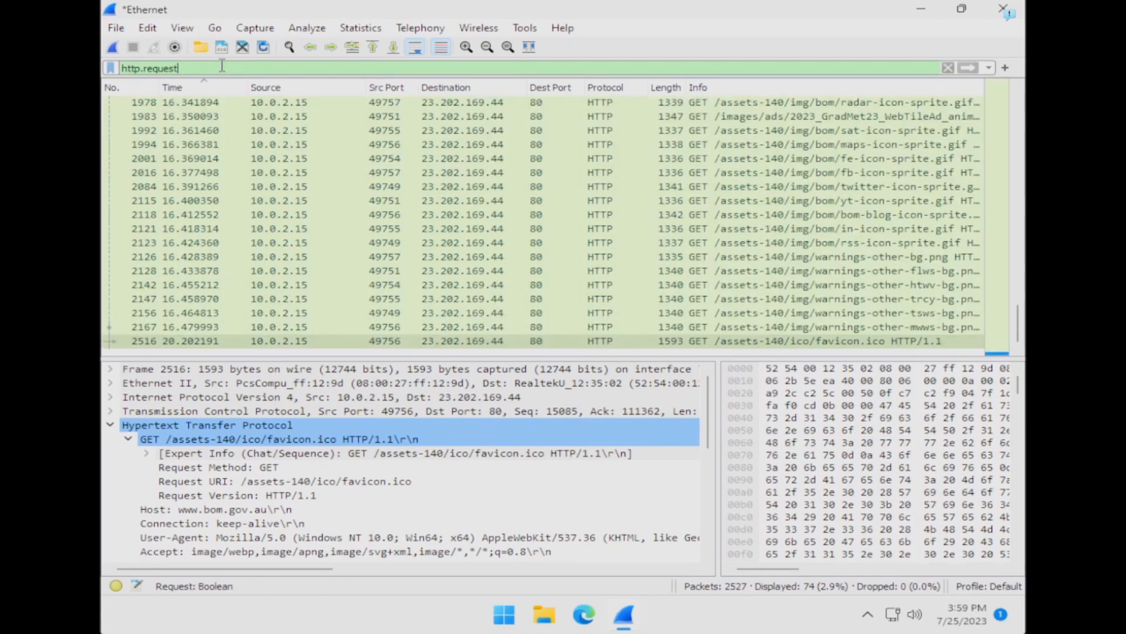
scroll("up", 3)
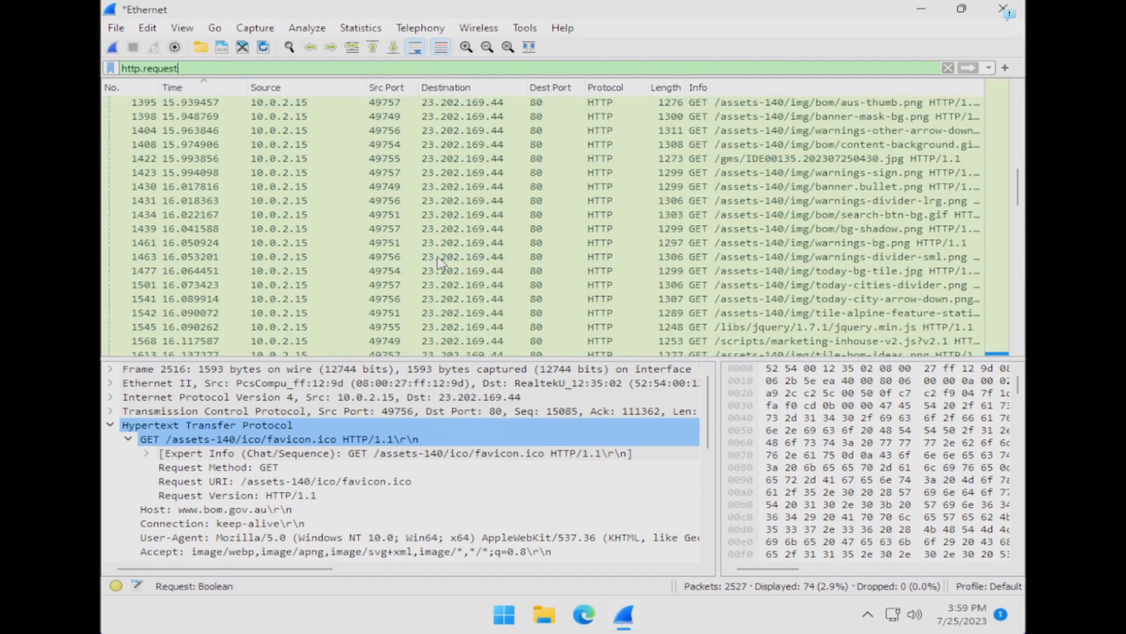
scroll("down", 3)
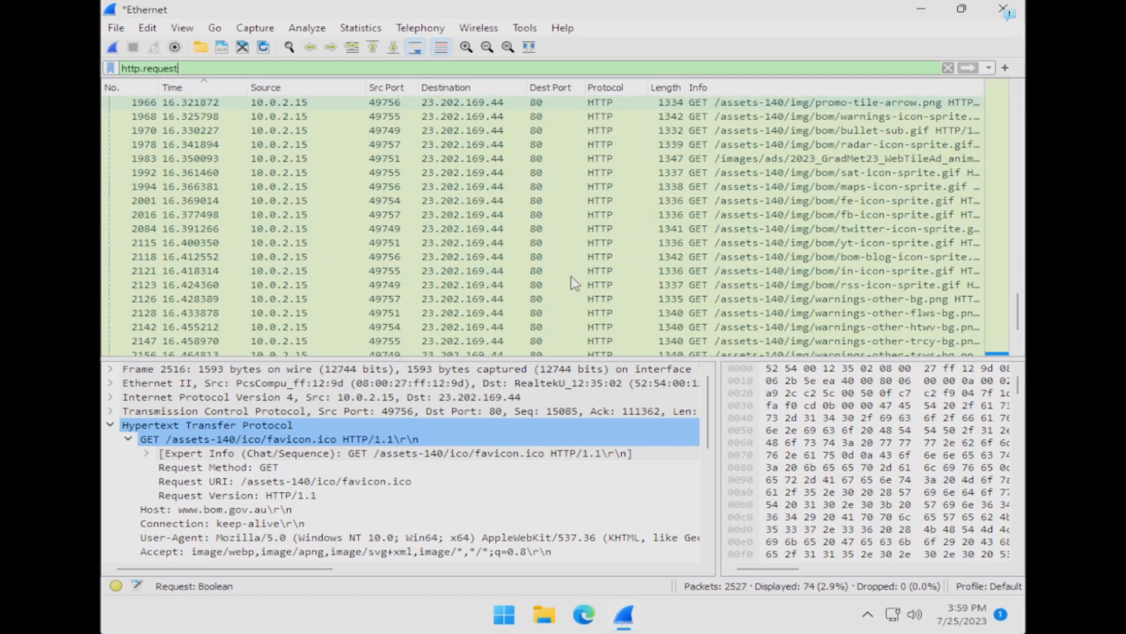
scroll("down", 3)
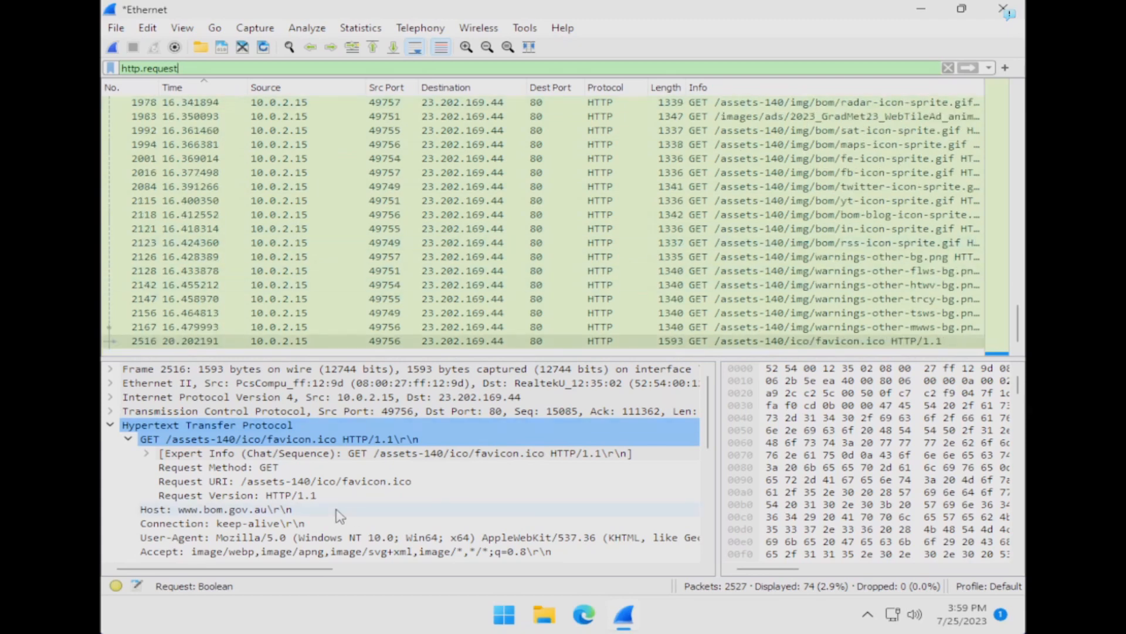
mouse_move(229, 522)
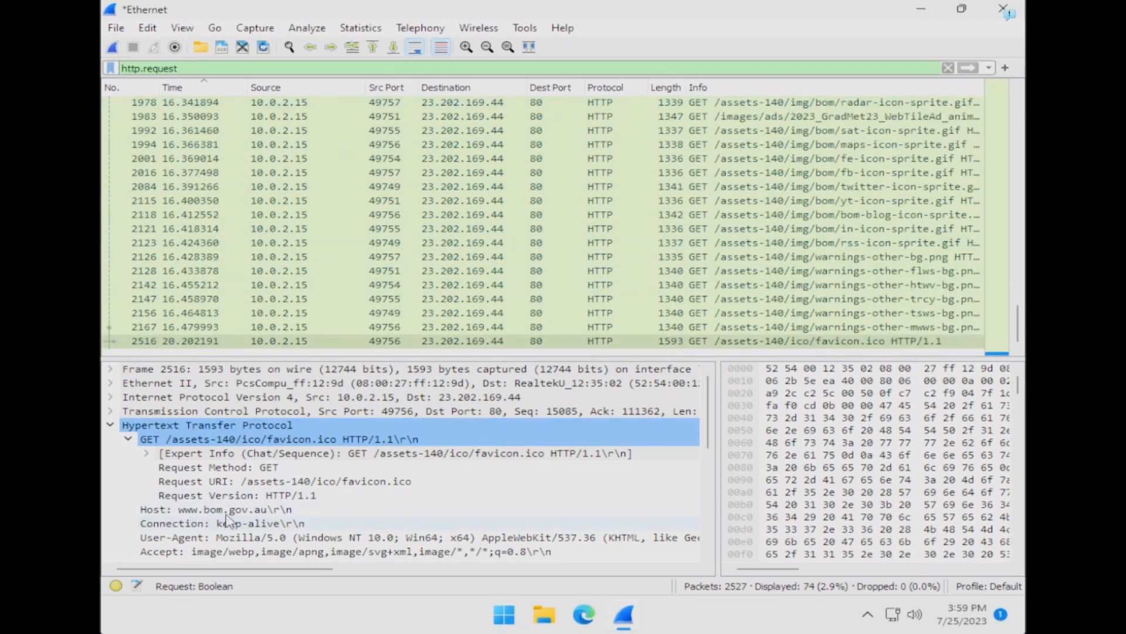
left_click(217, 467)
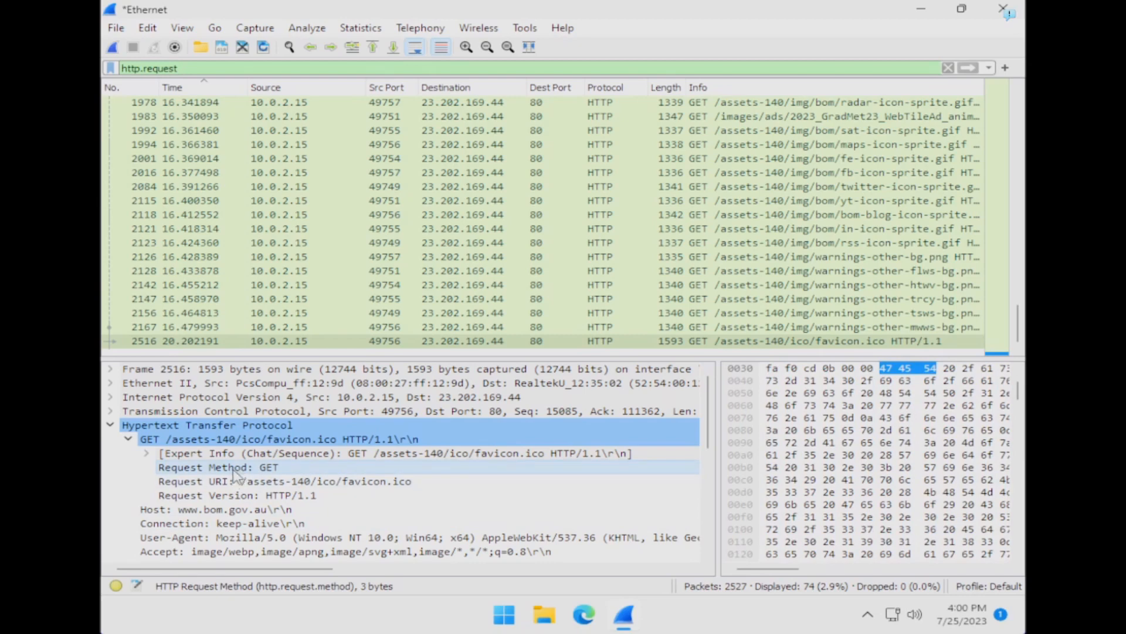
mouse_move(277, 144)
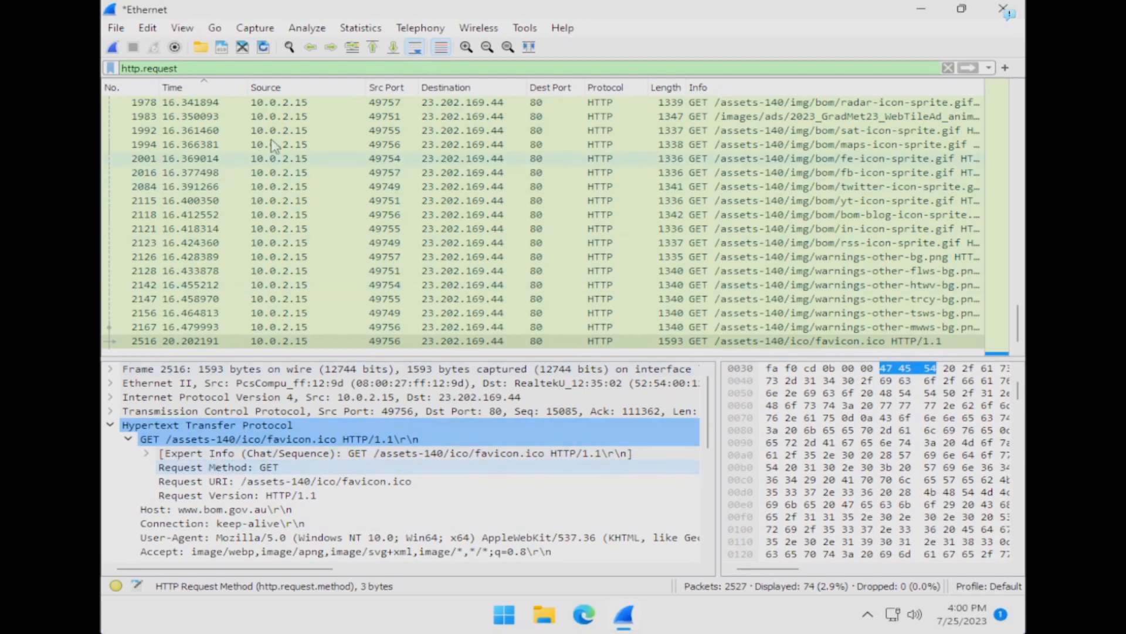
mouse_move(223, 475)
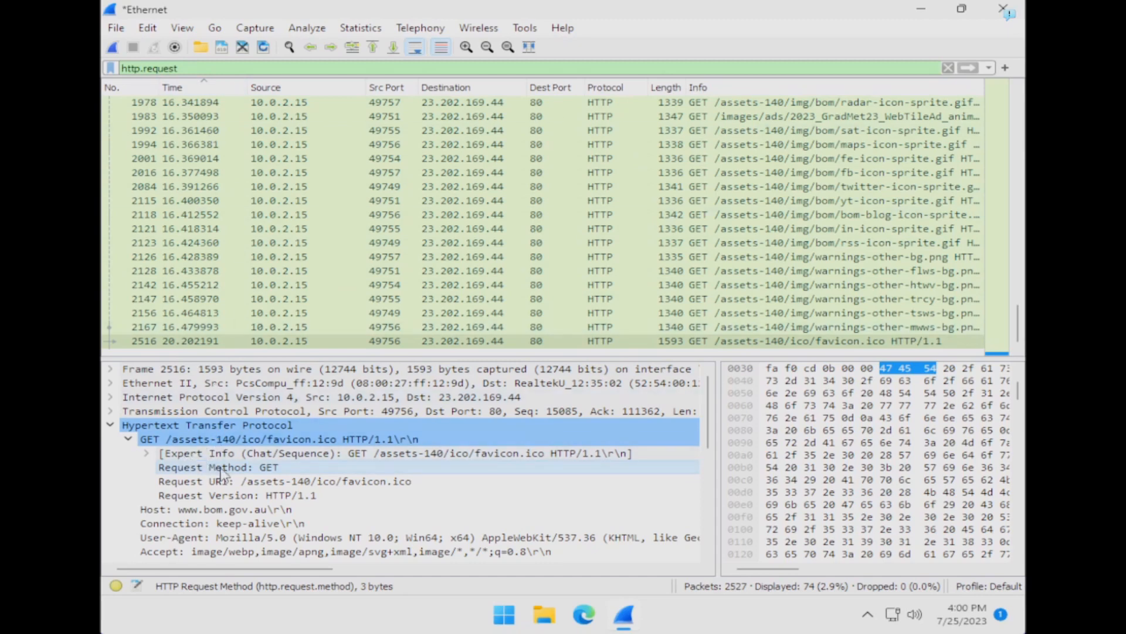
right_click(216, 467)
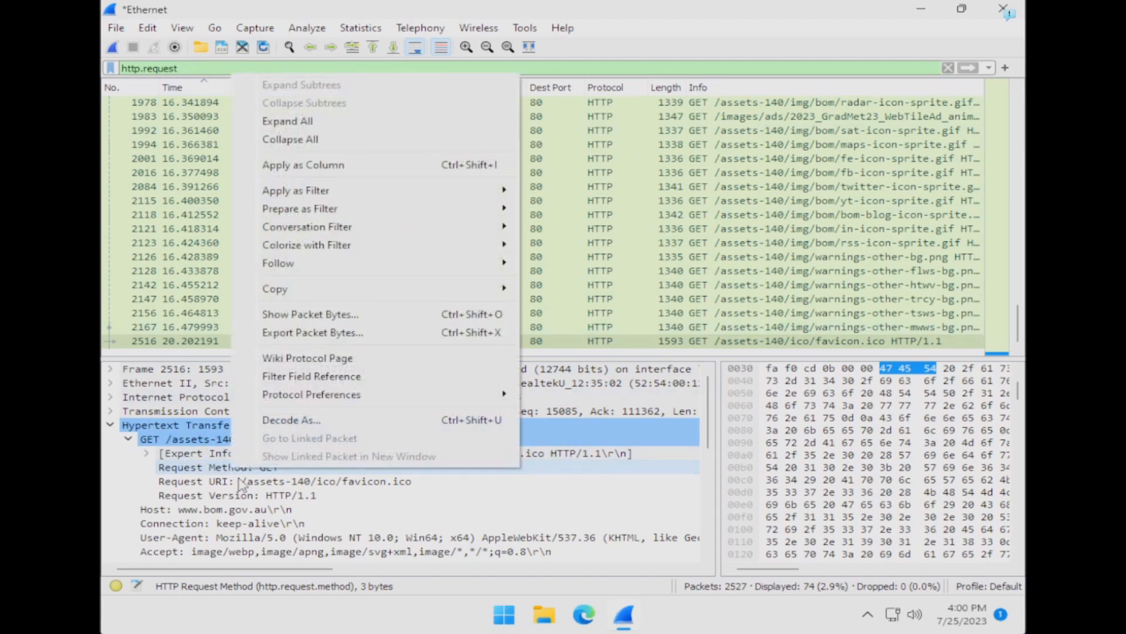
mouse_move(321, 172)
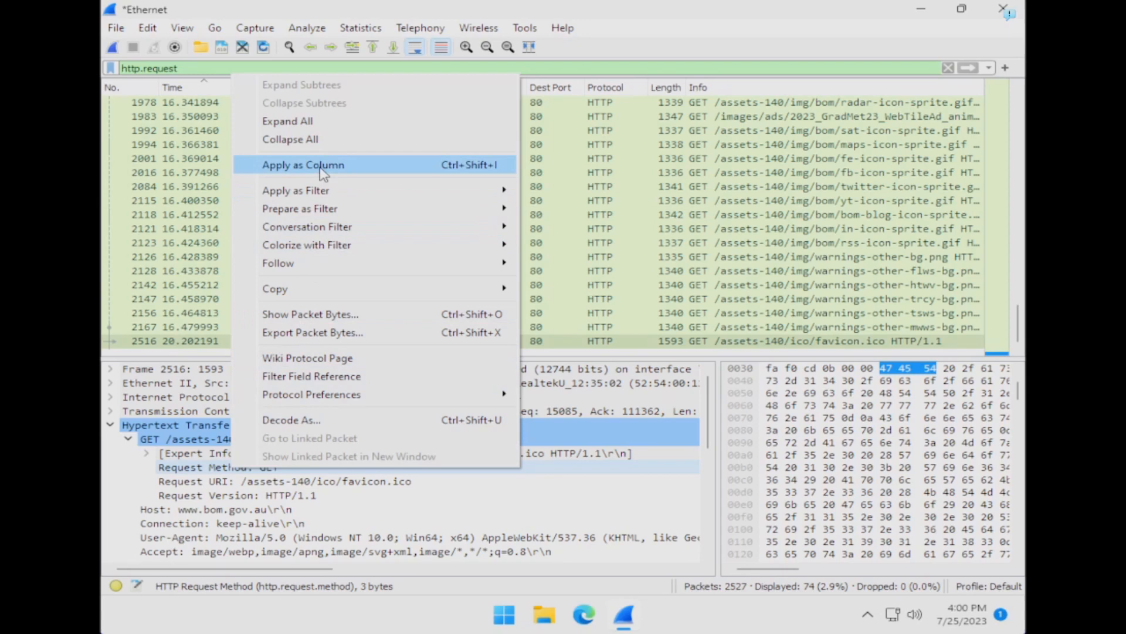
left_click(303, 164)
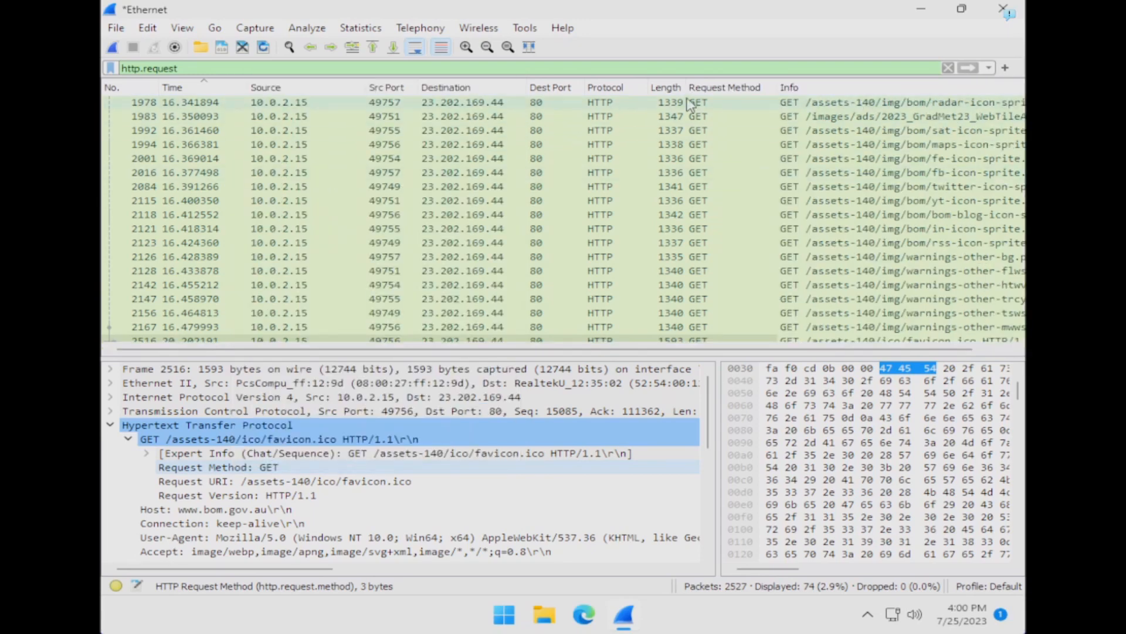
mouse_move(728, 110)
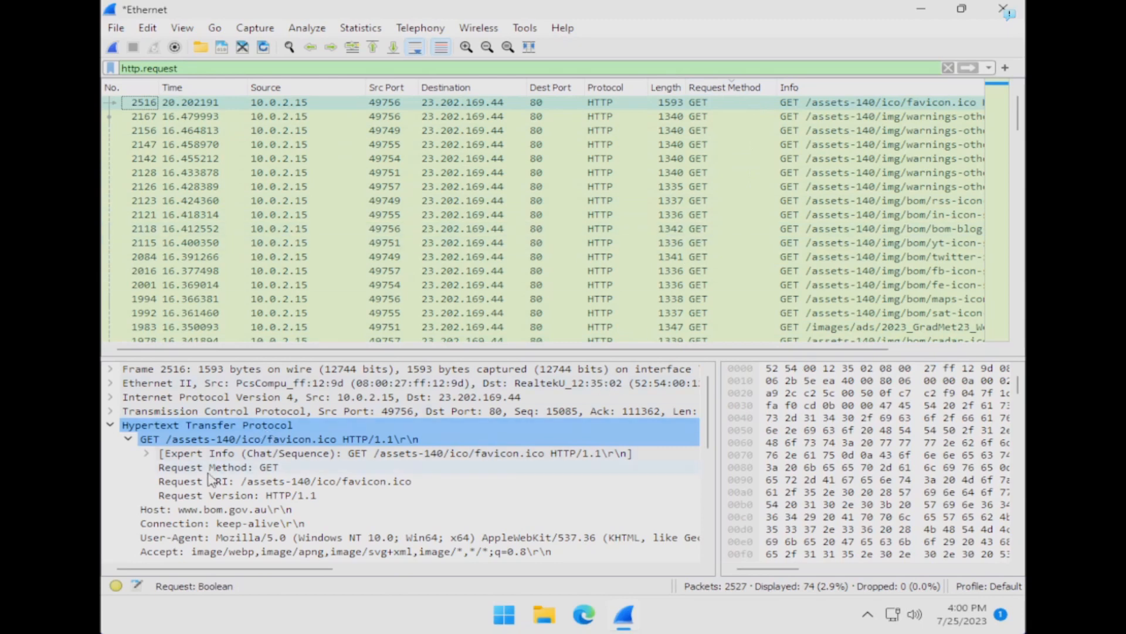
Apply the HTTP Host field as a column, then clear the filter to show all 2,527 packets
left_click(216, 508)
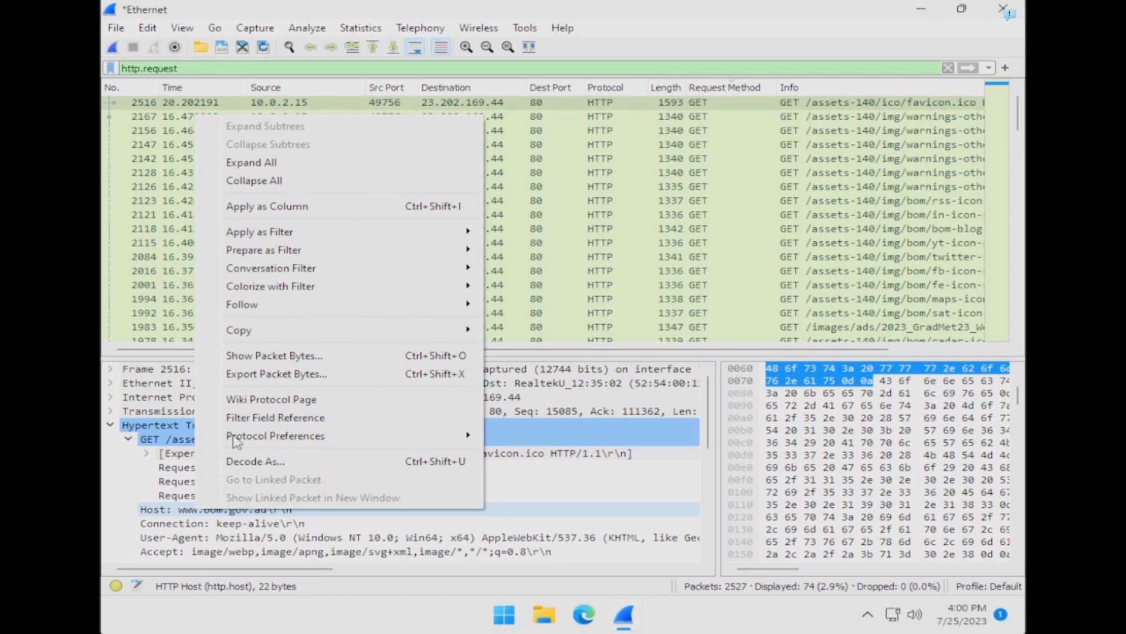
left_click(266, 207)
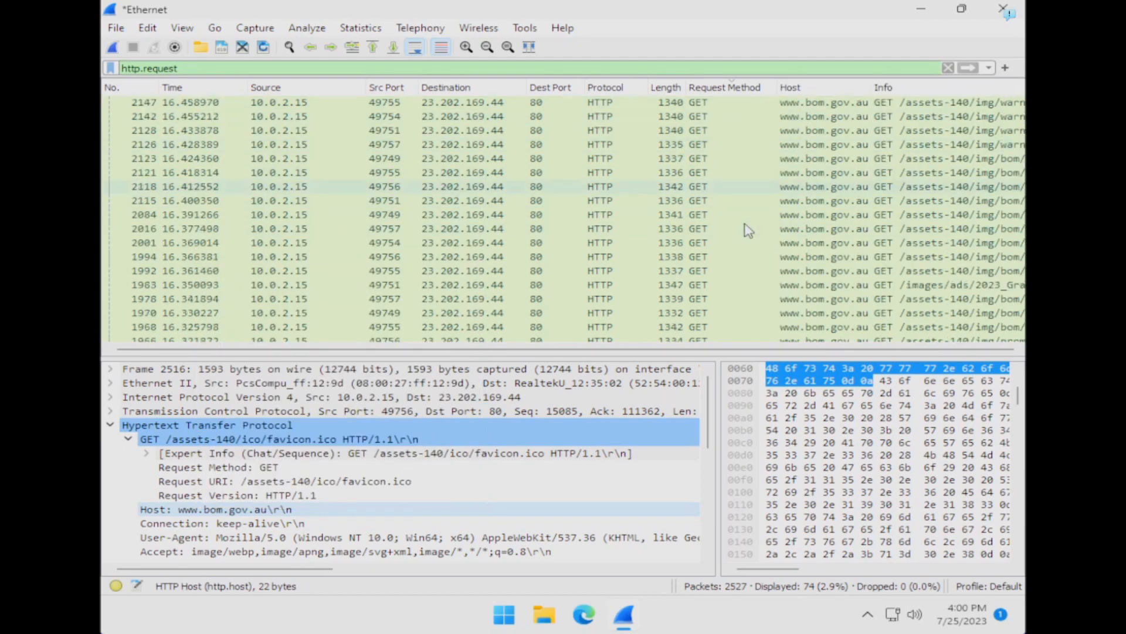
scroll("up", 3)
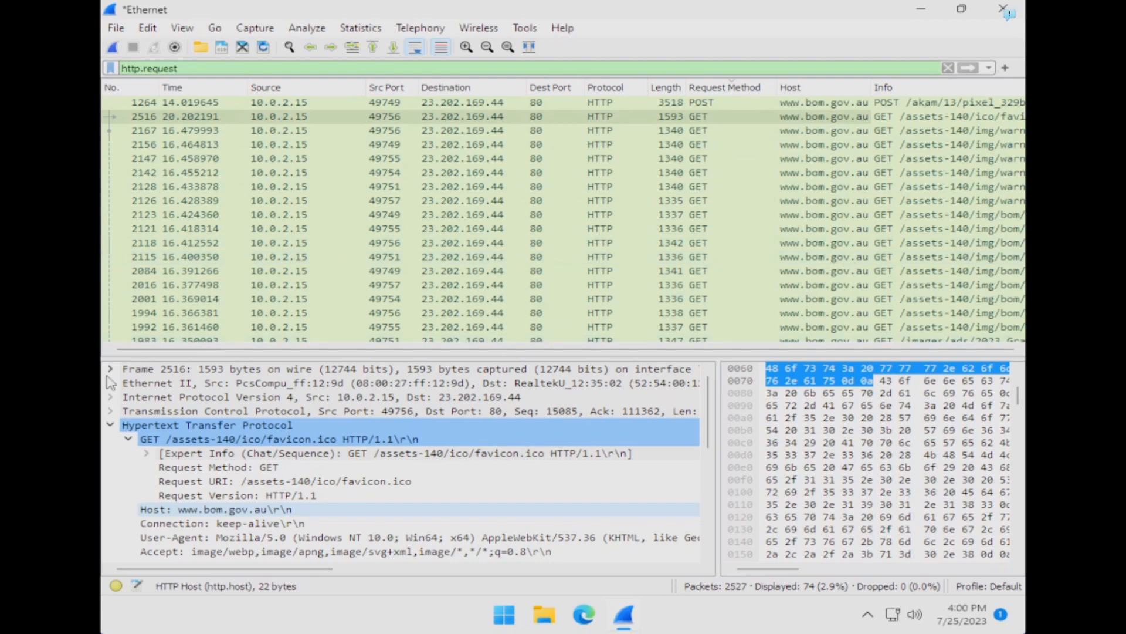
scroll("down", 3)
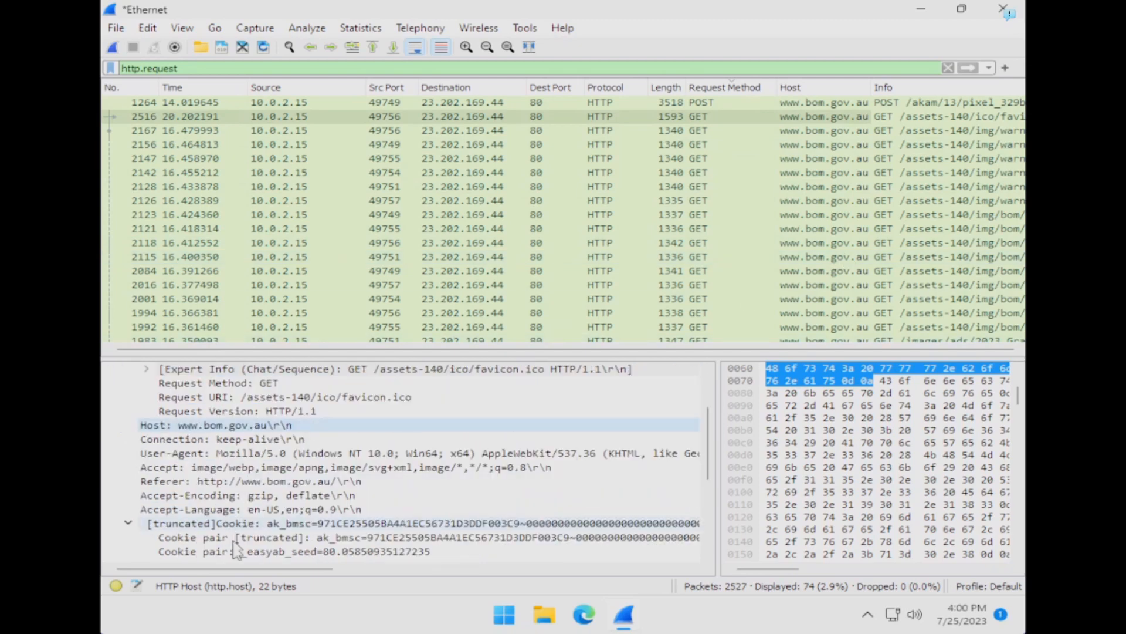
mouse_move(745, 188)
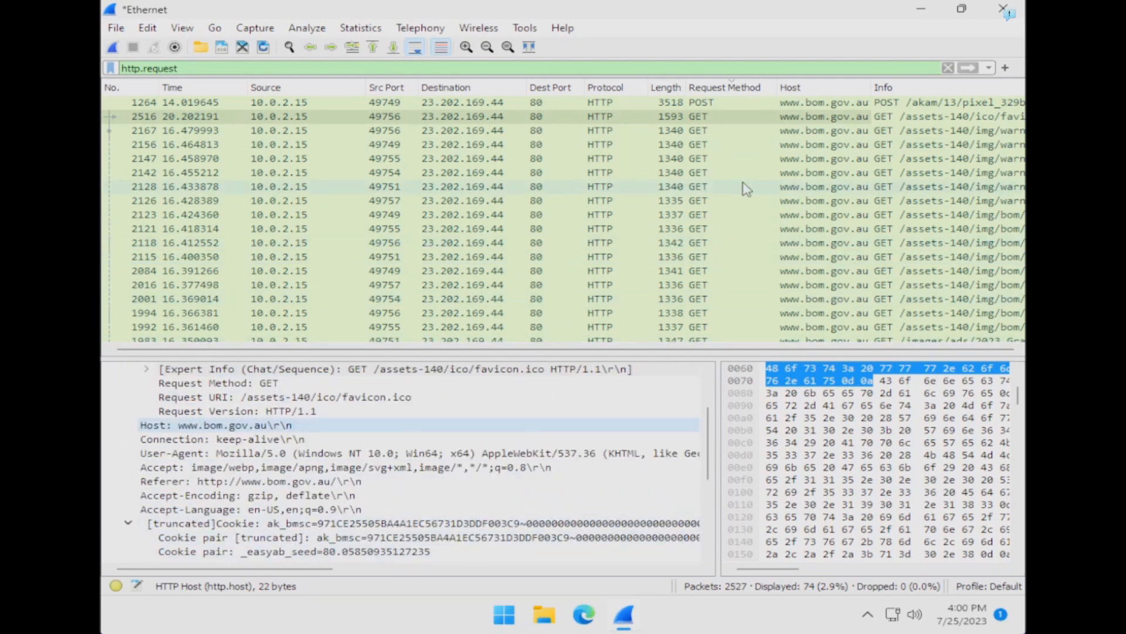
mouse_move(729, 111)
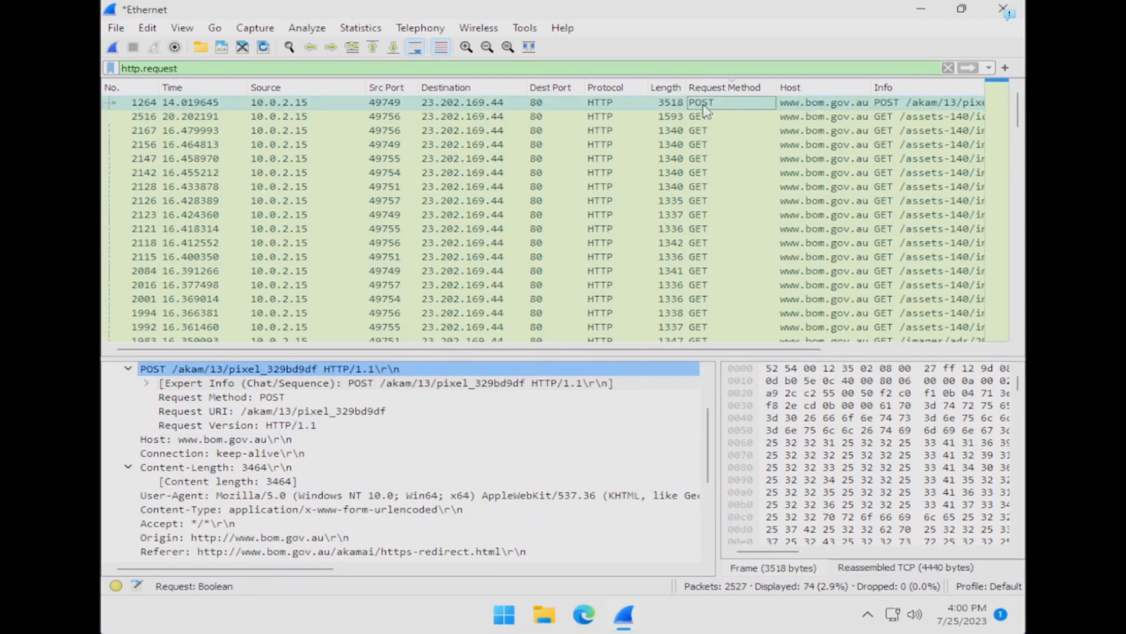
left_click(948, 68)
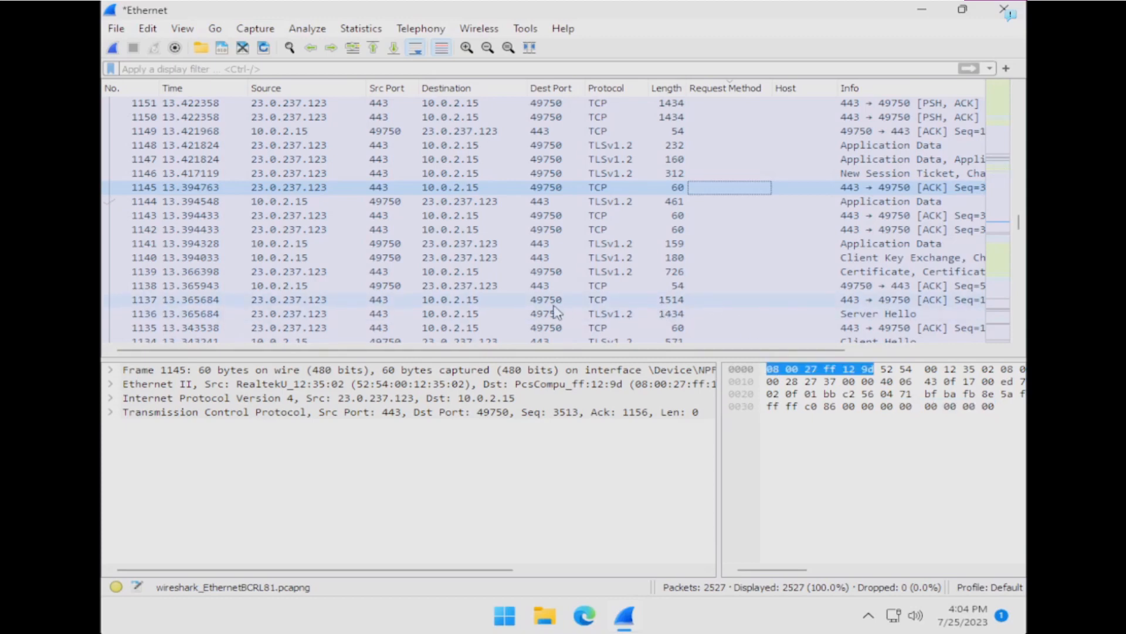
mouse_move(574, 309)
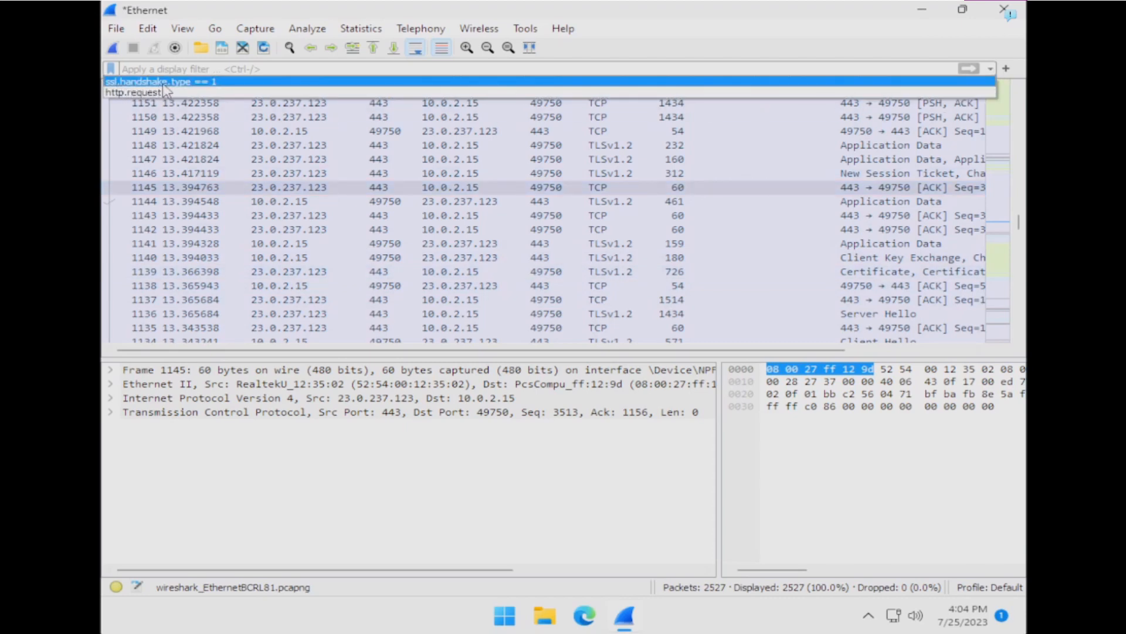
mouse_move(208, 90)
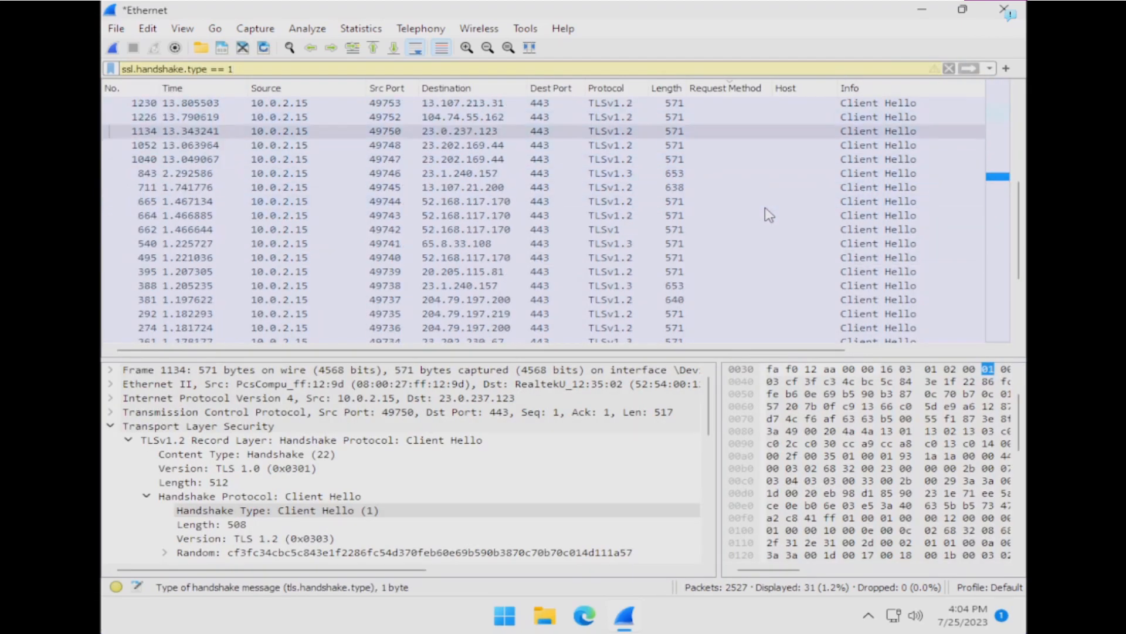
Filter on ssl.handshake.type == 1 to list the 31 TLS Client Hello packets
scroll("up", 3)
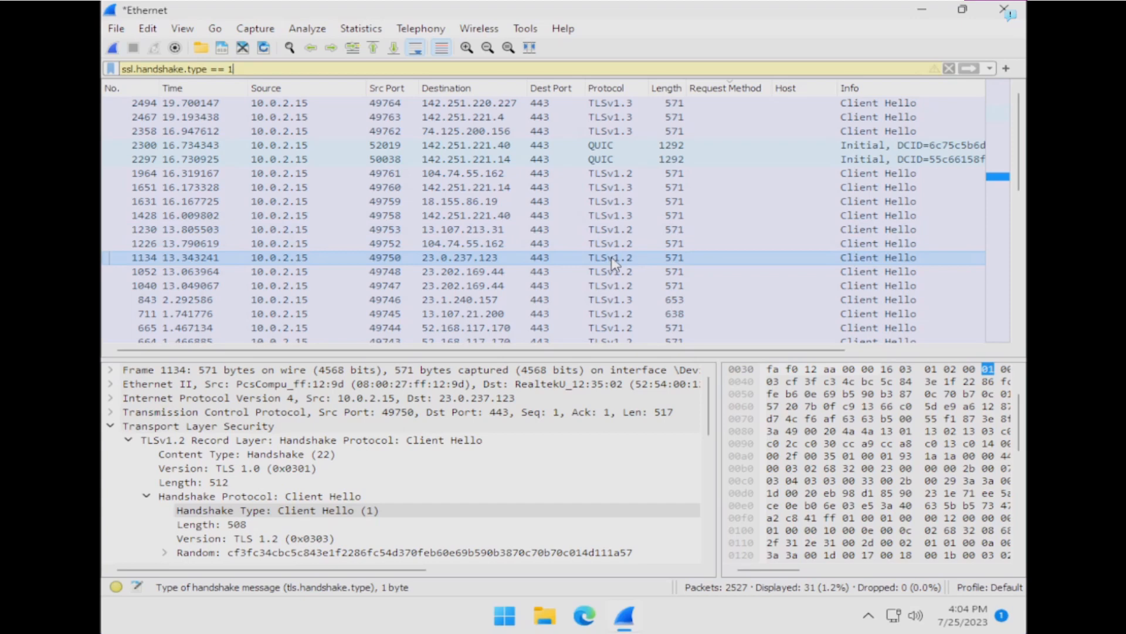
mouse_move(626, 249)
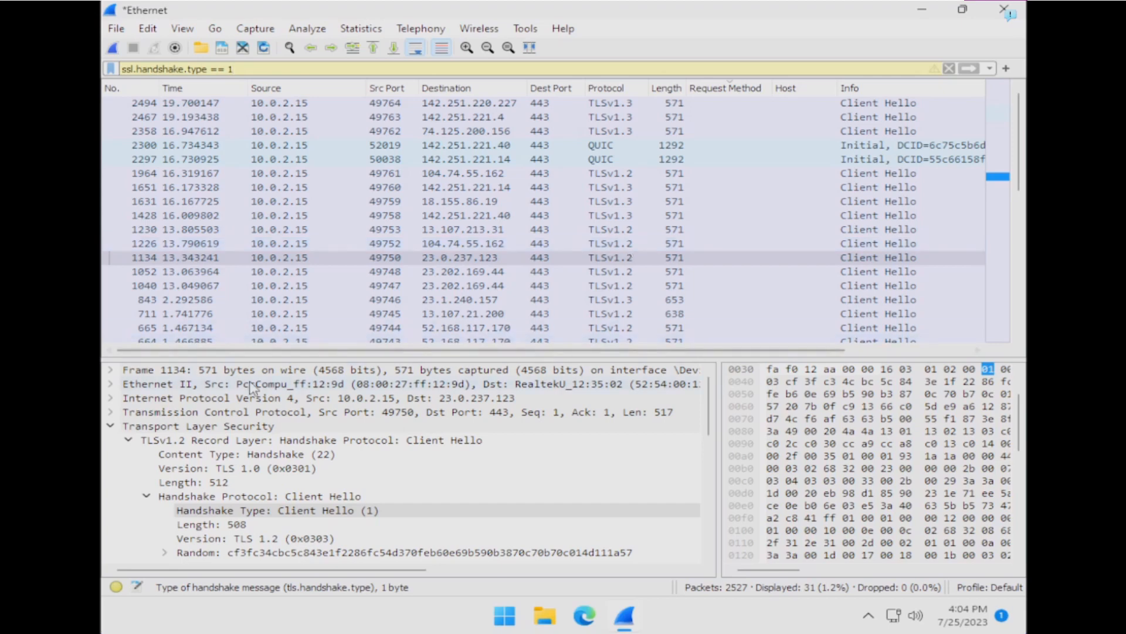
Mistakenly add the TLS Handshake Protocol field as a column, then remove that column
left_click(110, 425)
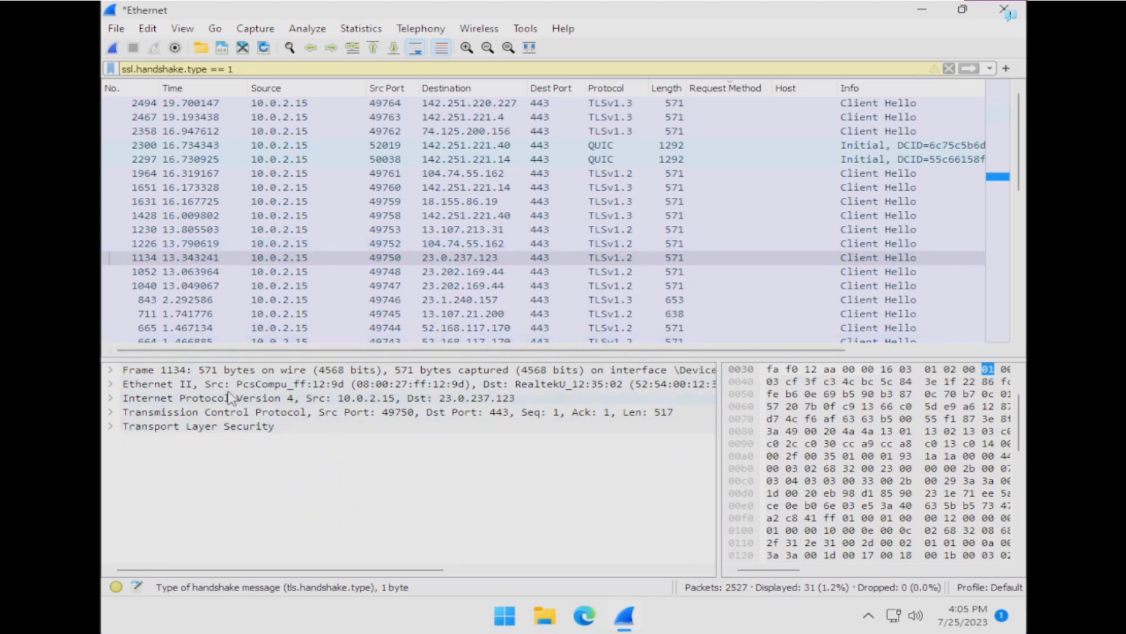
left_click(110, 425)
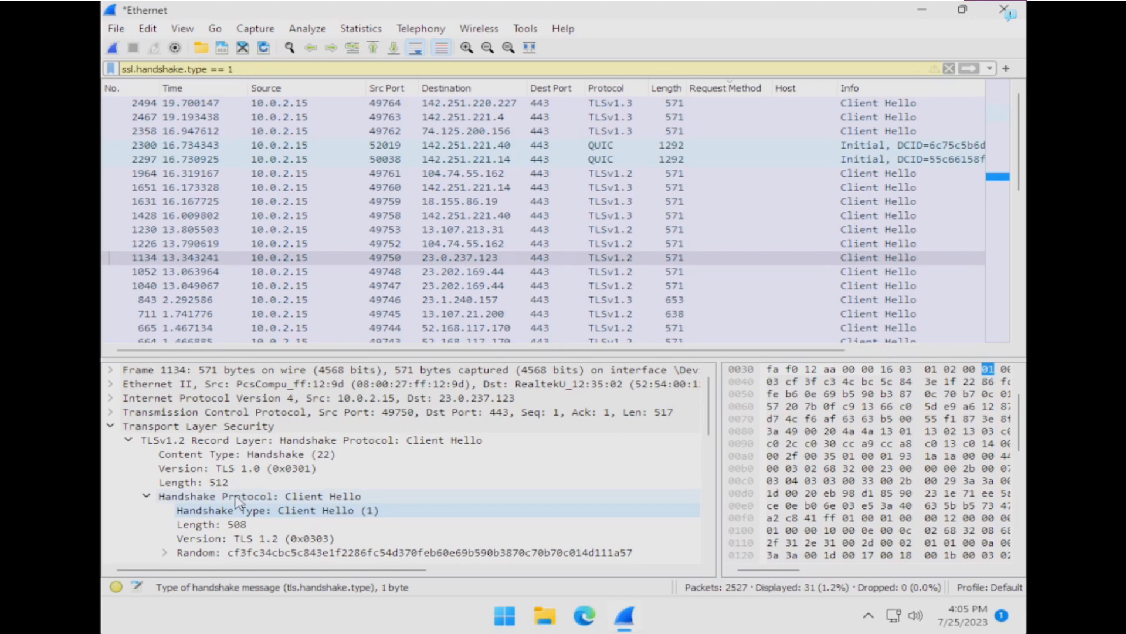
right_click(260, 495)
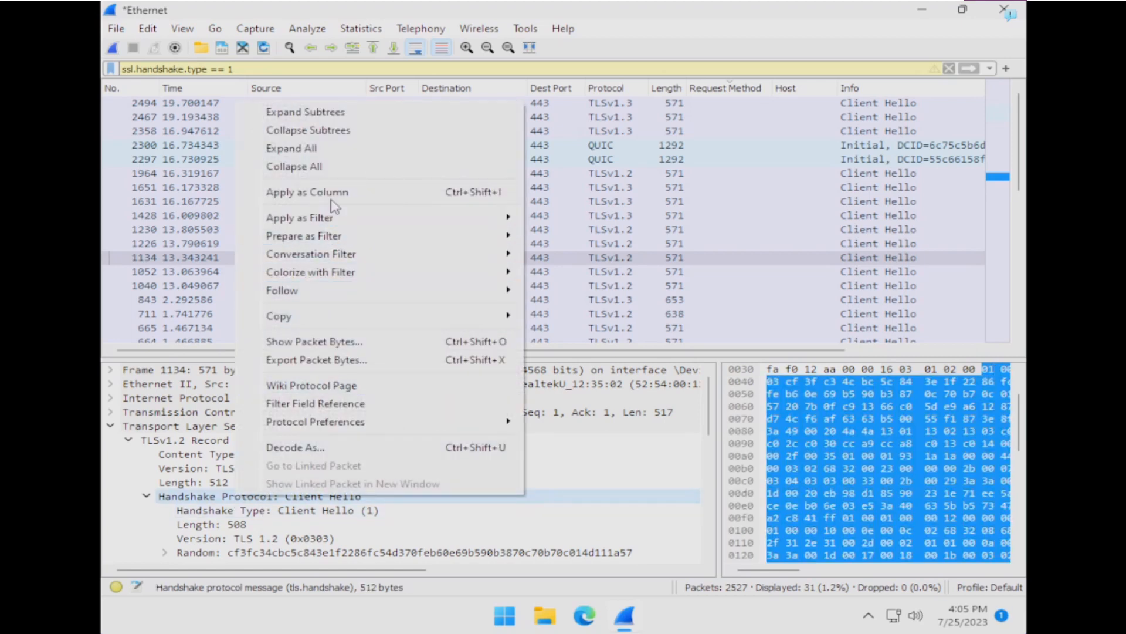
left_click(306, 192)
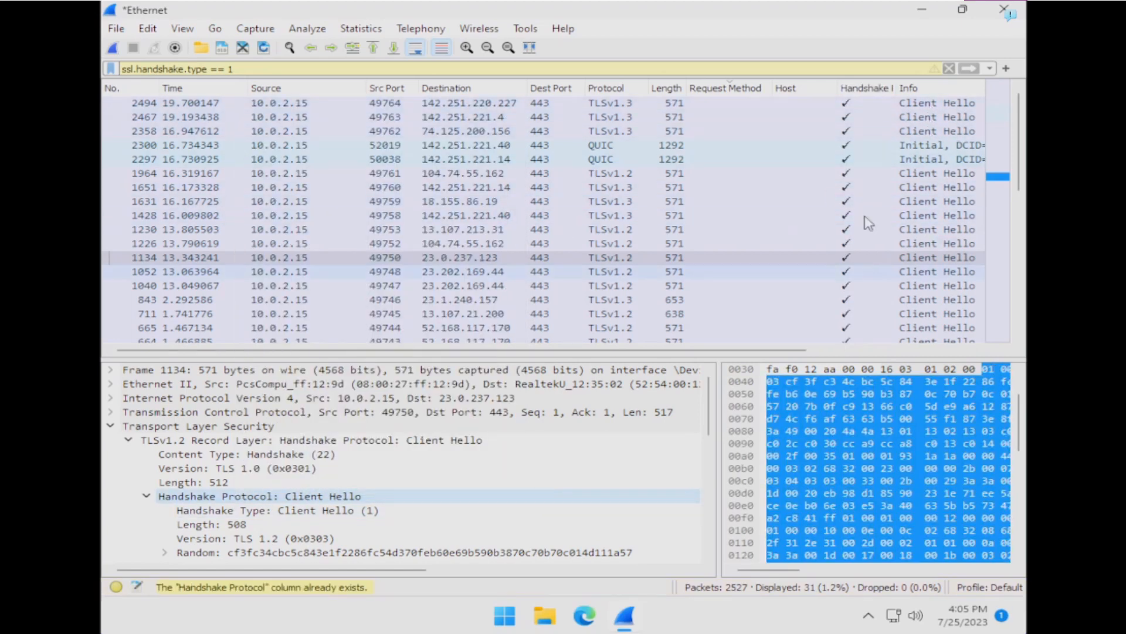
right_click(865, 88)
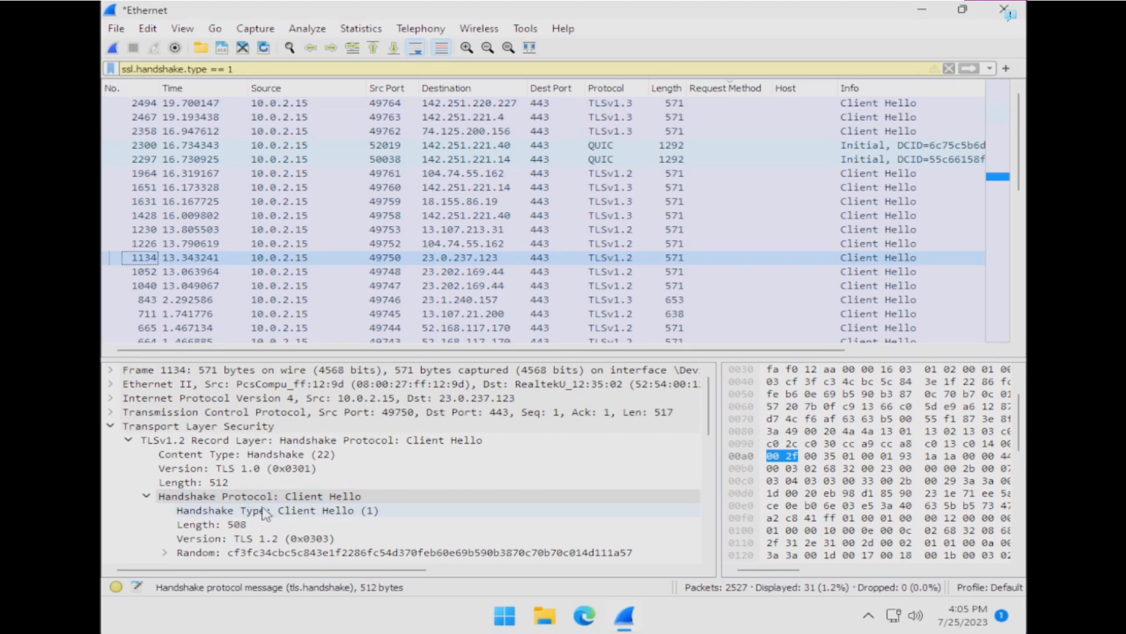
Apply the TLS Handshake Type field as a column showing Client Hello for each packet
left_click(251, 511)
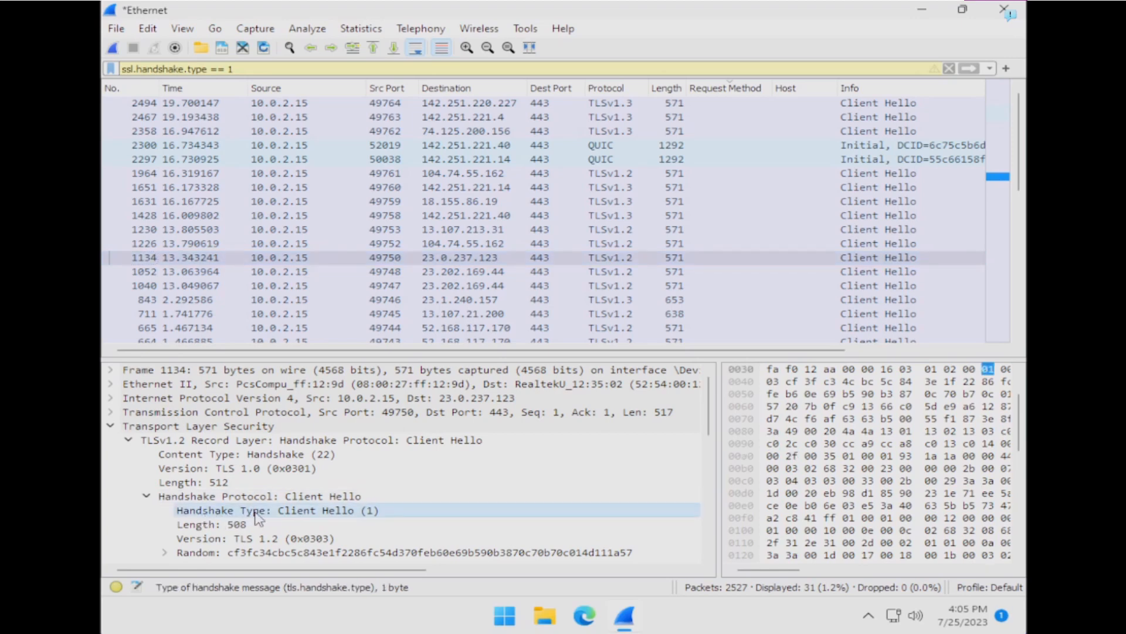
right_click(275, 510)
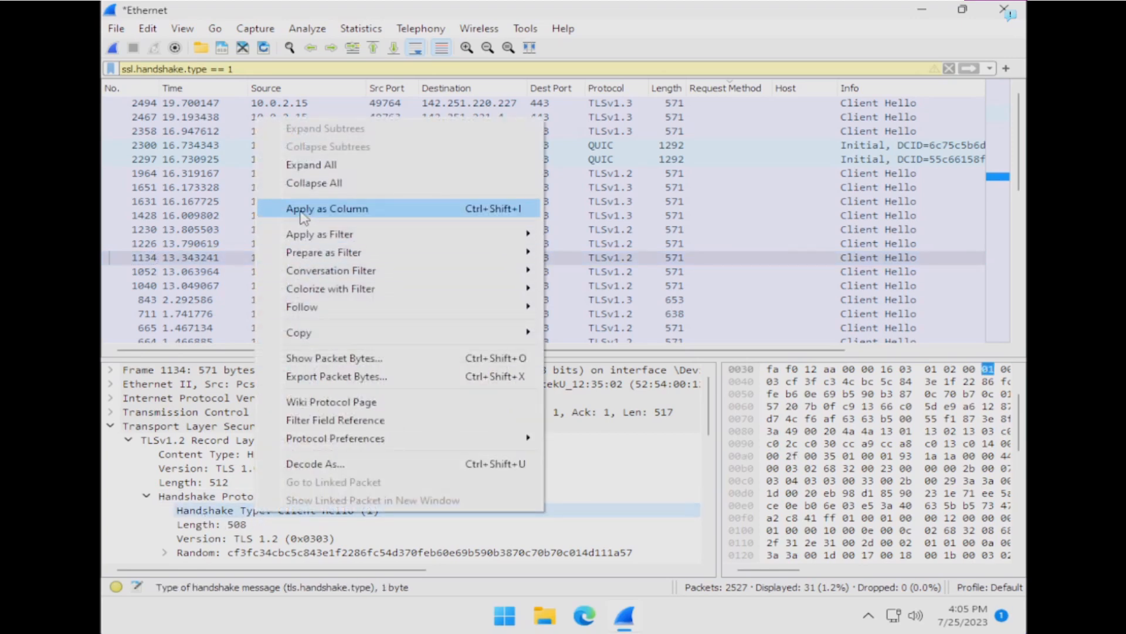
left_click(327, 208)
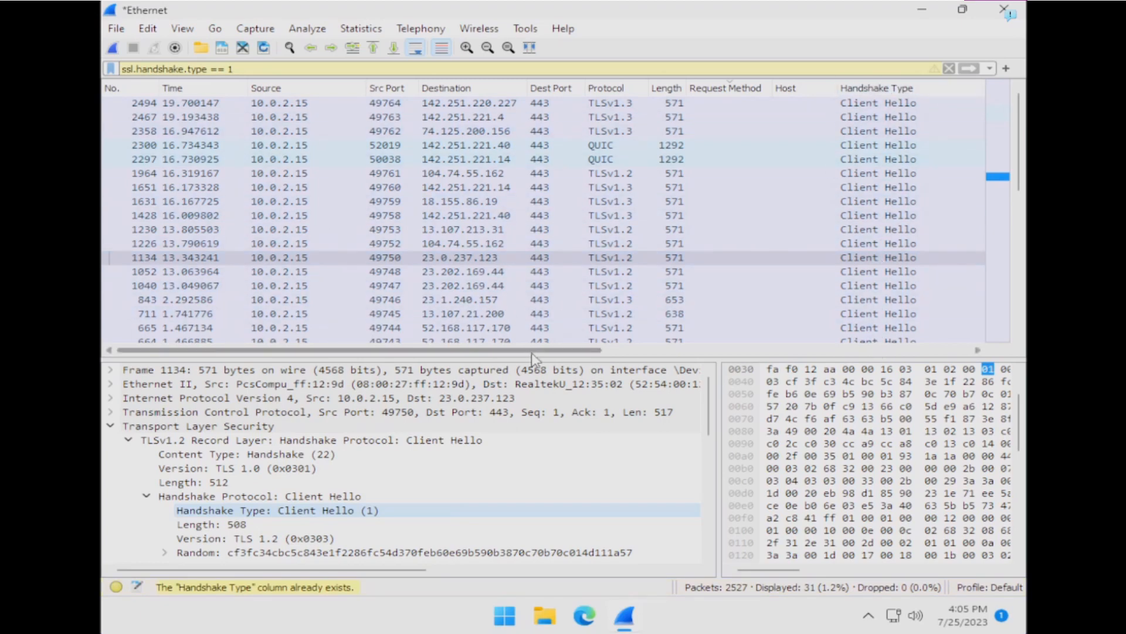
scroll("right", 3)
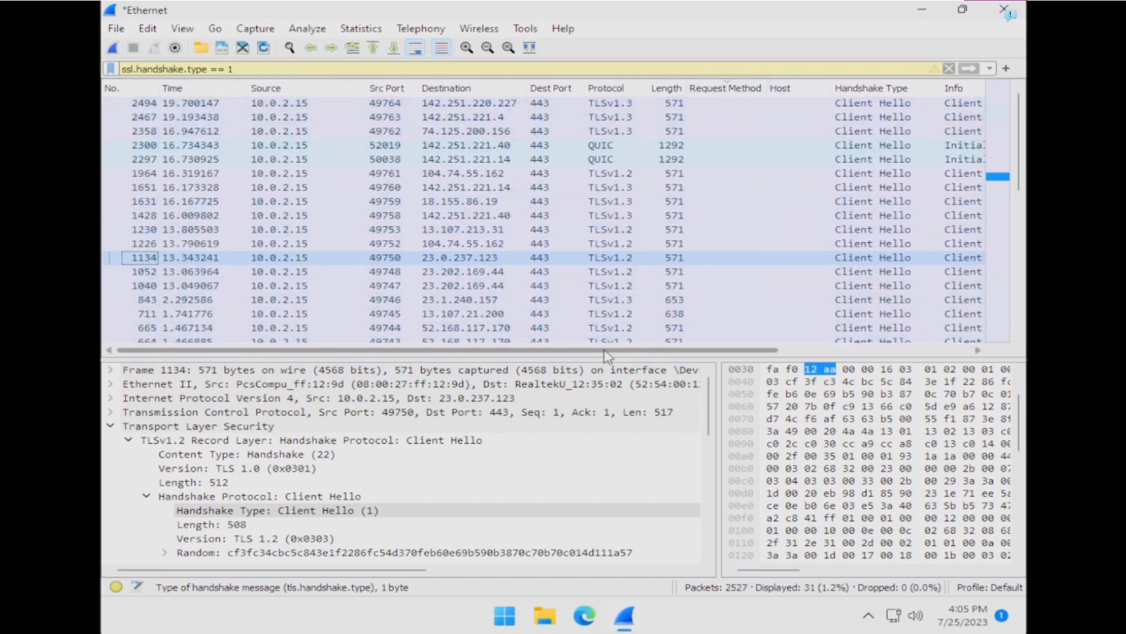
scroll("right", 3)
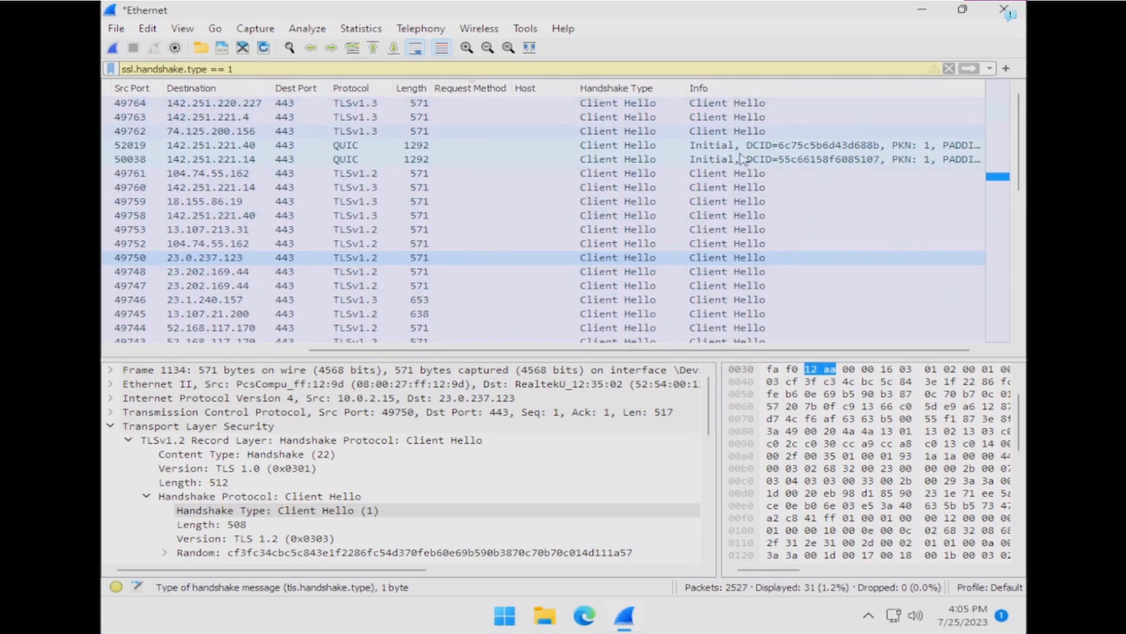
mouse_move(734, 225)
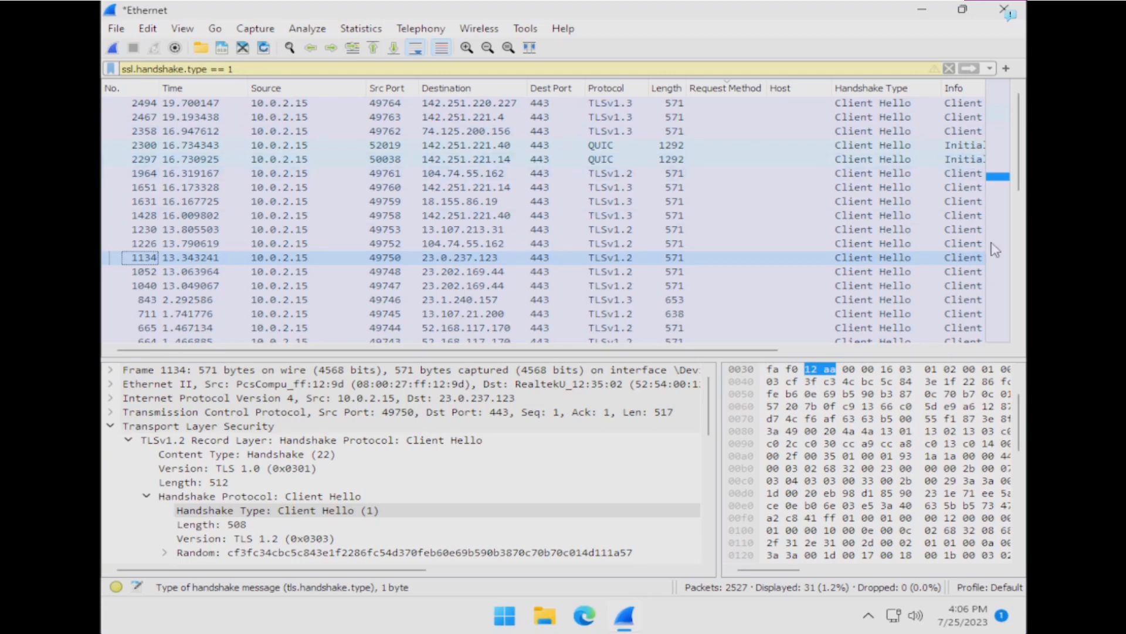
Expand the Client Hello's server_name and Server Name Indication extension to reveal the Server Name field
left_click(145, 495)
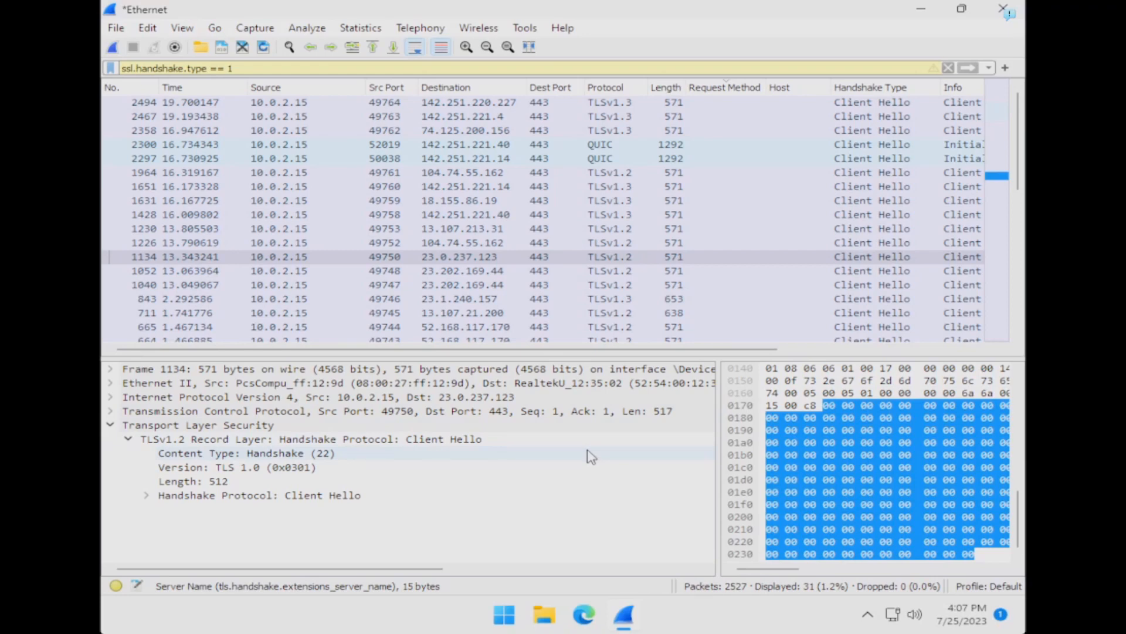
mouse_move(555, 417)
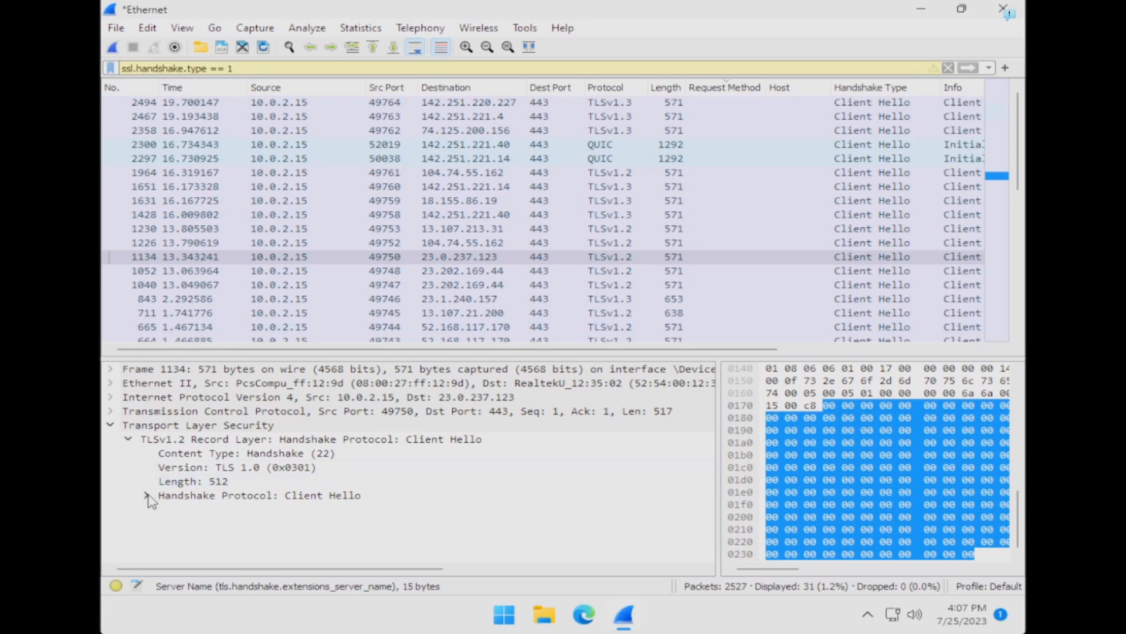
left_click(144, 495)
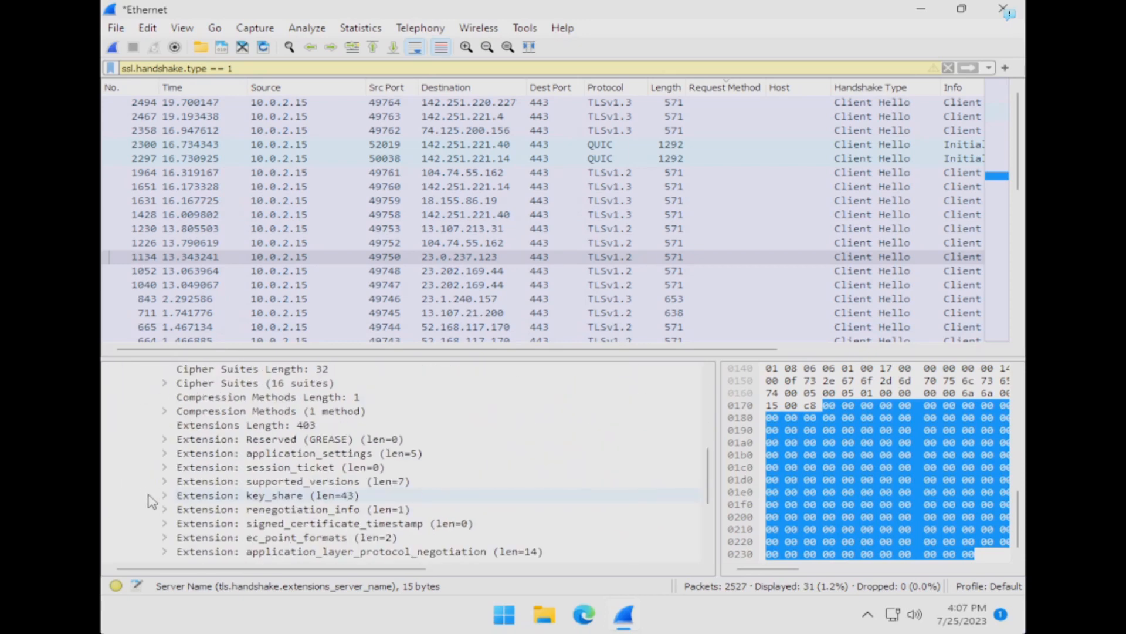
scroll("down", 3)
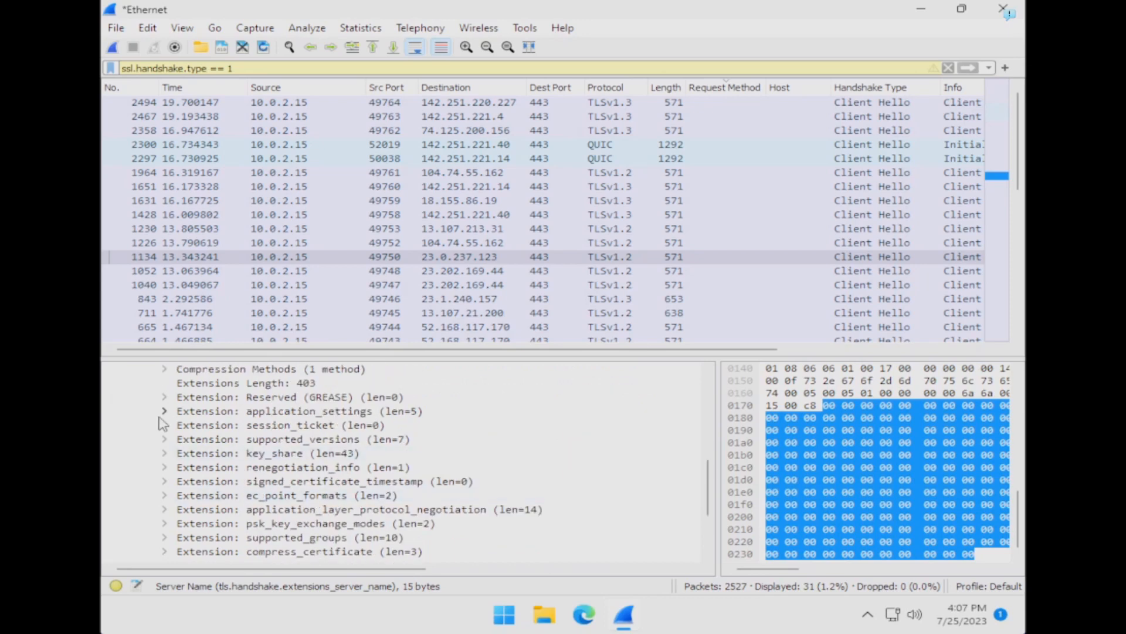
scroll("down", 3)
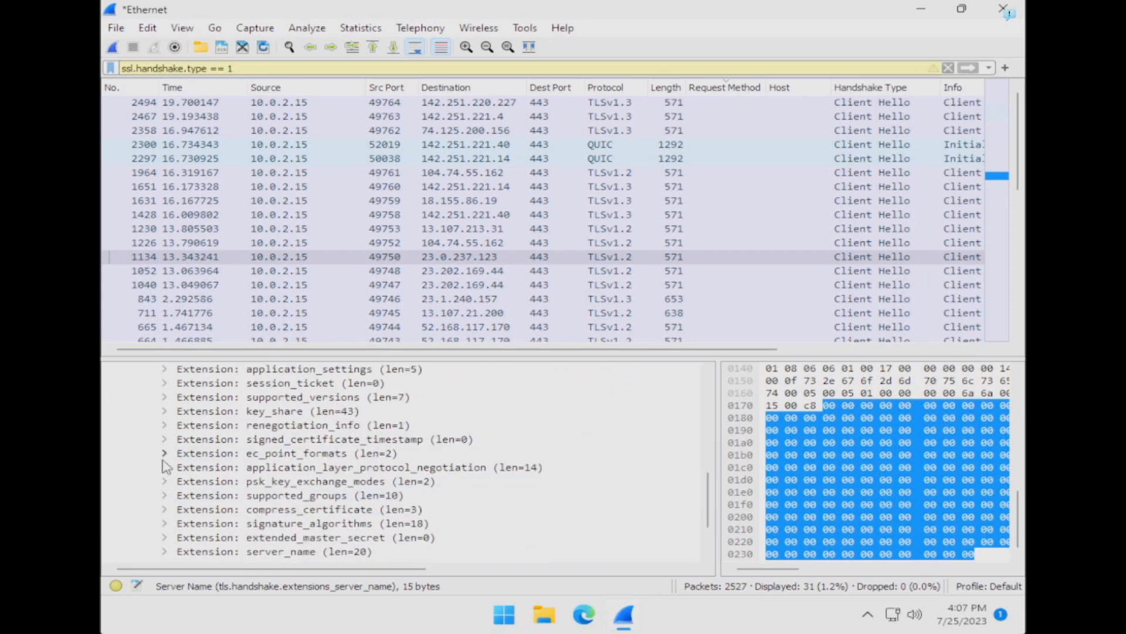
scroll("down", 3)
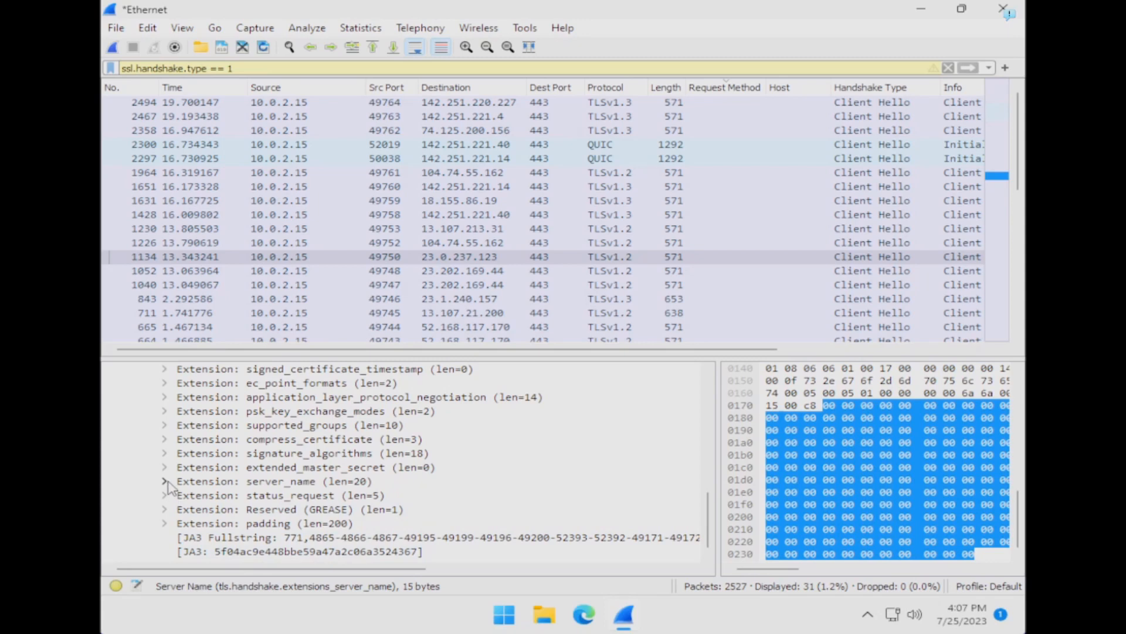
left_click(164, 481)
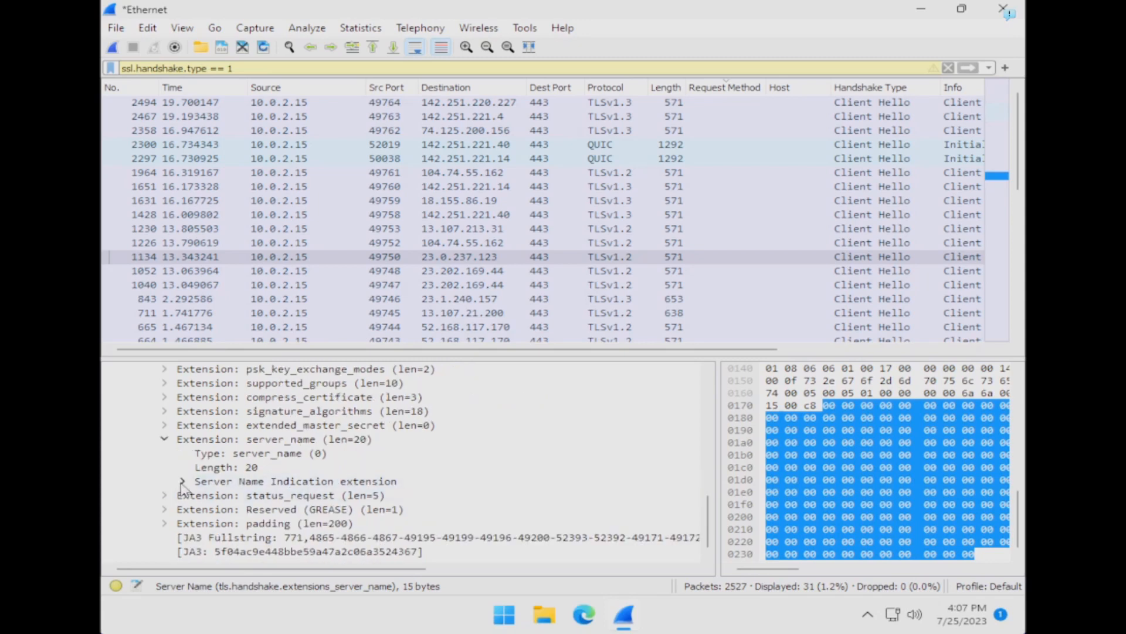
left_click(183, 481)
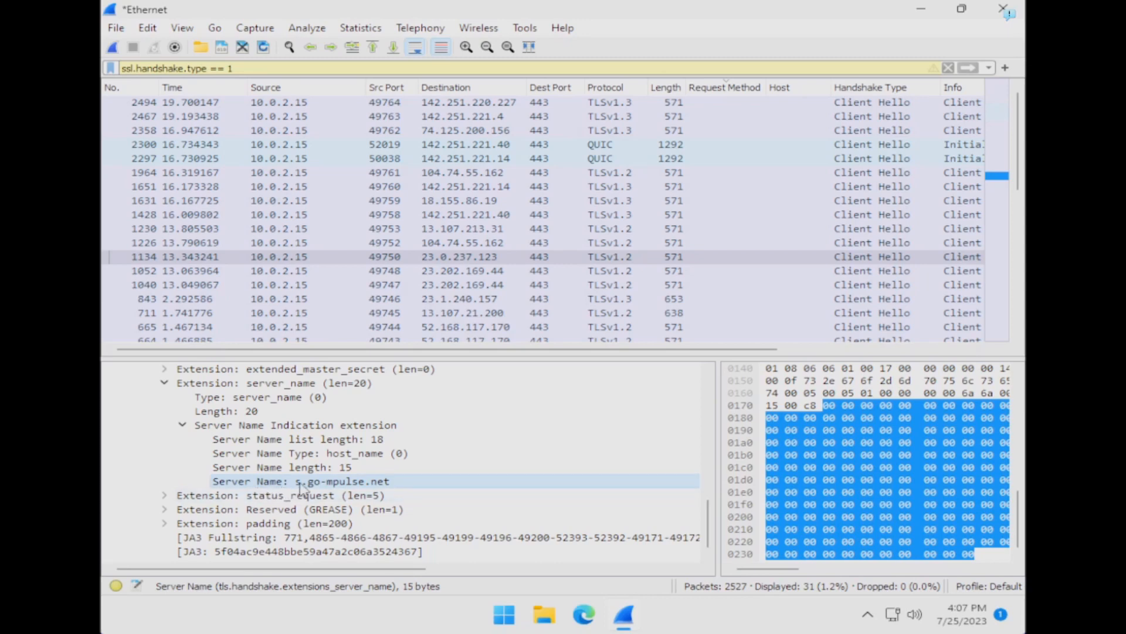
mouse_move(324, 490)
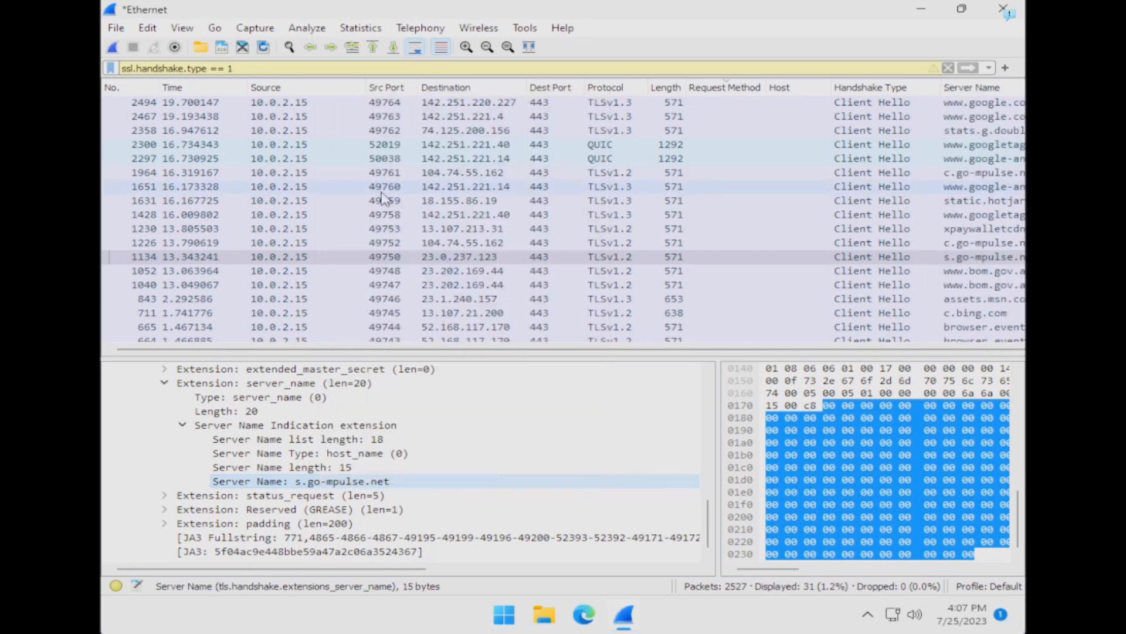
scroll("right", 3)
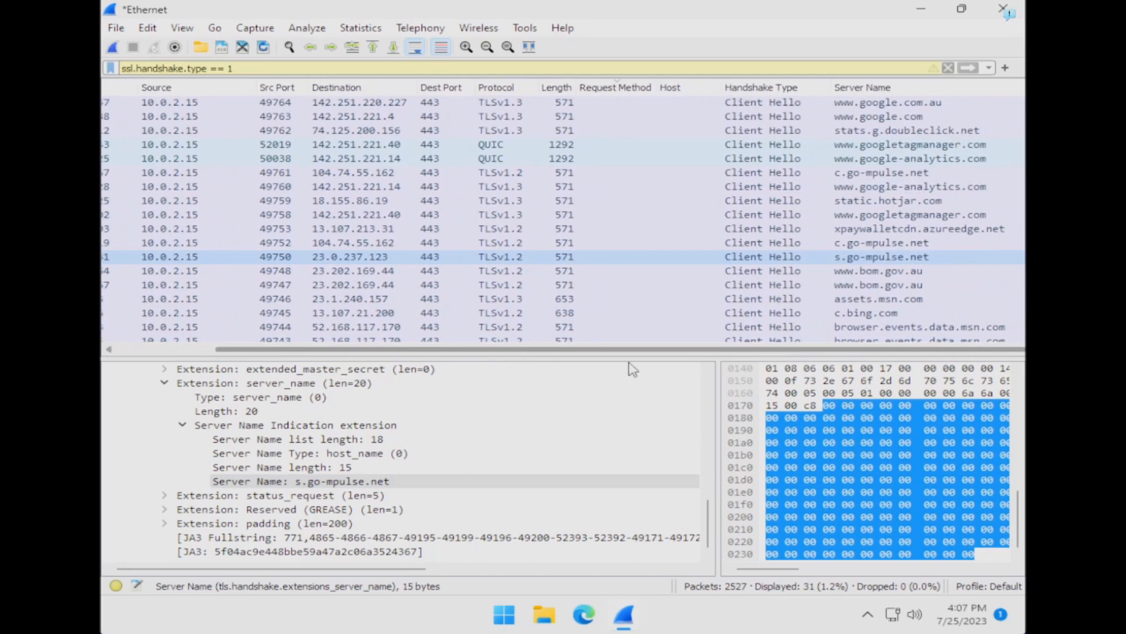
scroll("down", 3)
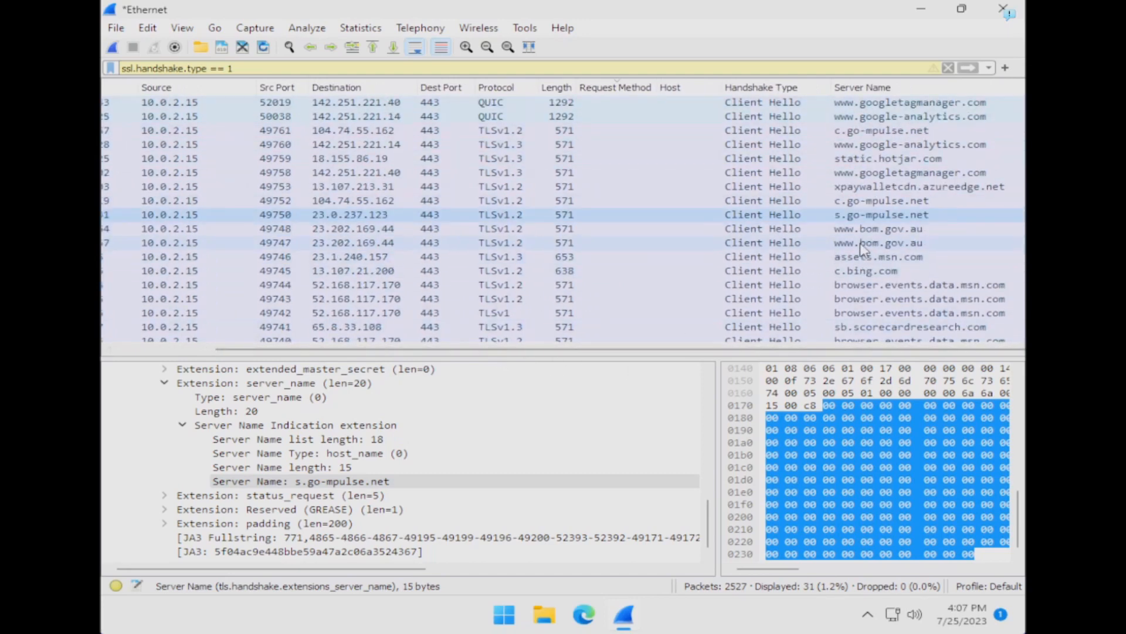
left_click(431, 242)
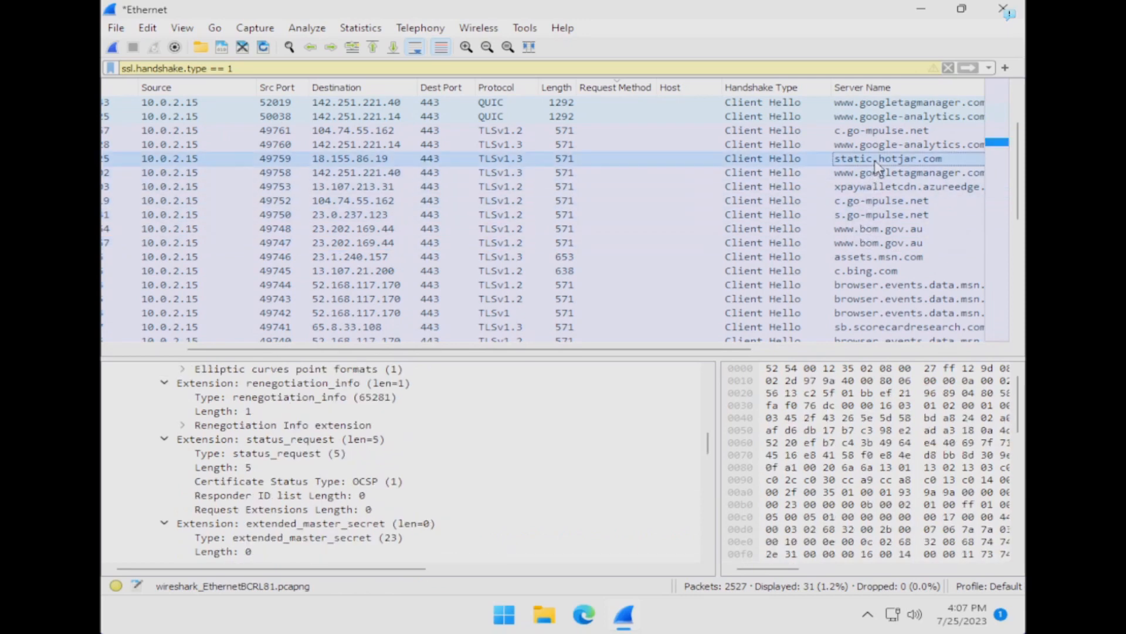
mouse_move(872, 167)
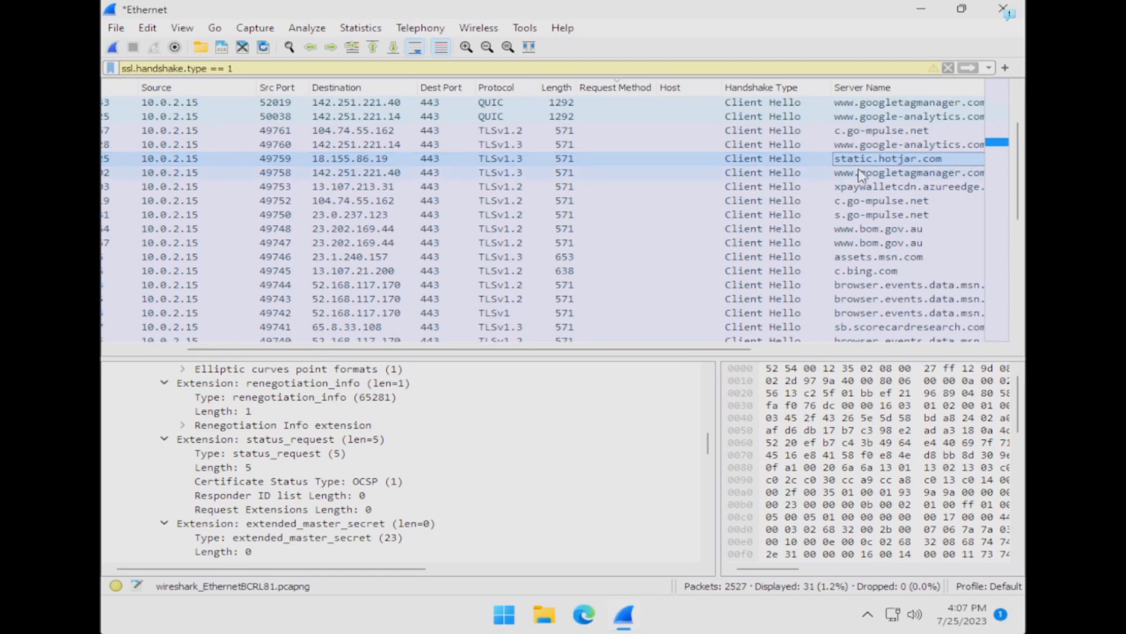
mouse_move(873, 125)
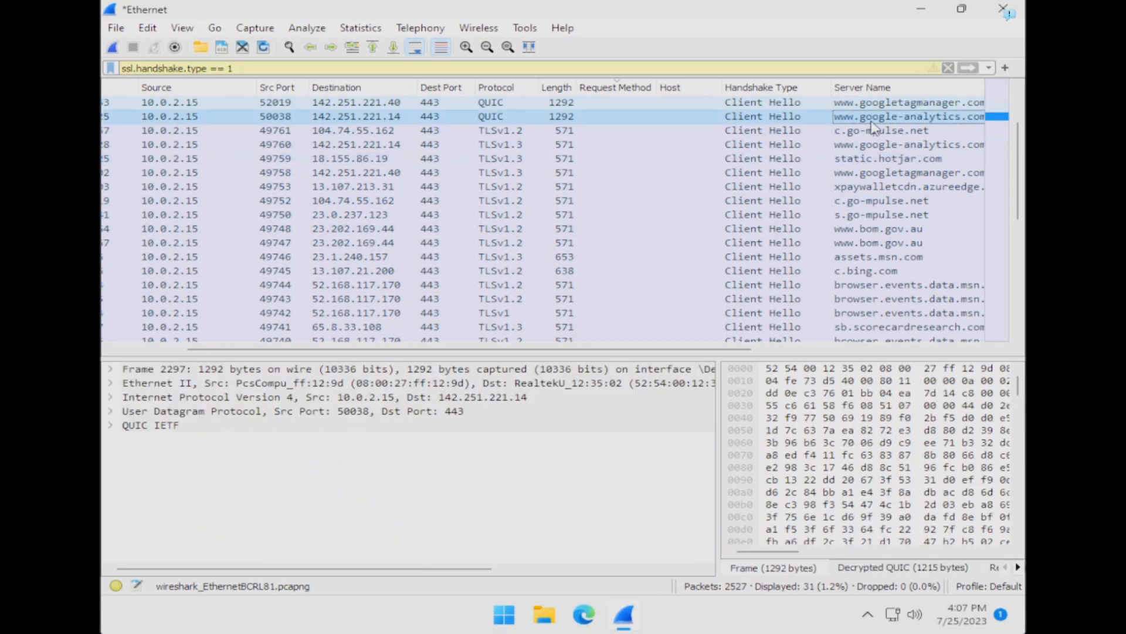
scroll("down", 3)
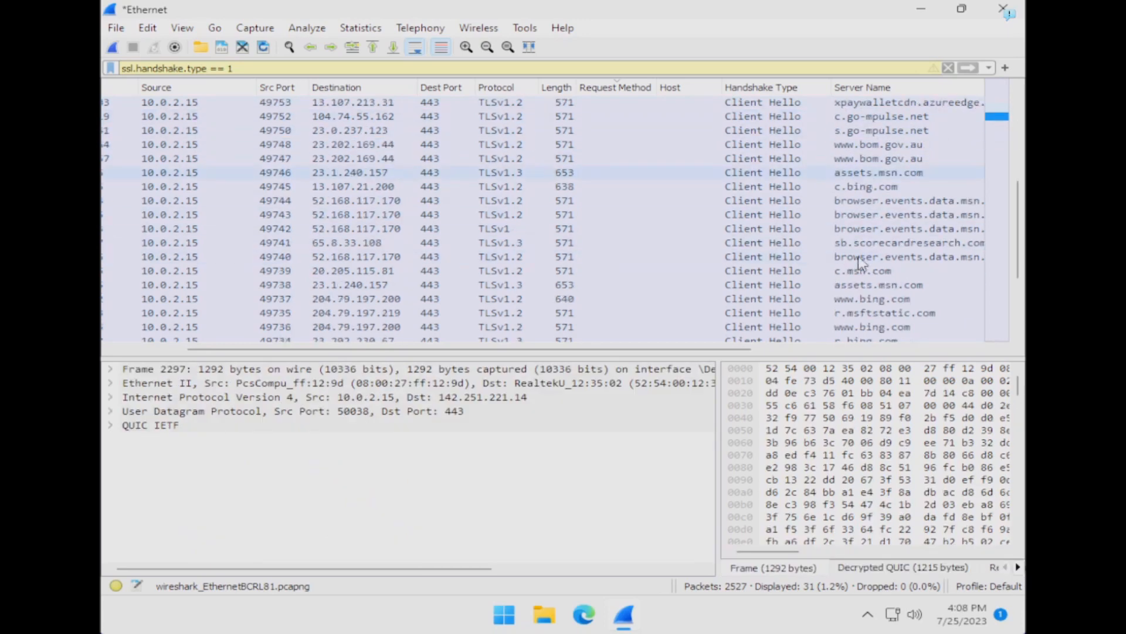
scroll("down", 3)
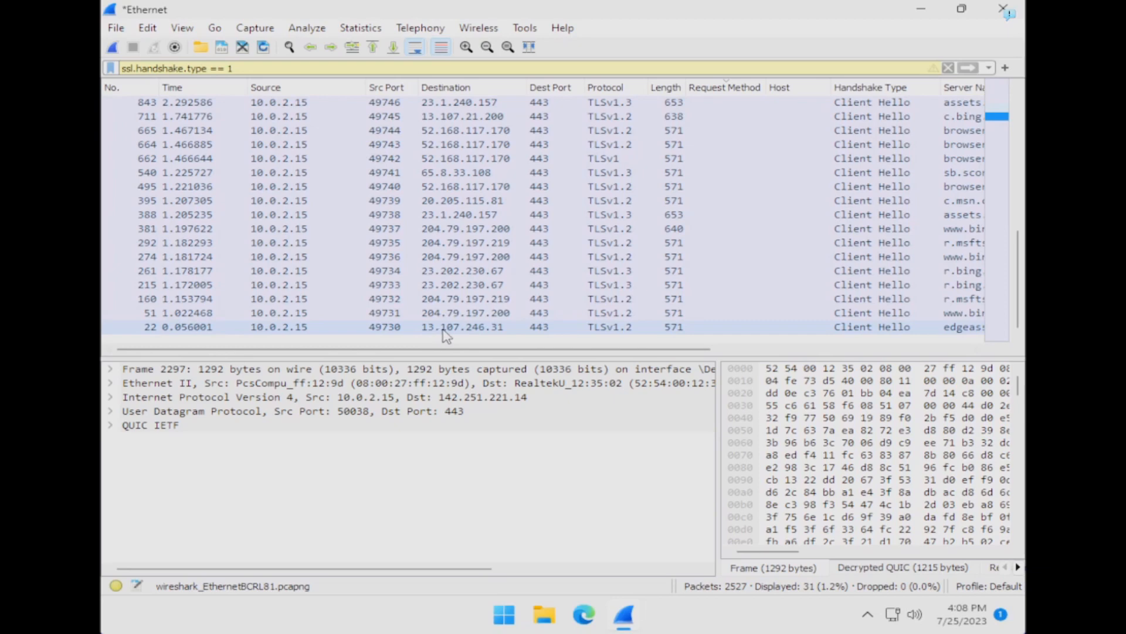
mouse_move(482, 332)
type("http.response")
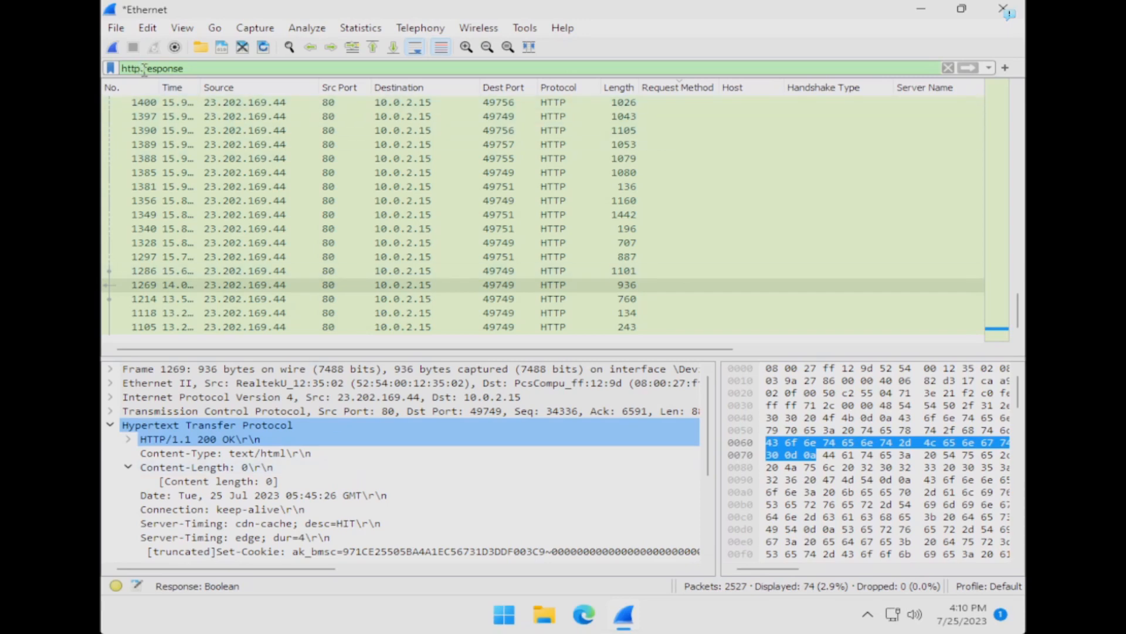
Apply the HTTP/1.1 200 OK Status Code field as a column showing 200 per response
scroll("up", 3)
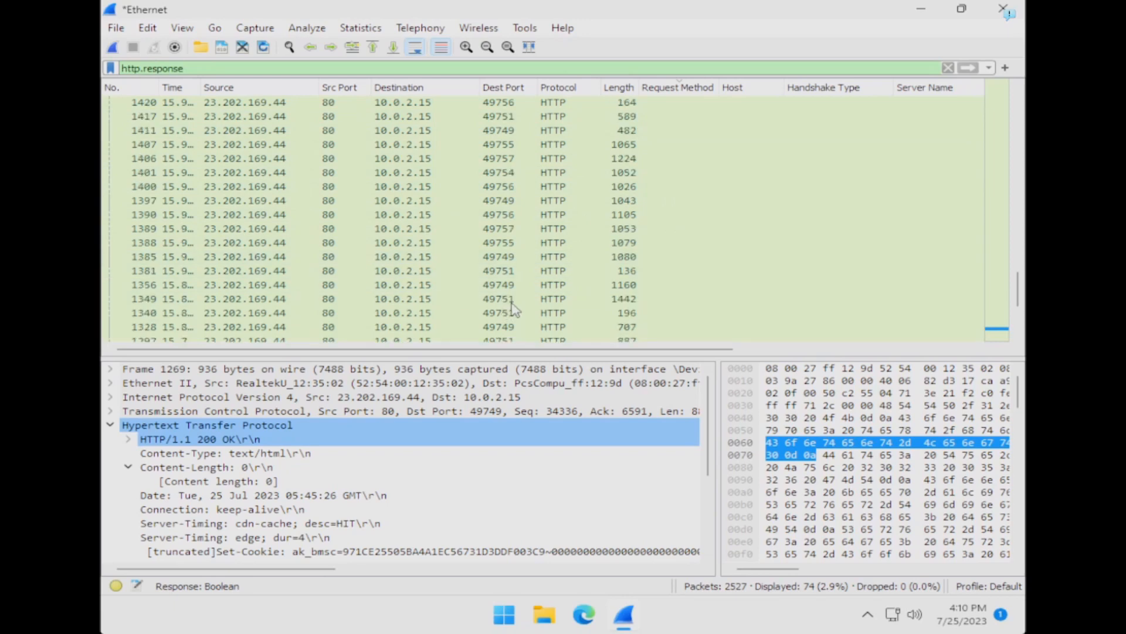
scroll("down", 3)
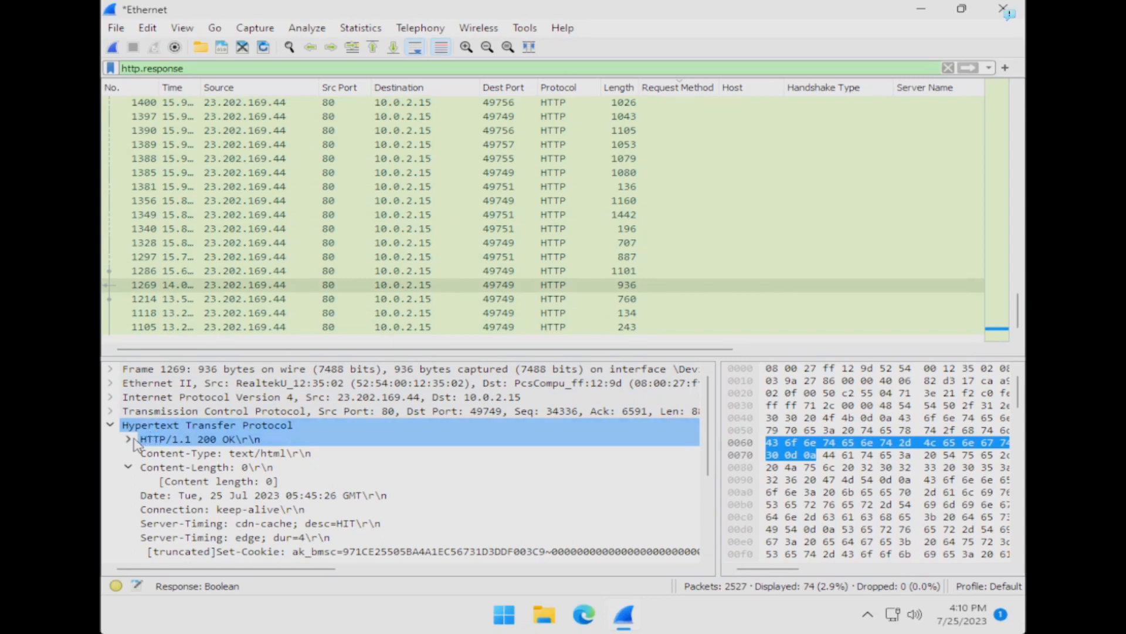
left_click(128, 437)
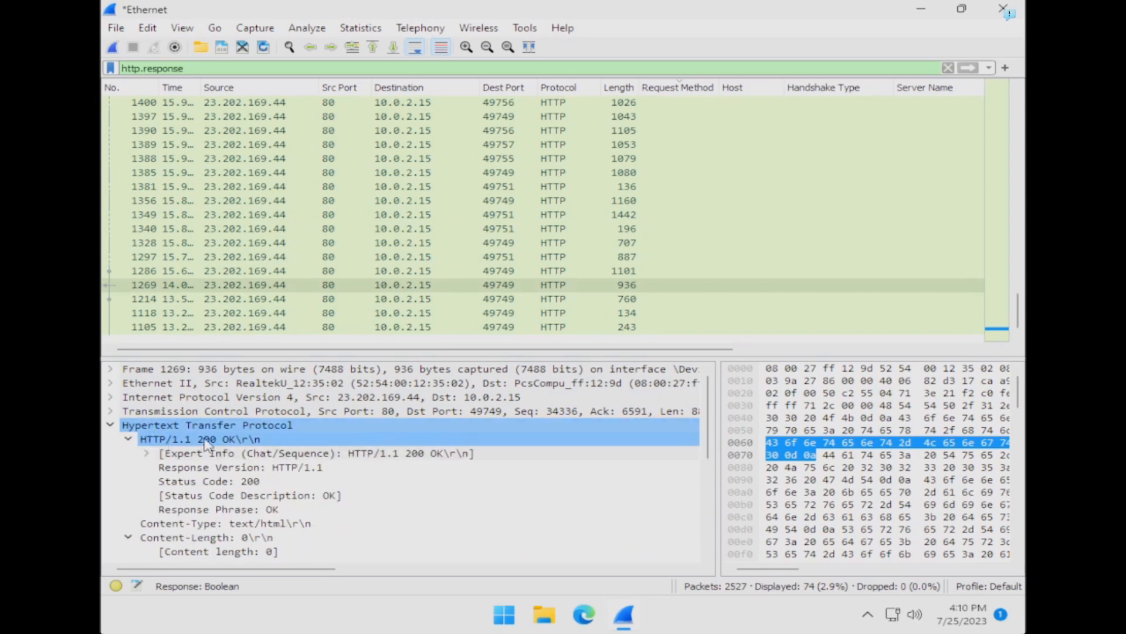
left_click(207, 481)
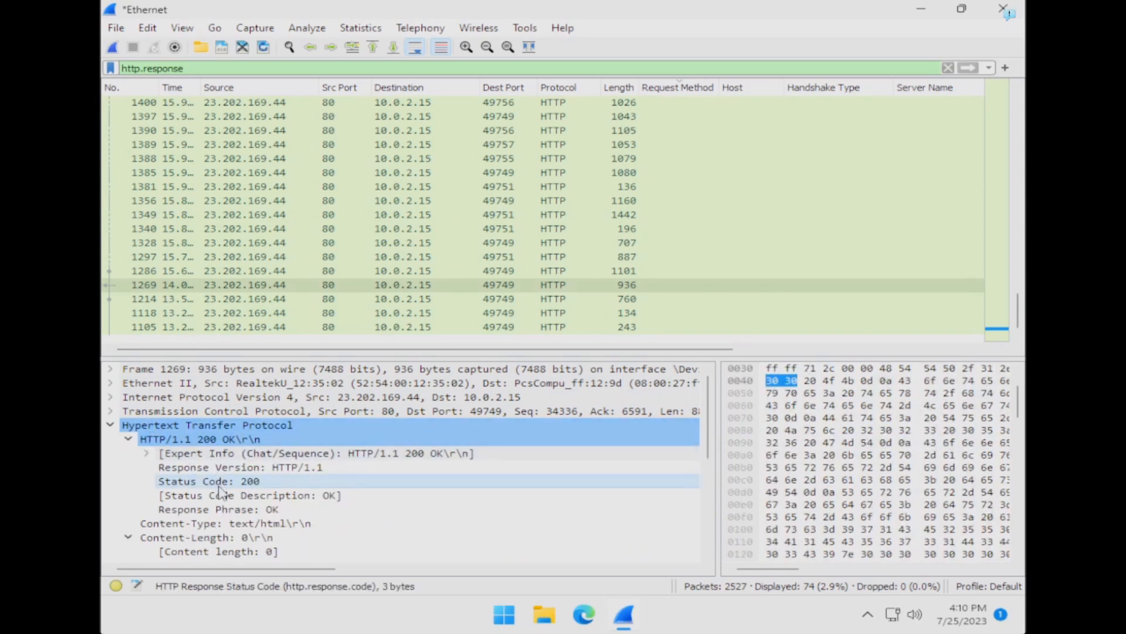
right_click(216, 481)
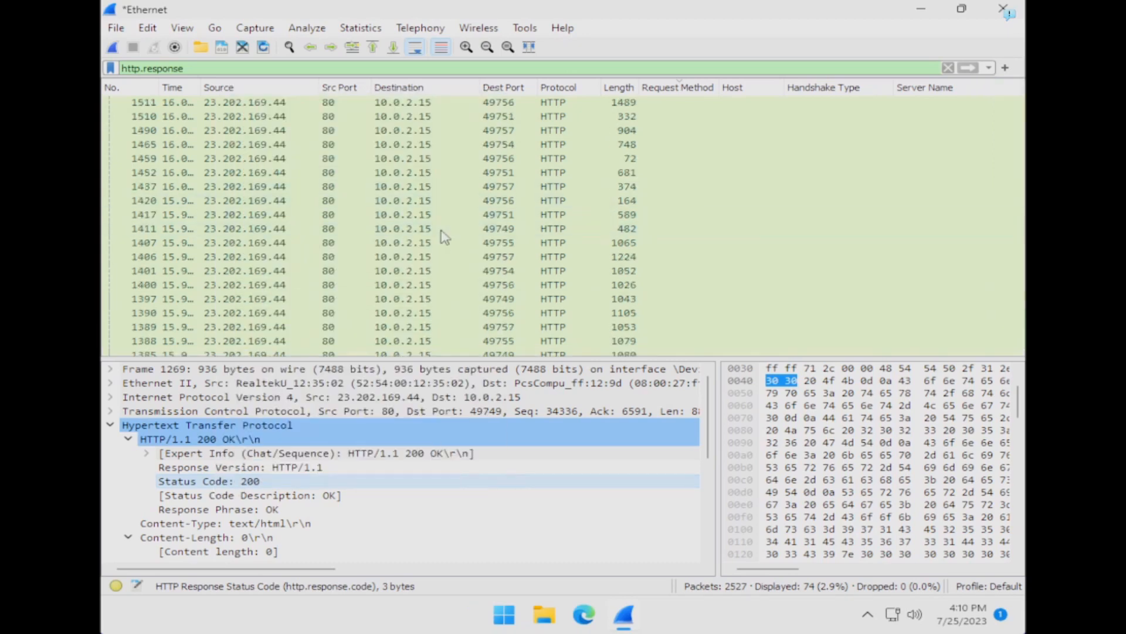
scroll("down", 3)
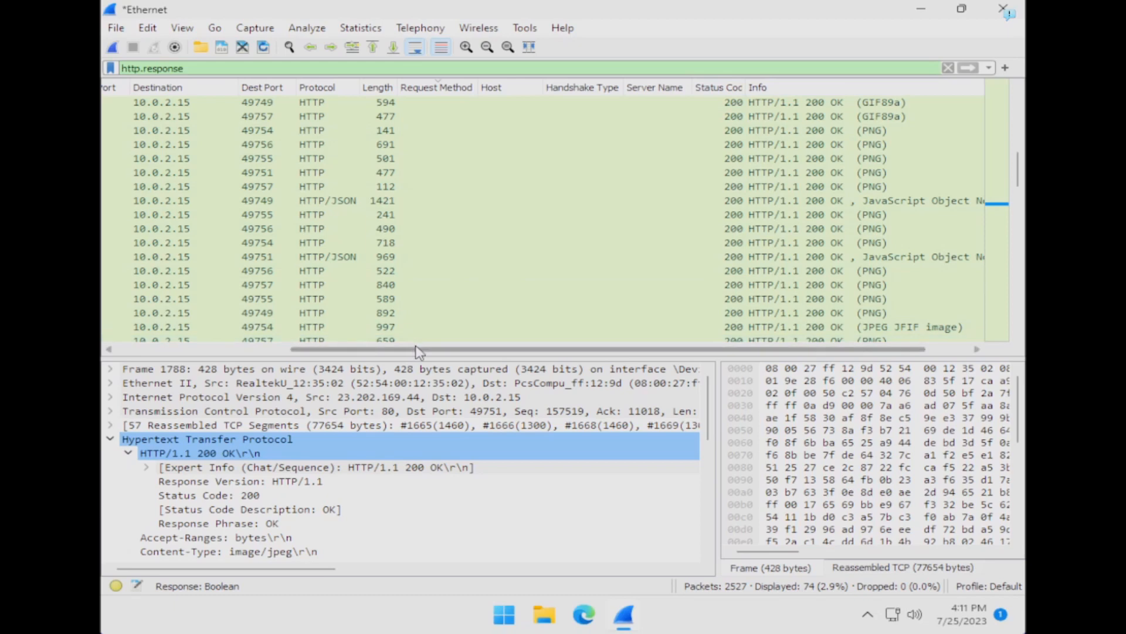
scroll("left", 3)
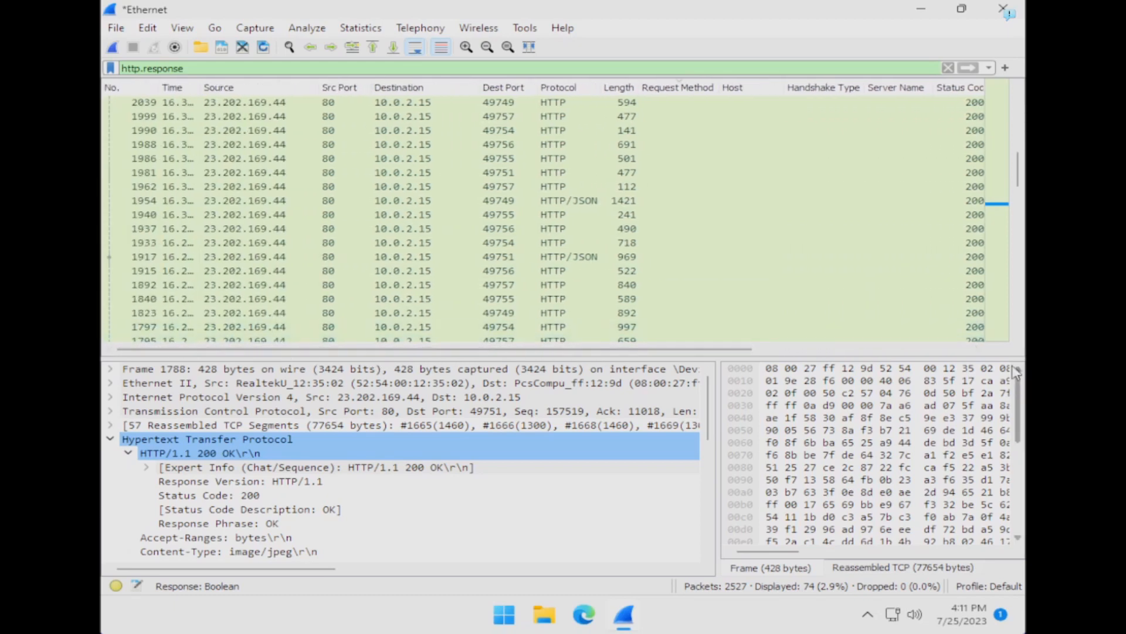
Clear the filter to all 2,527 packets and apply Ethernet II Type as a column listing IPv4
left_click(947, 68)
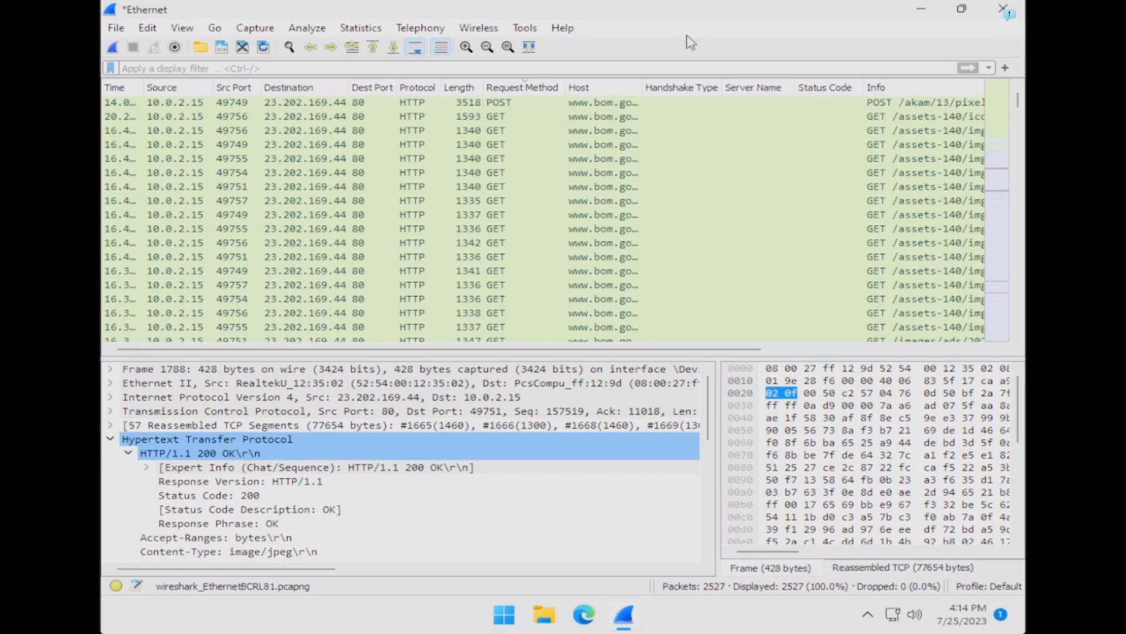
mouse_move(328, 298)
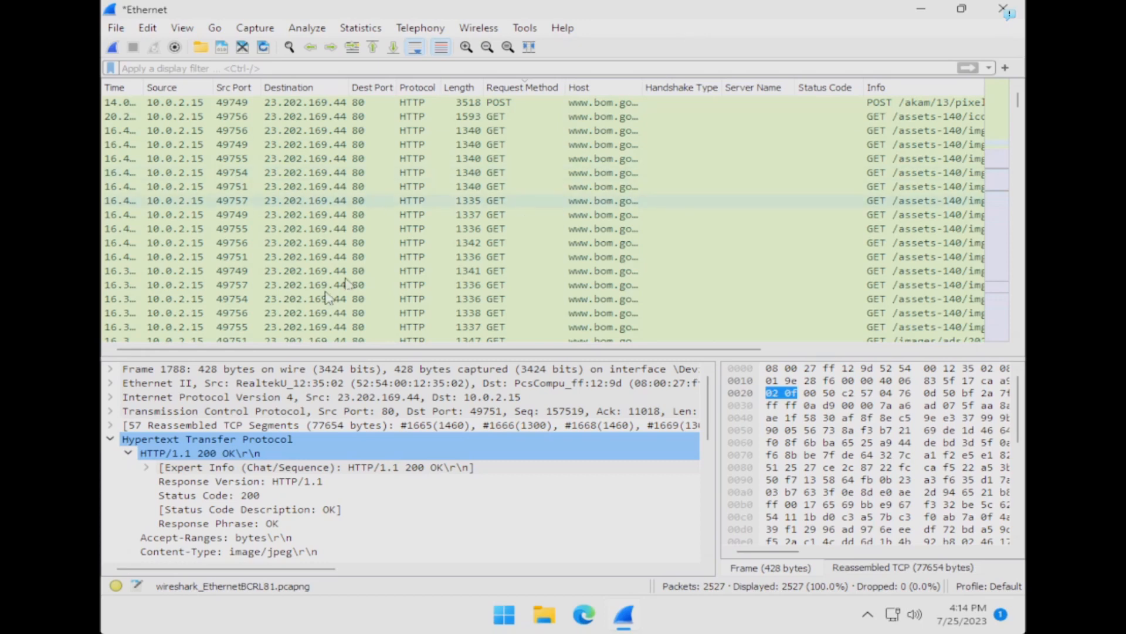
left_click(110, 382)
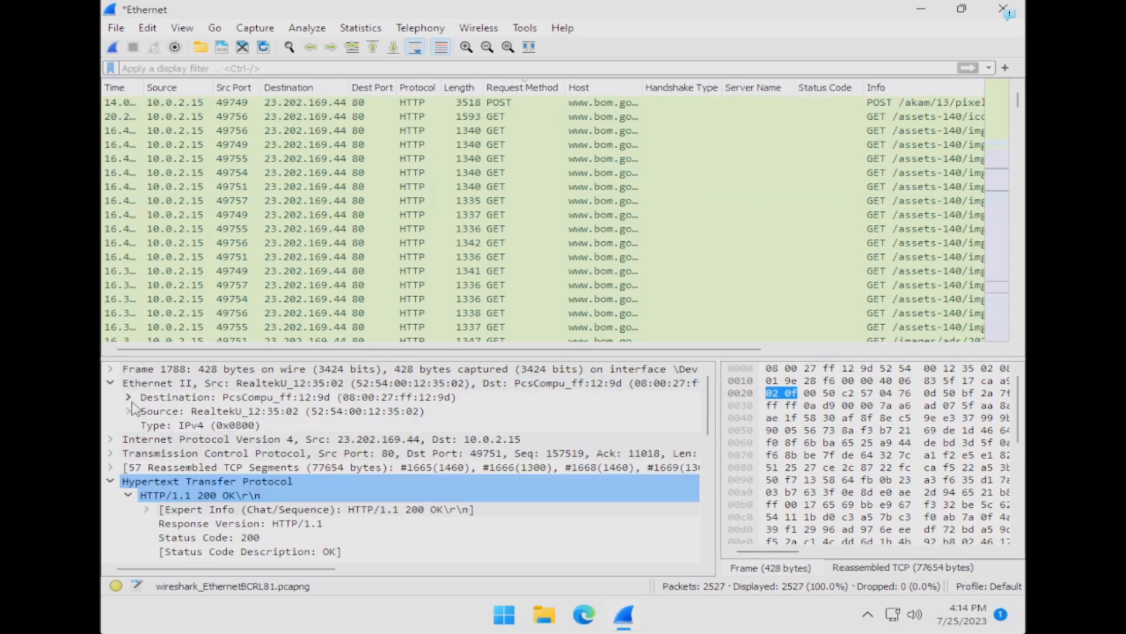
left_click(127, 396)
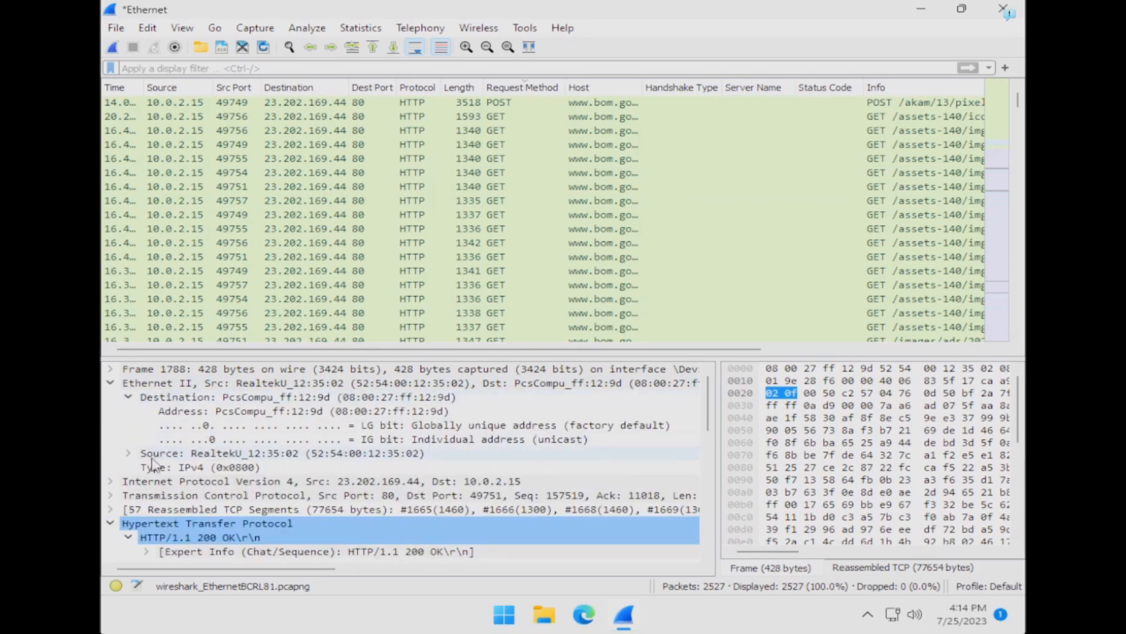
right_click(152, 467)
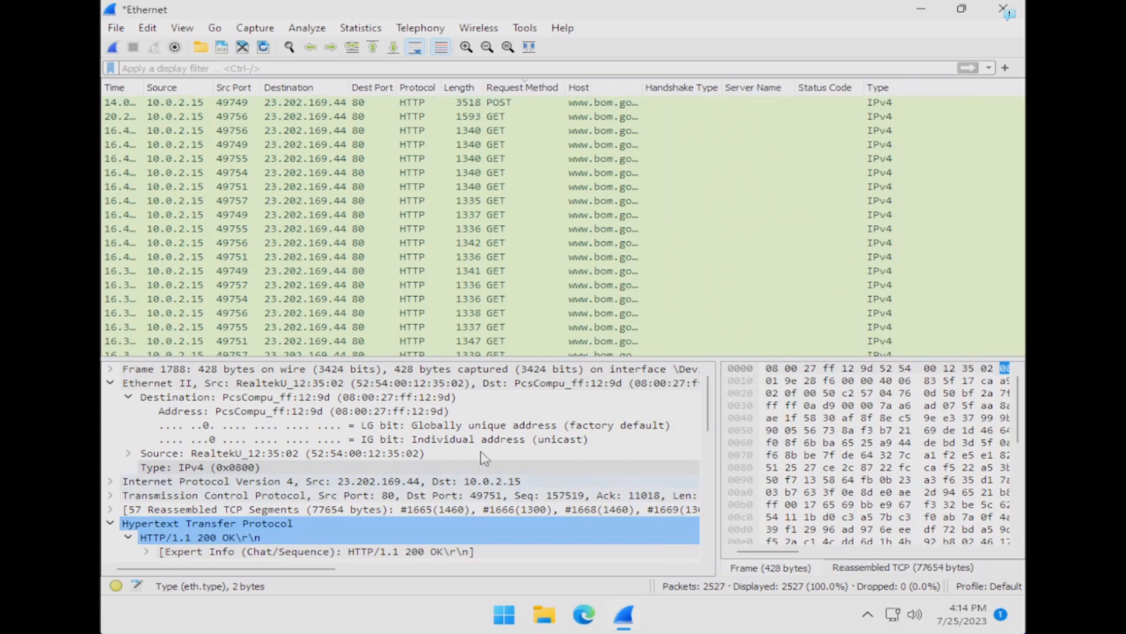
mouse_move(473, 439)
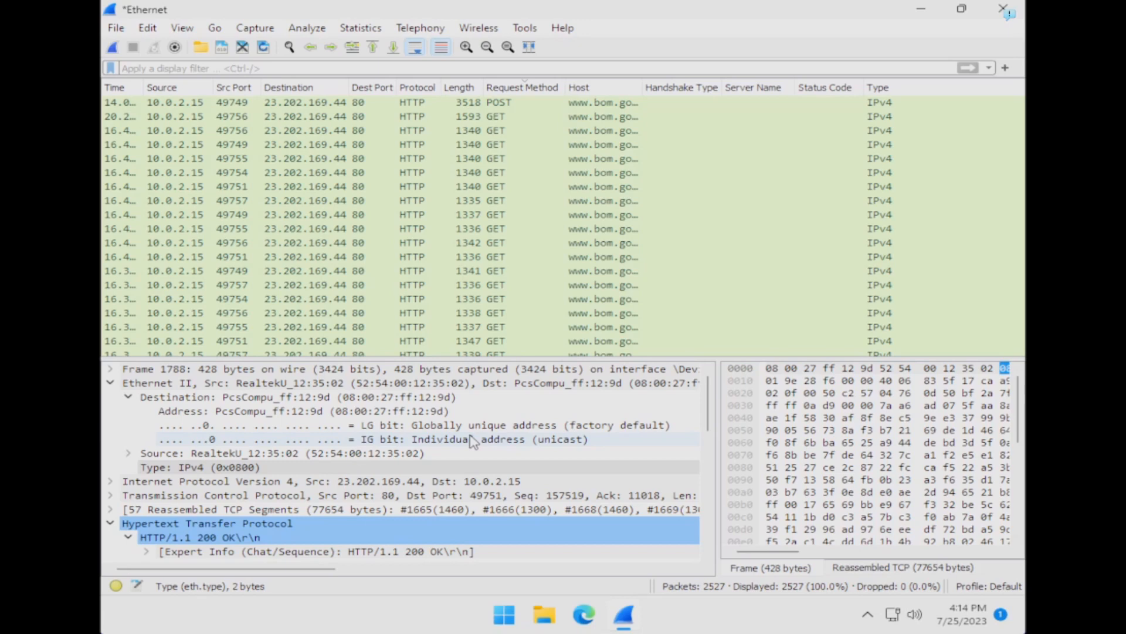
mouse_move(482, 441)
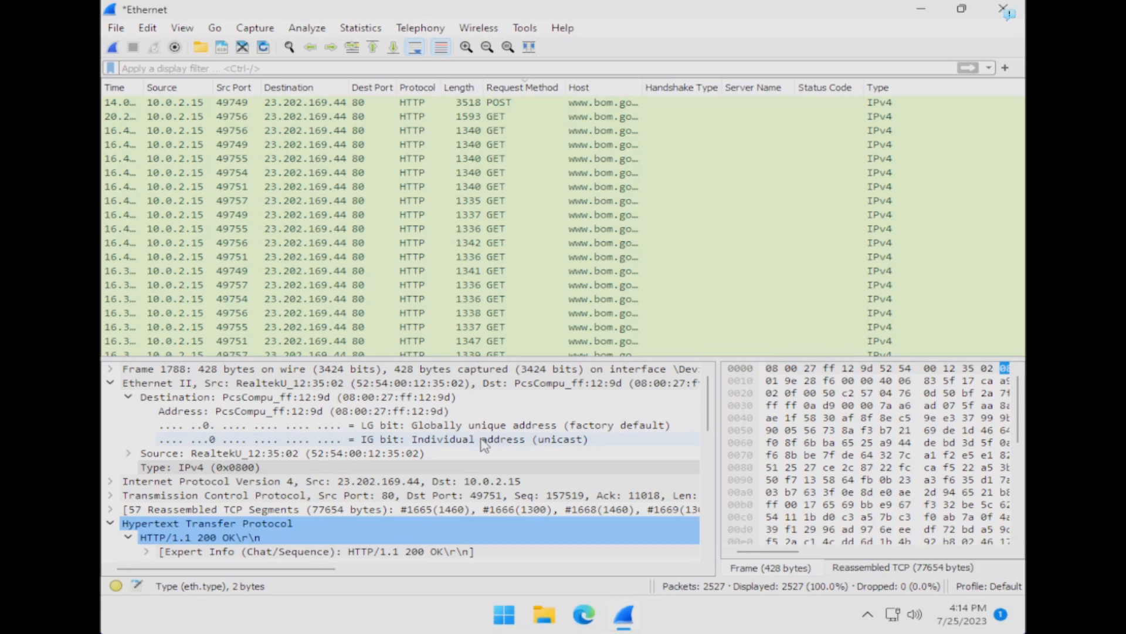